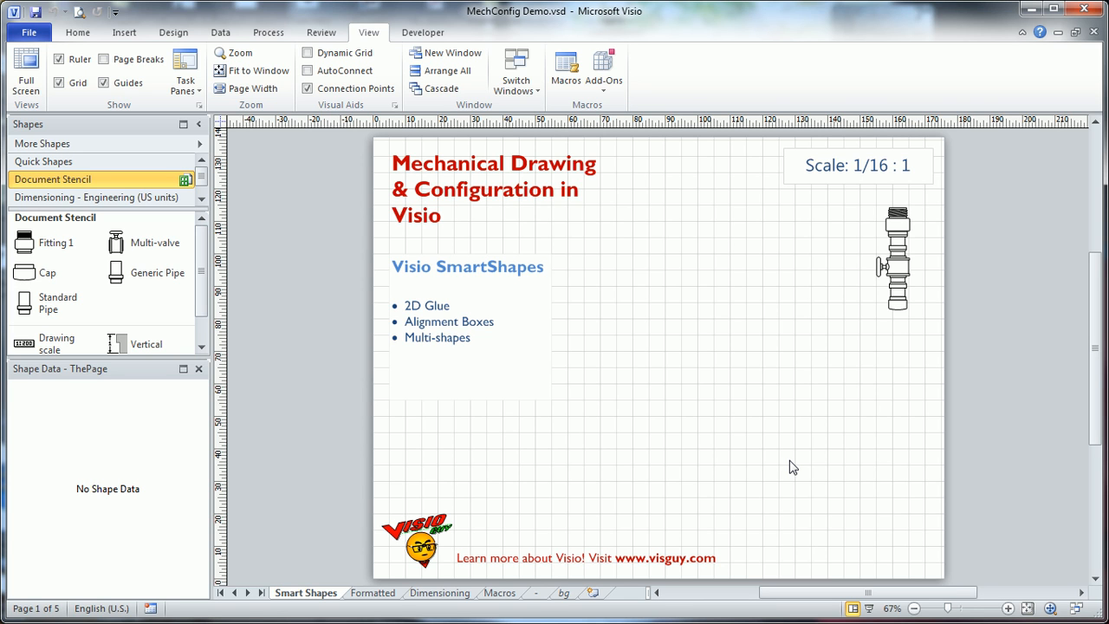
pyautogui.moveTo(755, 368)
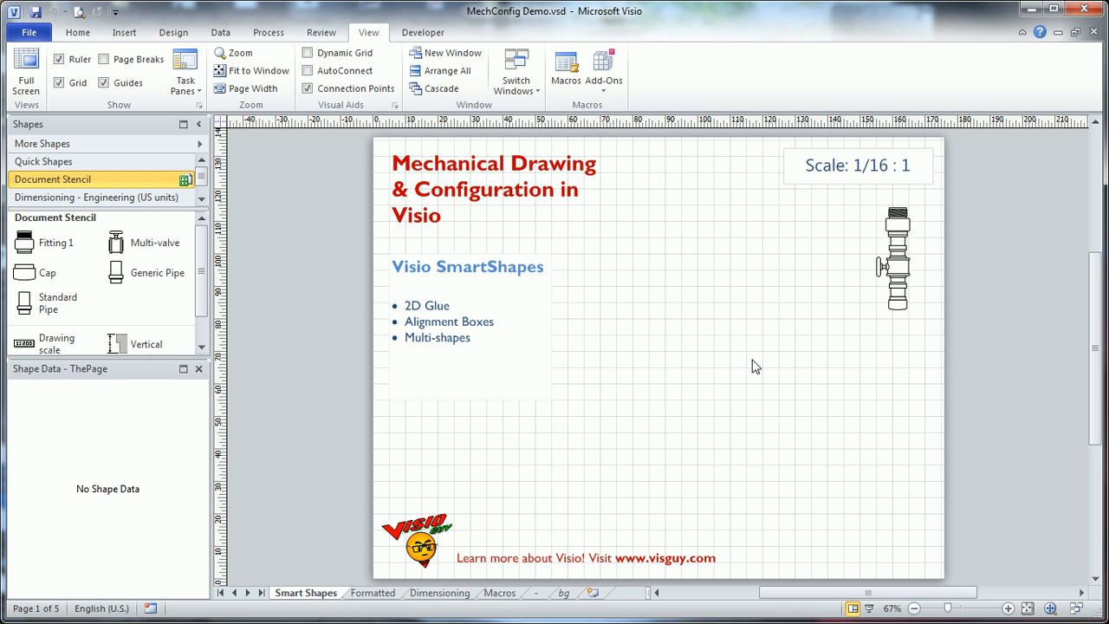
# Edit the drawing scale label on the cover page
pyautogui.click(856, 164)
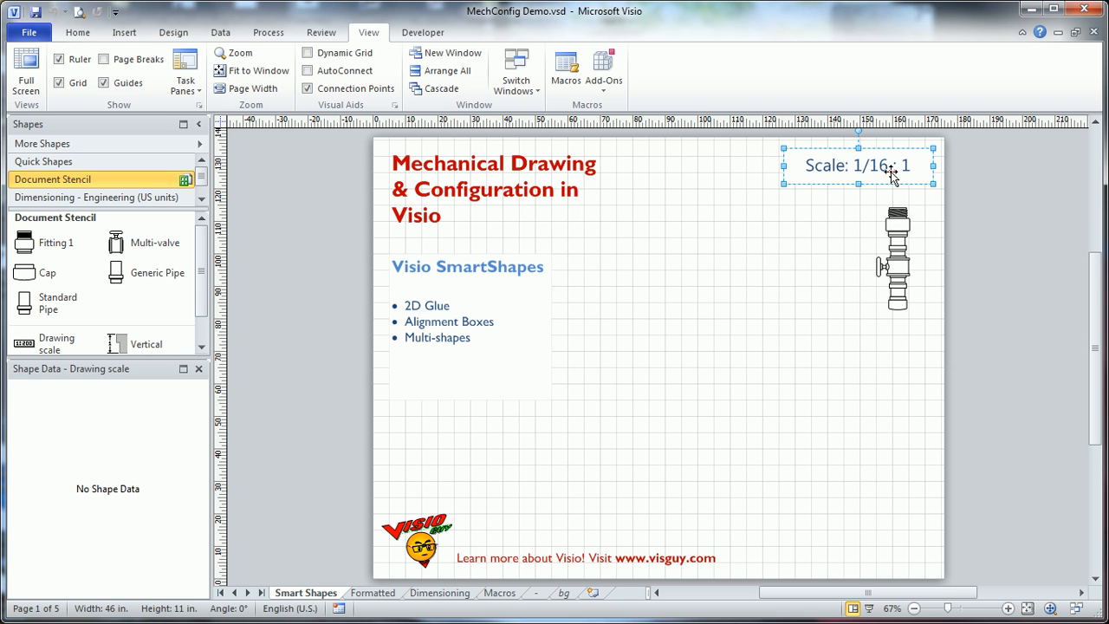
pyautogui.doubleClick(858, 166)
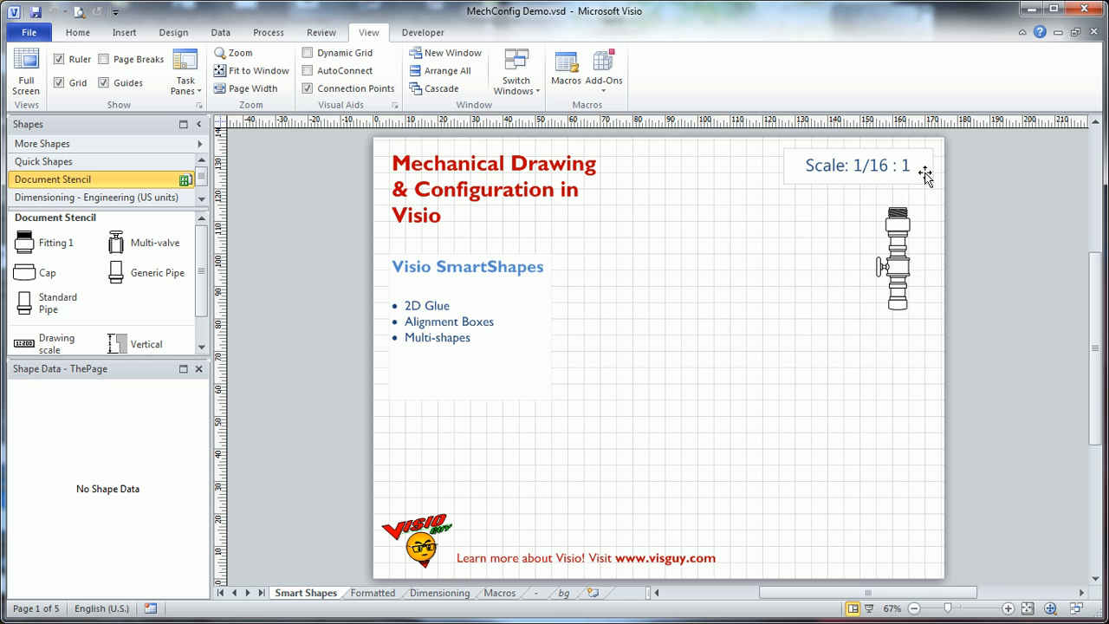
pyautogui.moveTo(894, 184)
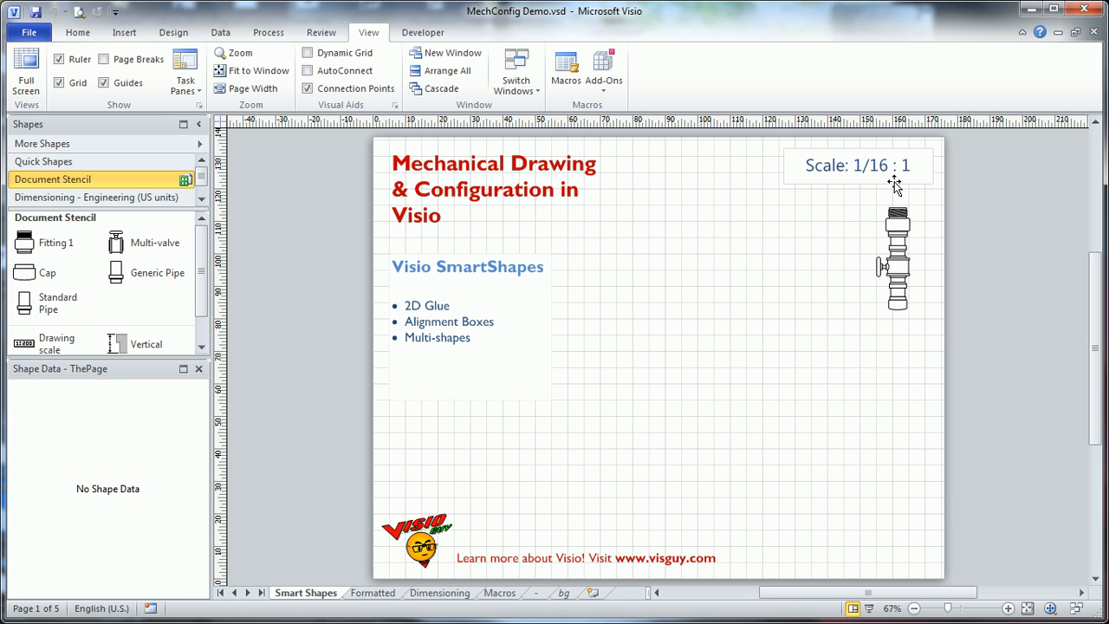
pyautogui.moveTo(373, 128)
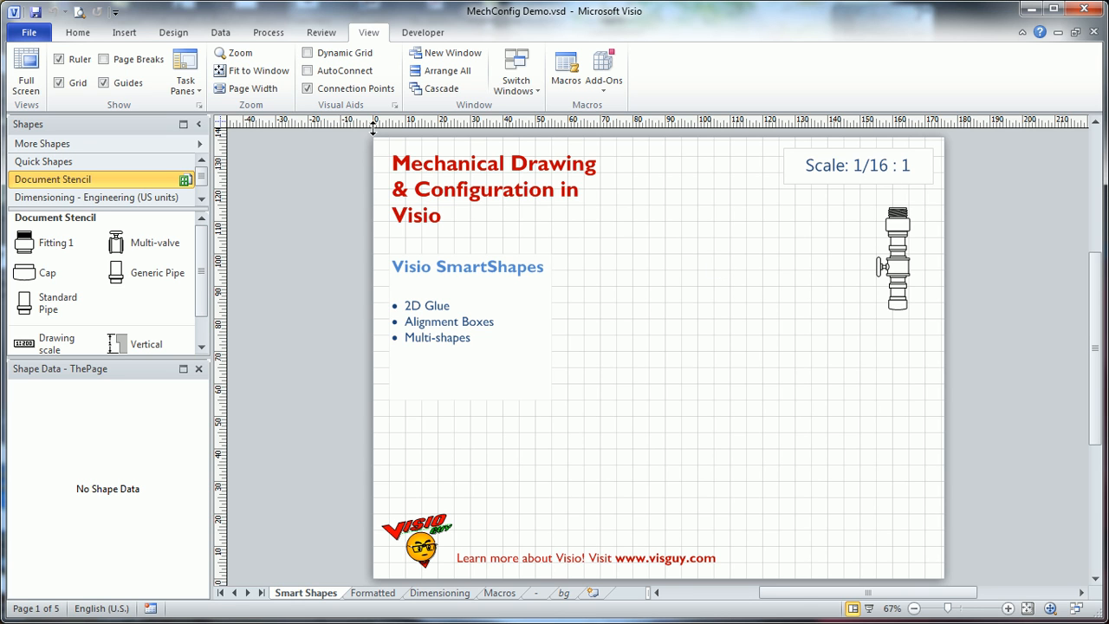
pyautogui.moveTo(395, 129)
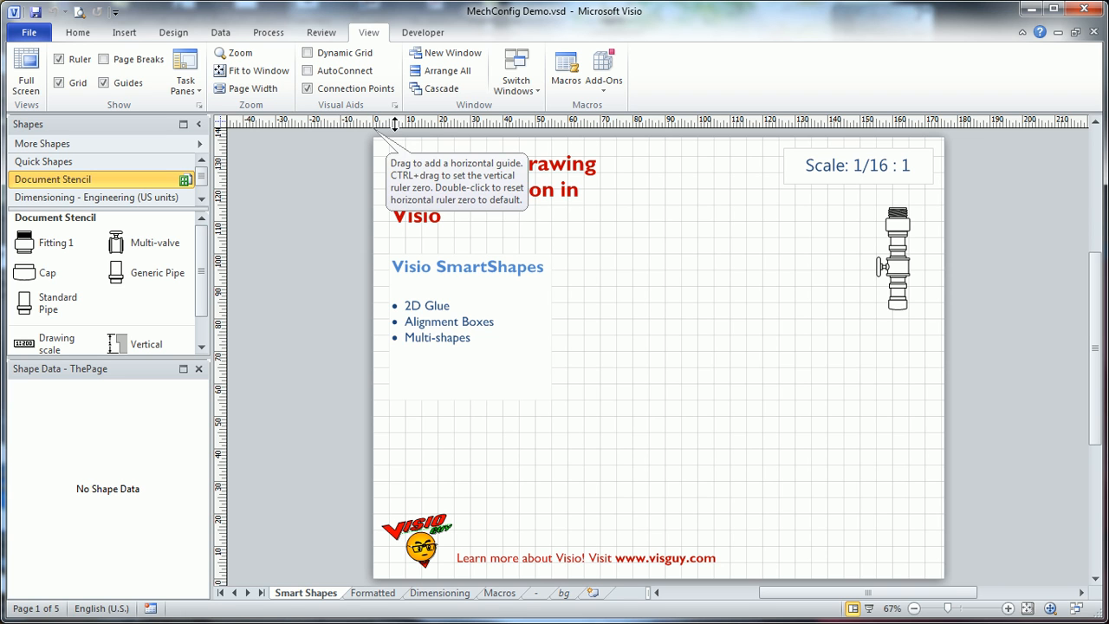
pyautogui.moveTo(934, 134)
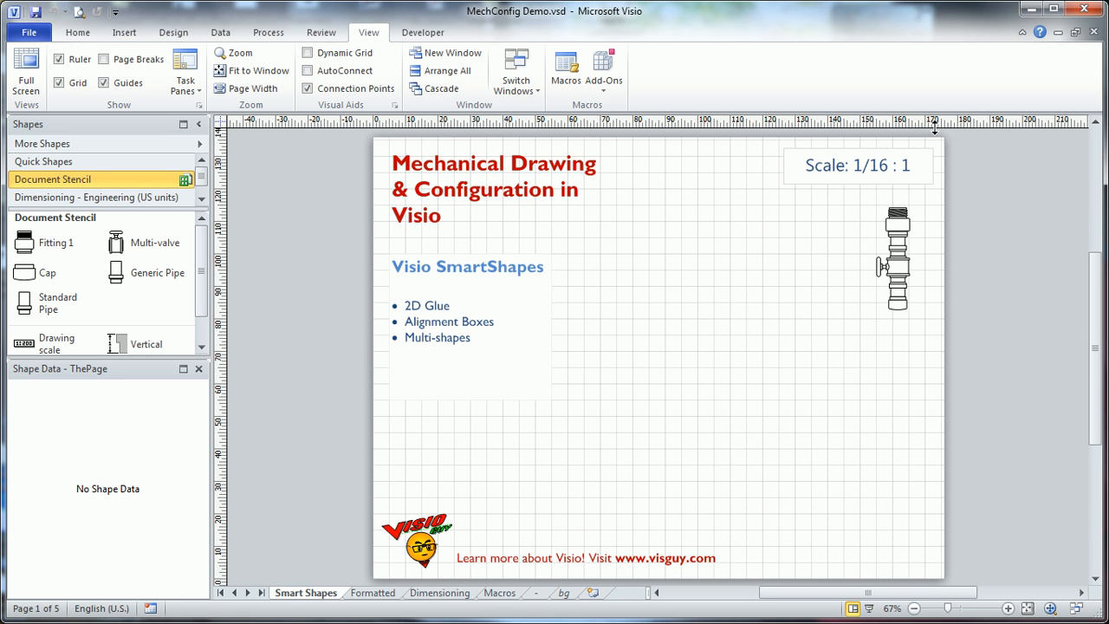
pyautogui.moveTo(953, 142)
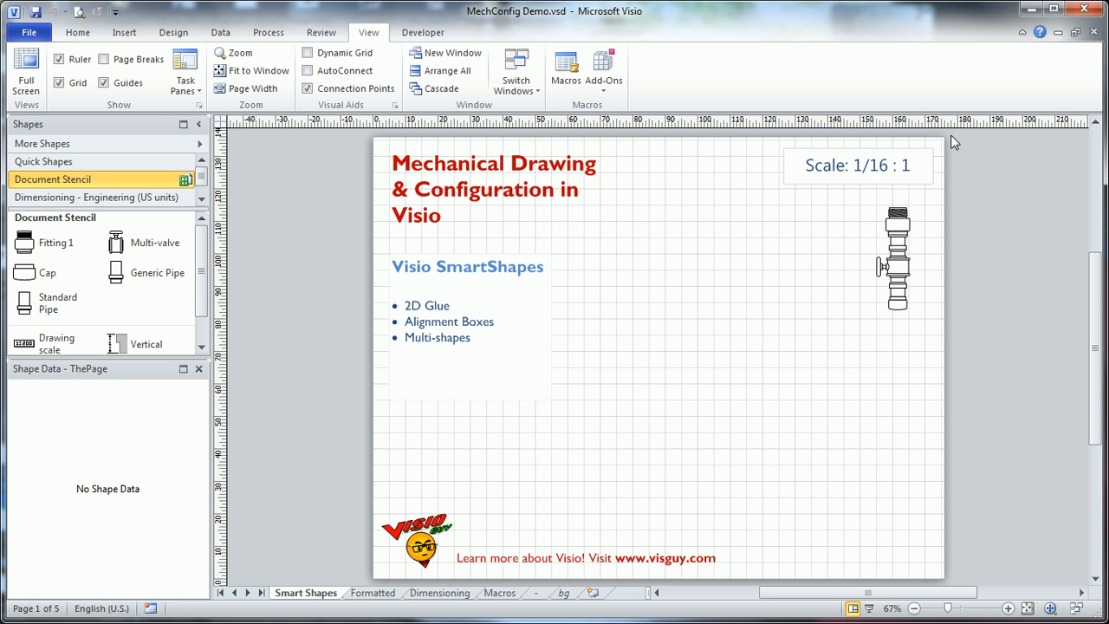
pyautogui.moveTo(708, 243)
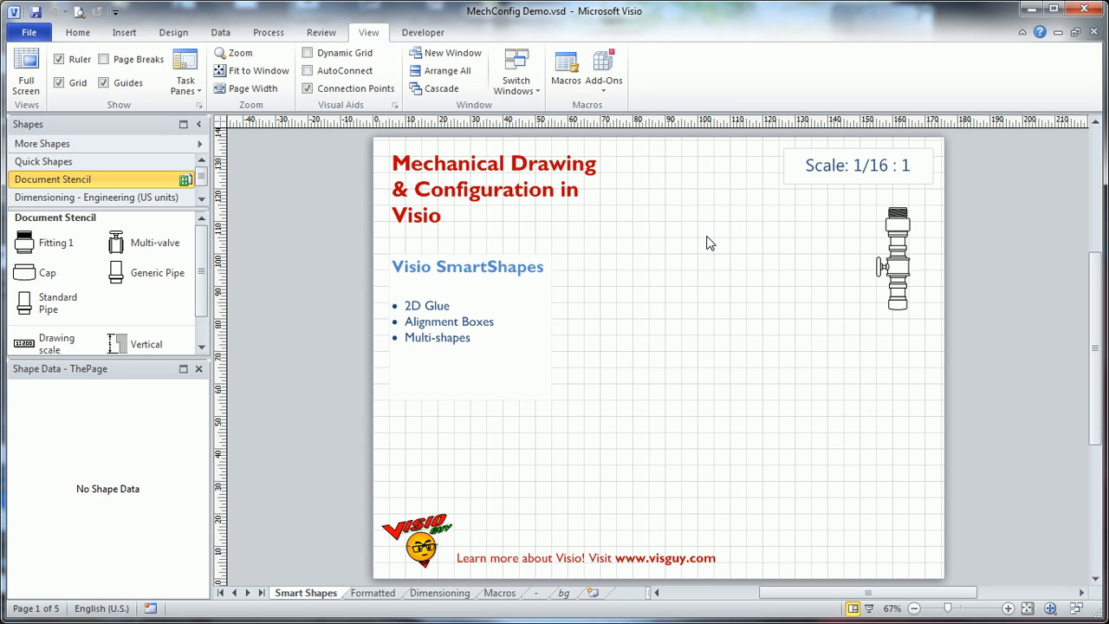
pyautogui.moveTo(688, 243)
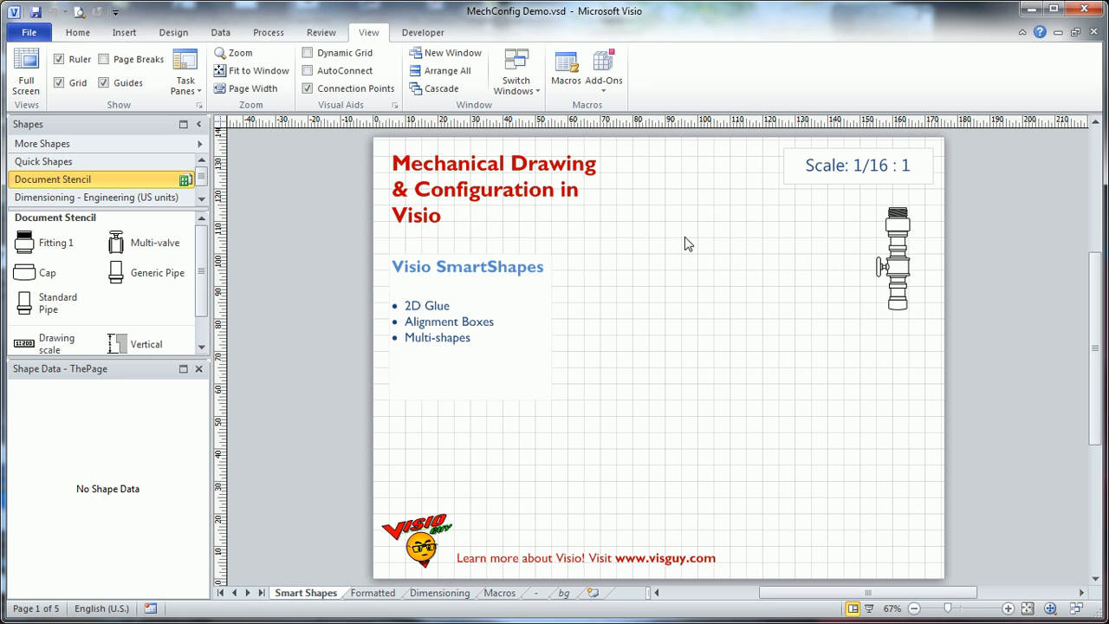
pyautogui.moveTo(899, 258)
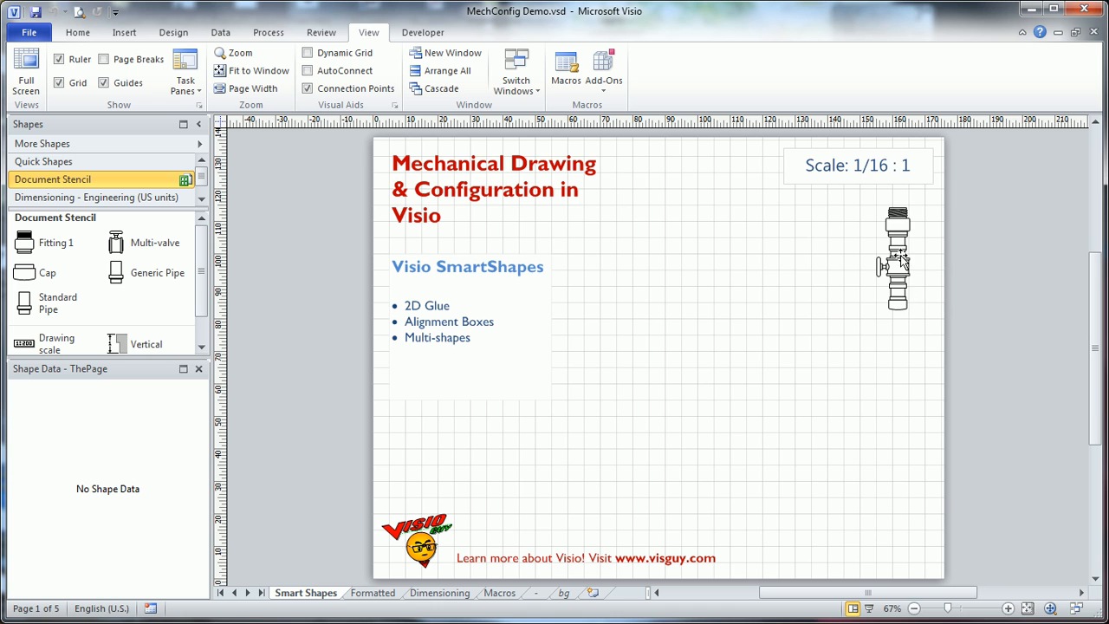
pyautogui.moveTo(908, 246)
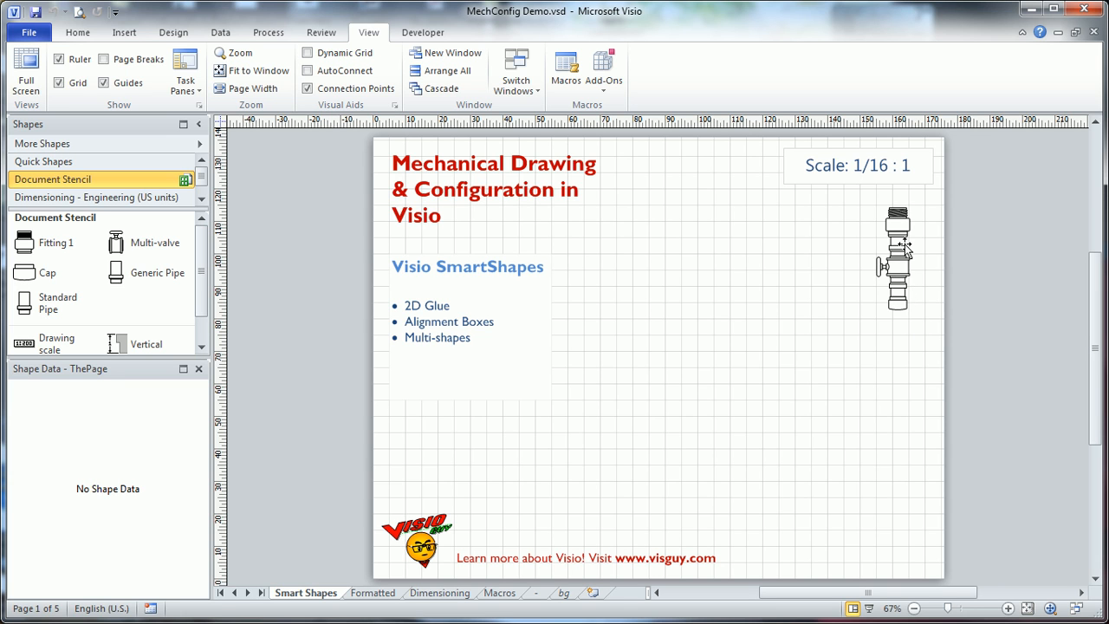
pyautogui.moveTo(762, 359)
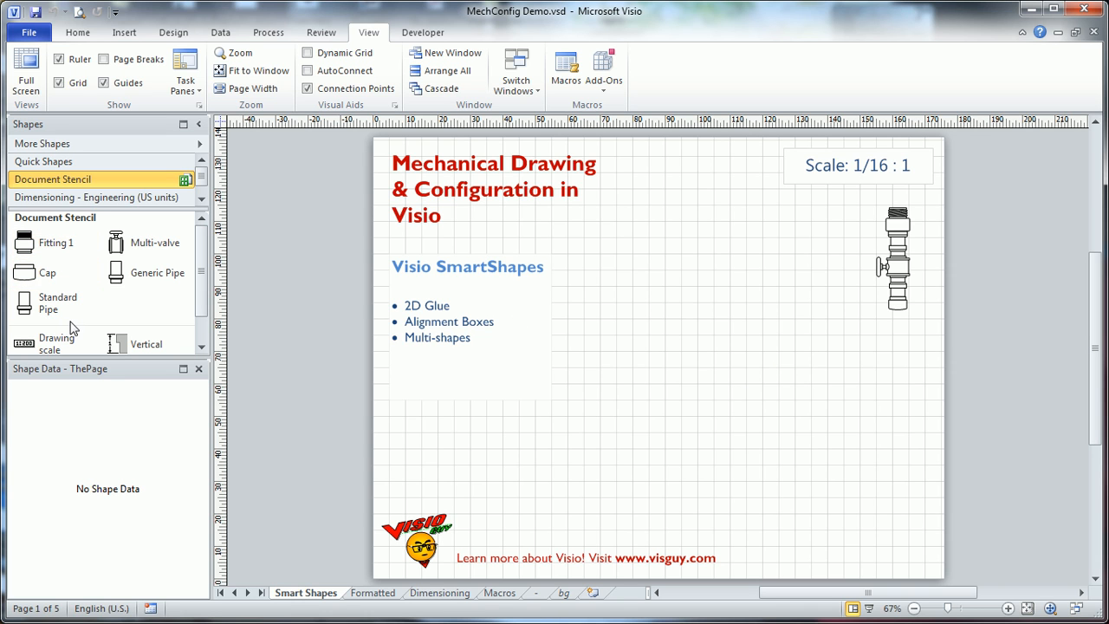
# Place a Fitting 1 shape near the top middle and stretch it to about 40 by 41 in
pyautogui.click(24, 243)
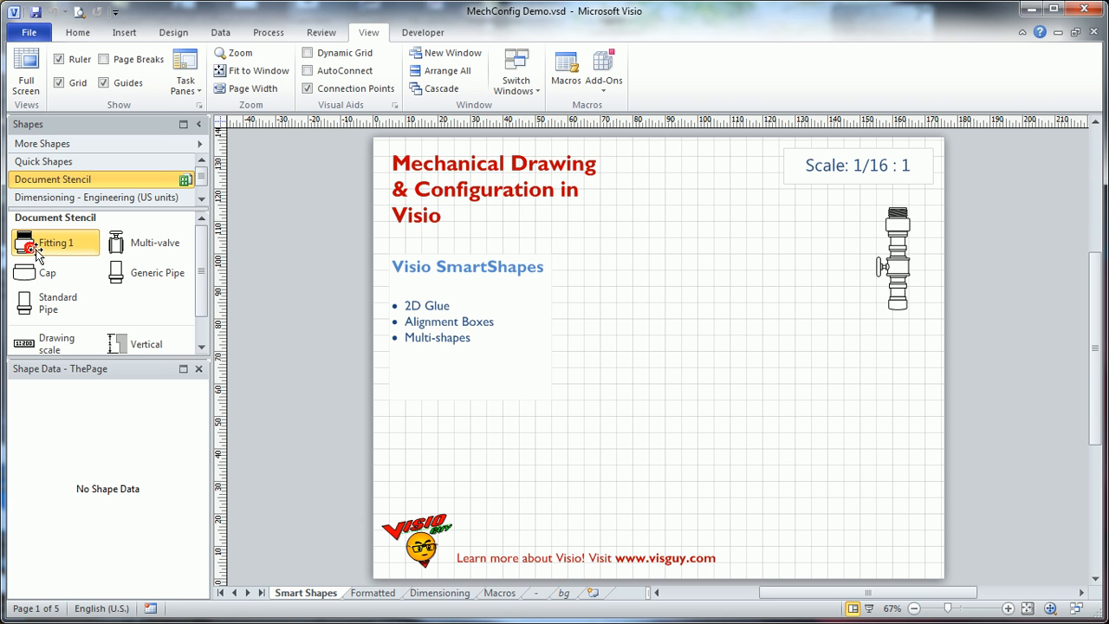
pyautogui.moveTo(55, 243); pyautogui.dragTo(681, 286)
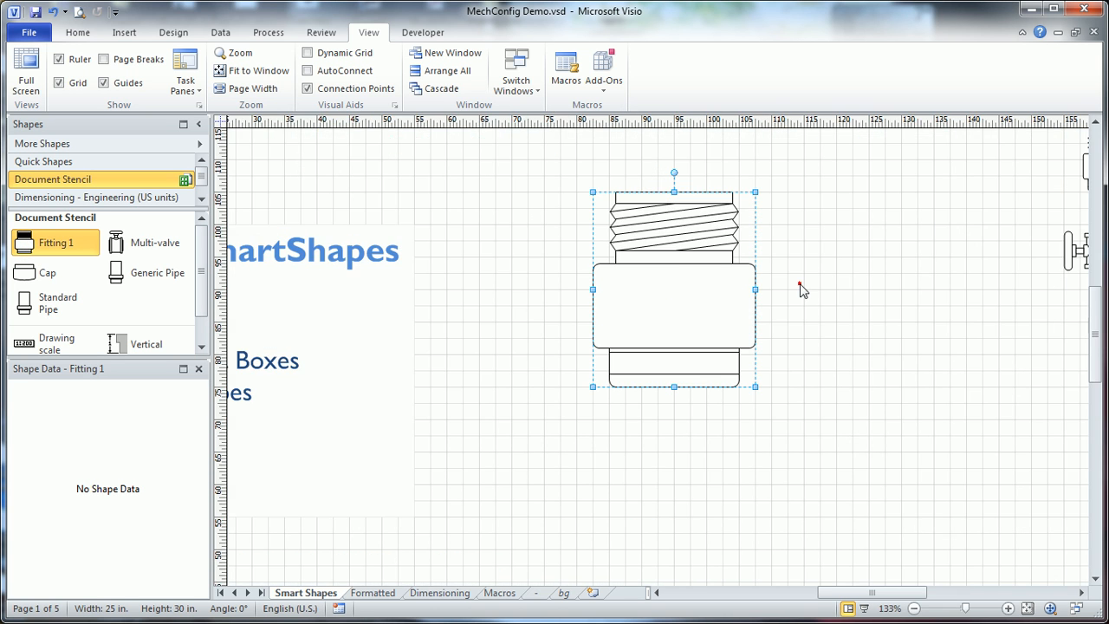
pyautogui.moveTo(750, 288)
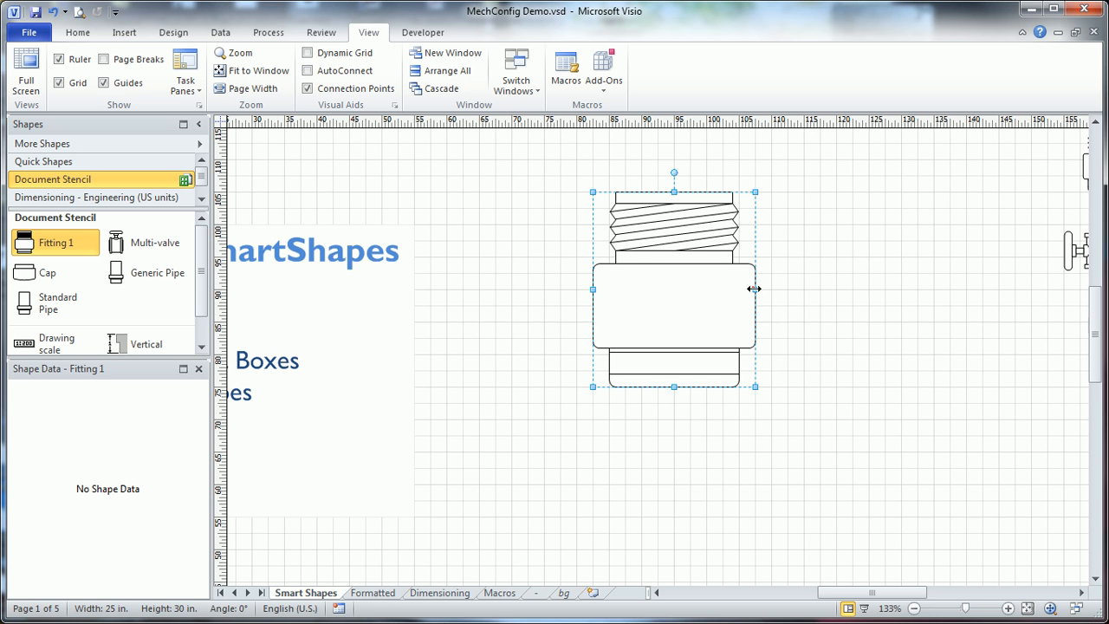
pyautogui.moveTo(754, 287); pyautogui.dragTo(852, 326)
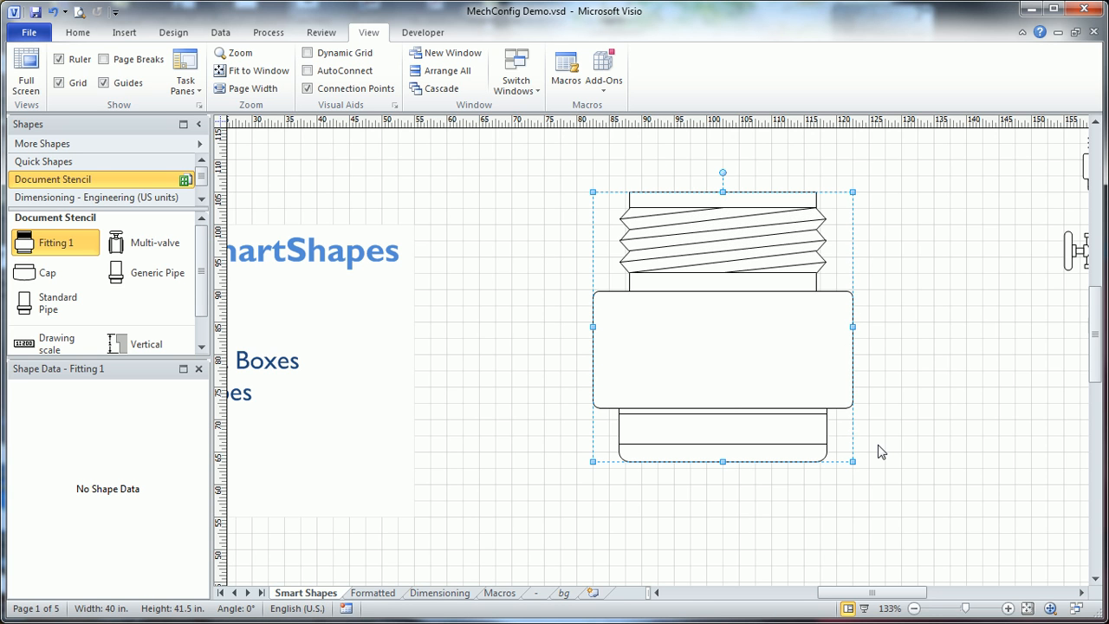
pyautogui.moveTo(884, 447)
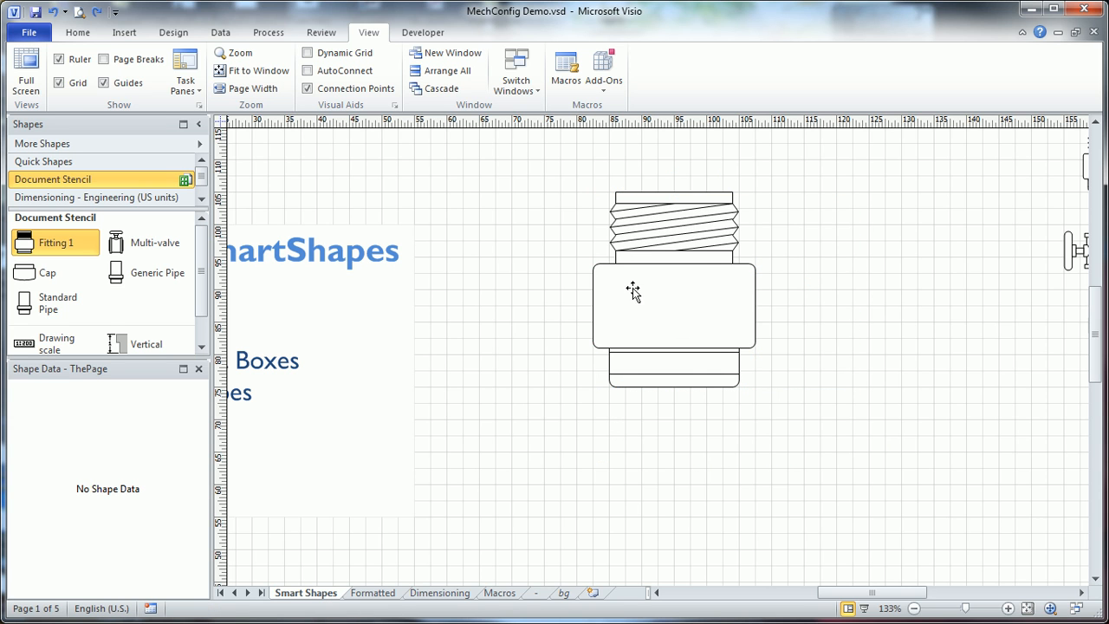
pyautogui.moveTo(659, 364)
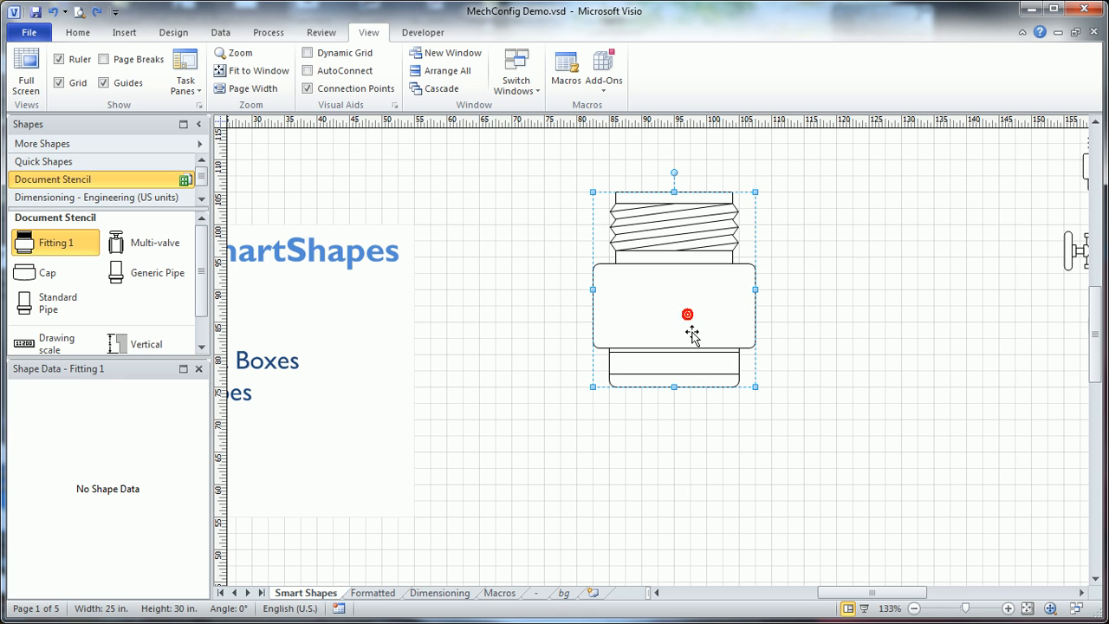
pyautogui.moveTo(719, 332)
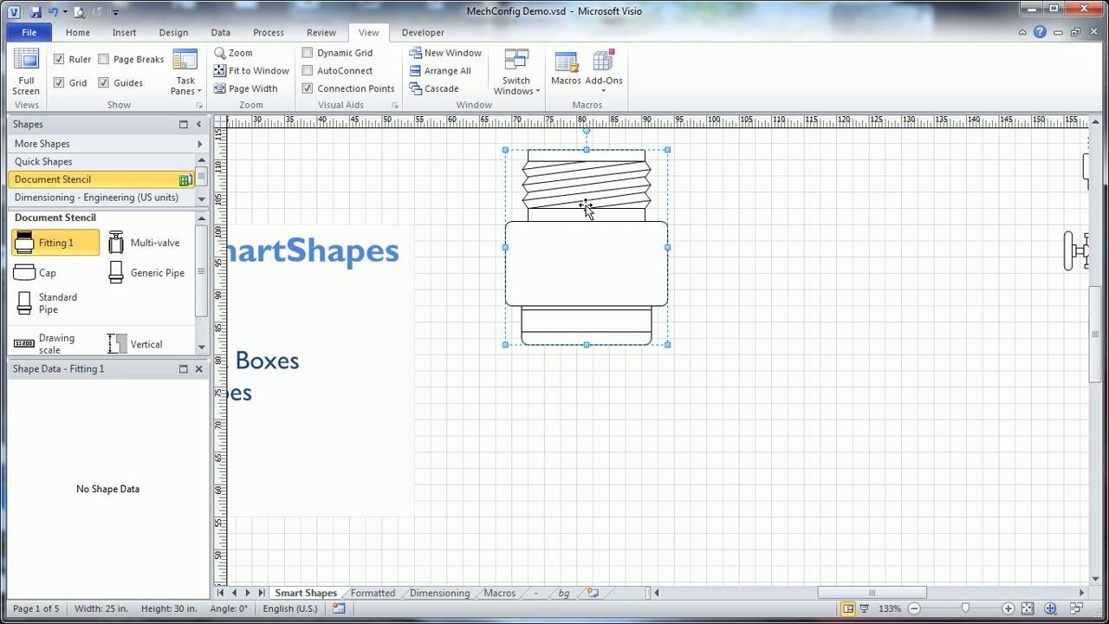
pyautogui.moveTo(582, 198)
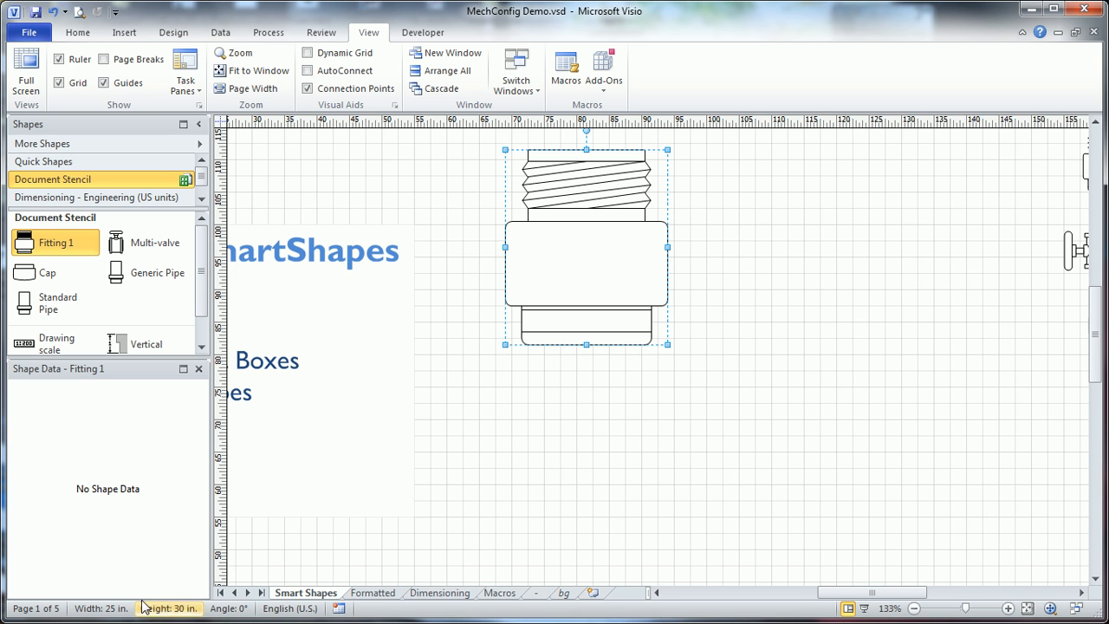
pyautogui.moveTo(187, 615)
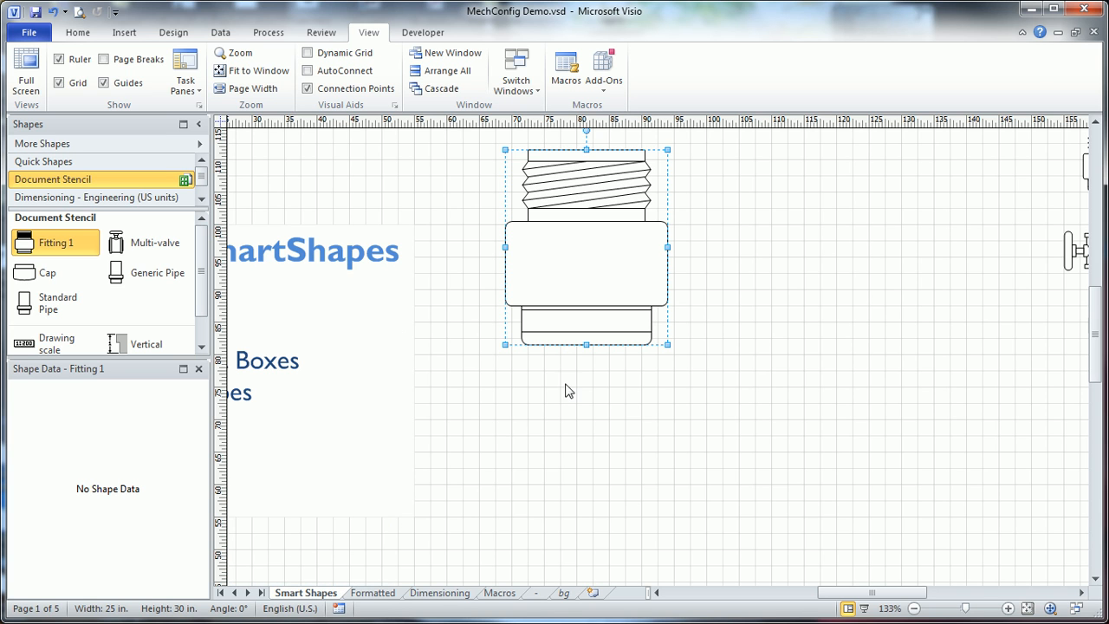
pyautogui.moveTo(797, 232)
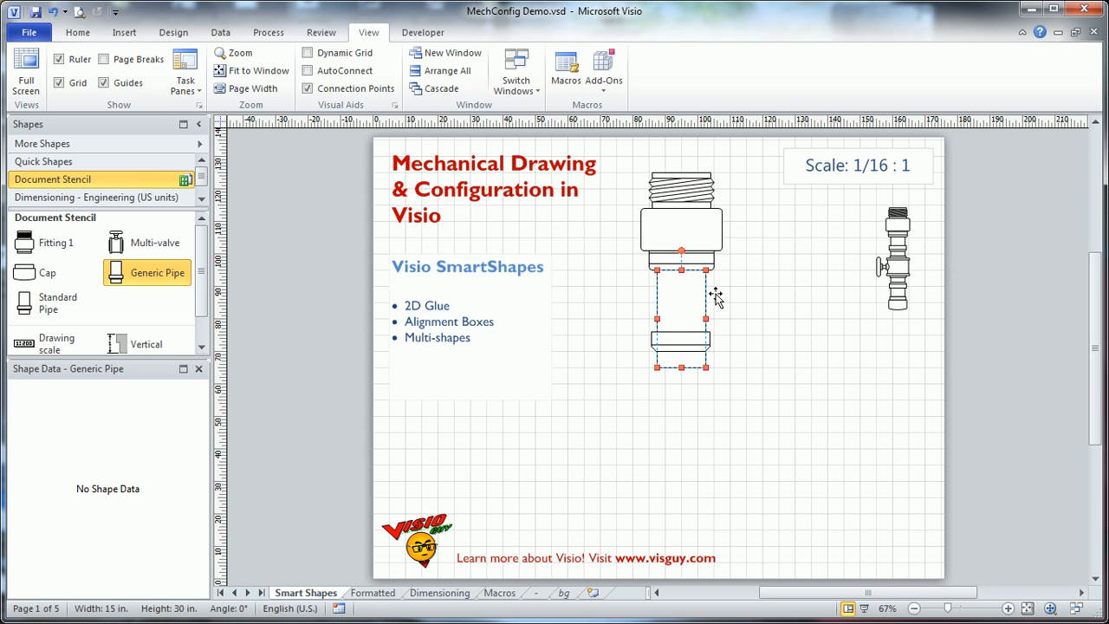
# Switch to the Home ribbon to check the glued pipe assembly selection
pyautogui.click(83, 31)
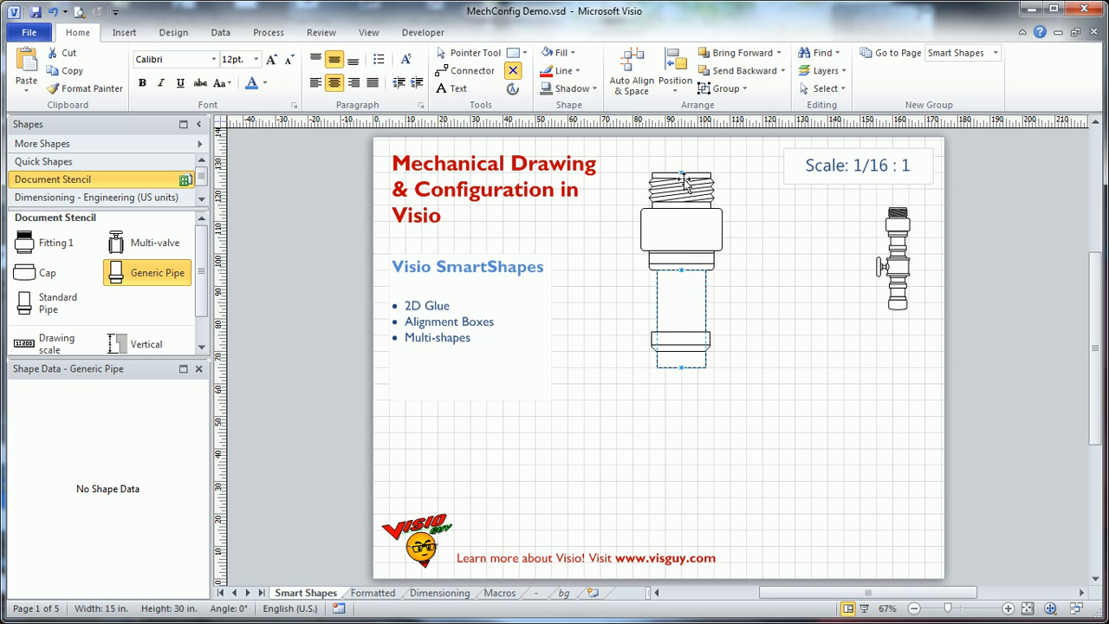
pyautogui.moveTo(558, 198)
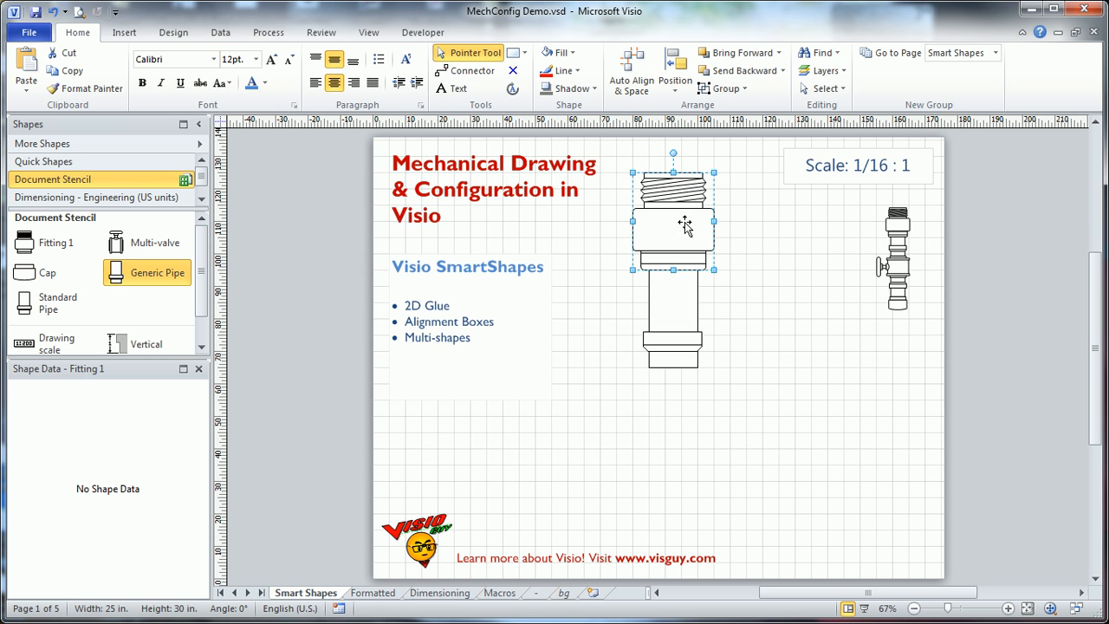
pyautogui.moveTo(785, 285)
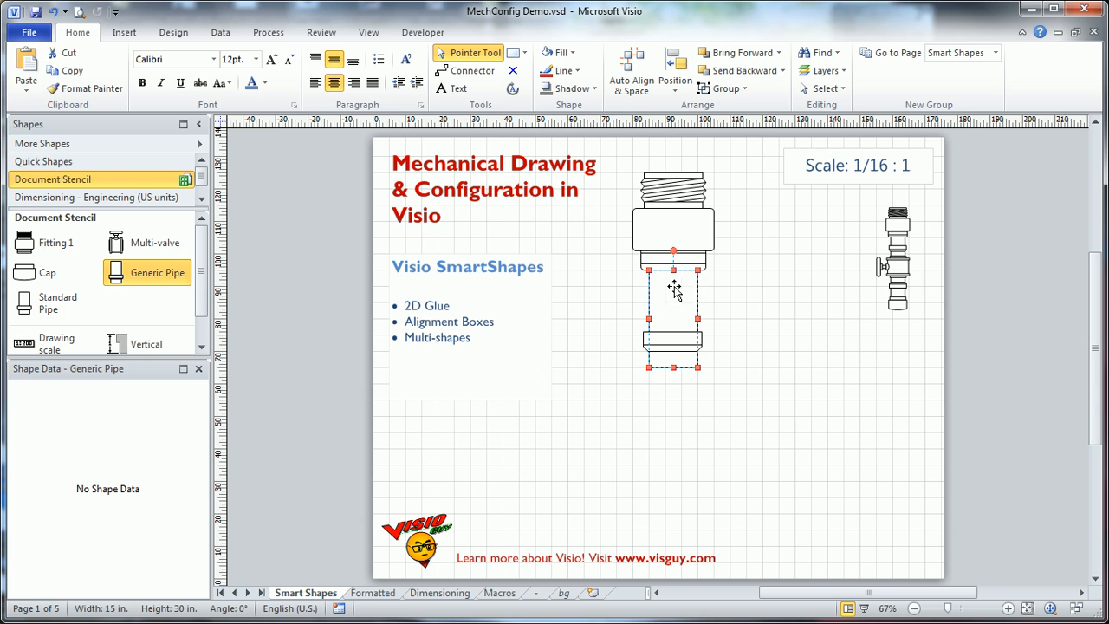
# Switch to the View ribbon to hide the page grid and rulers
pyautogui.click(367, 31)
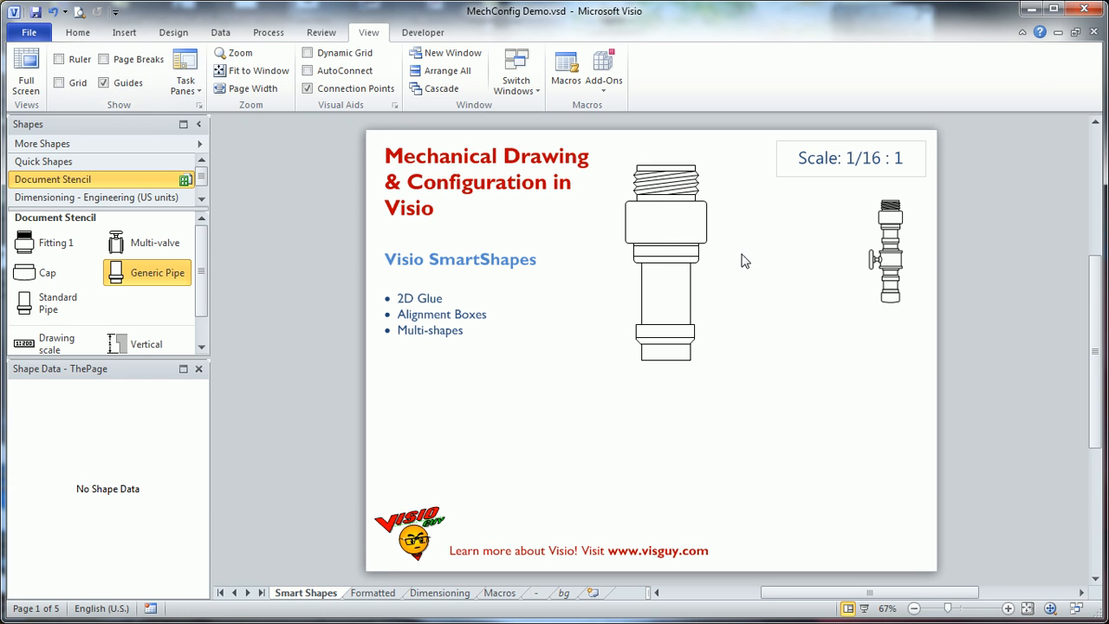
pyautogui.moveTo(683, 308)
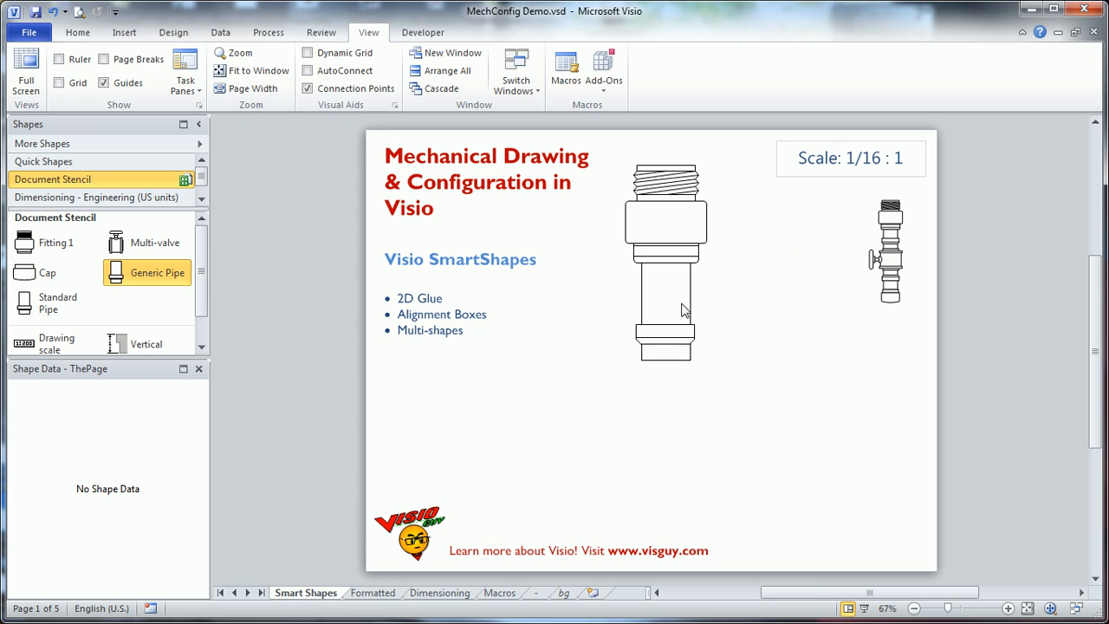
pyautogui.moveTo(773, 302)
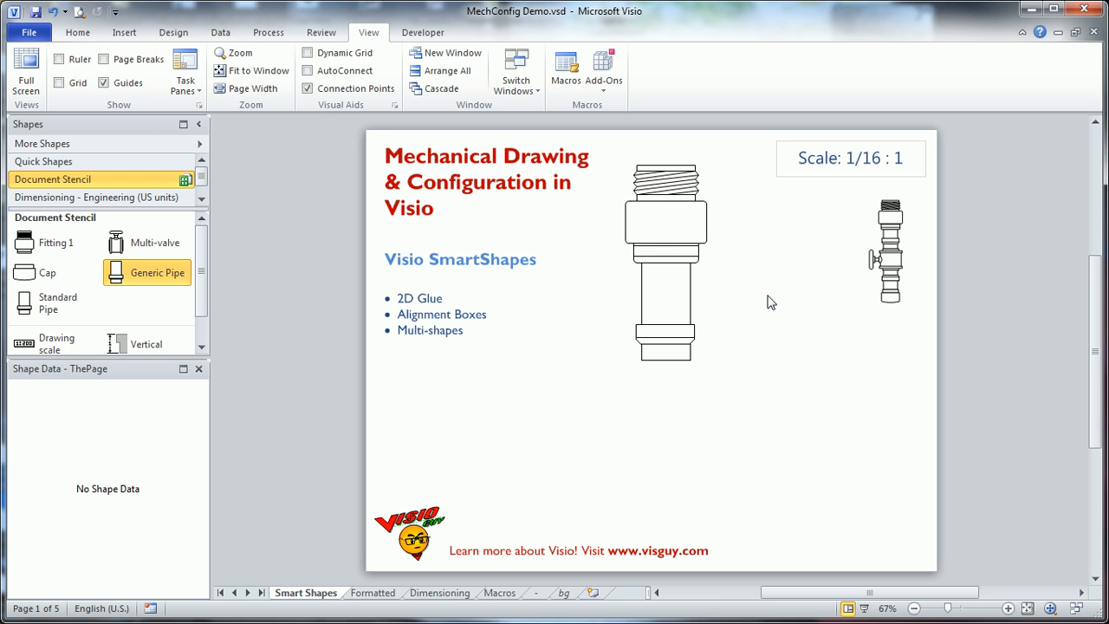
pyautogui.moveTo(232, 347)
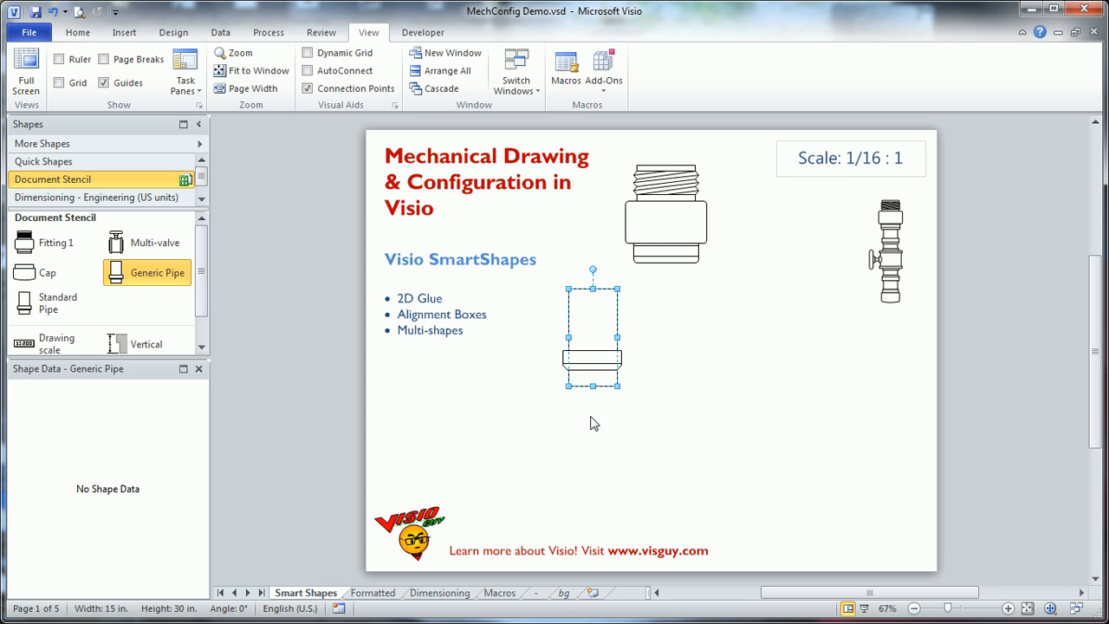
# Adjust the Generic Pipe's length, settling at 64 in. long
pyautogui.moveTo(592, 388); pyautogui.dragTo(600, 457)
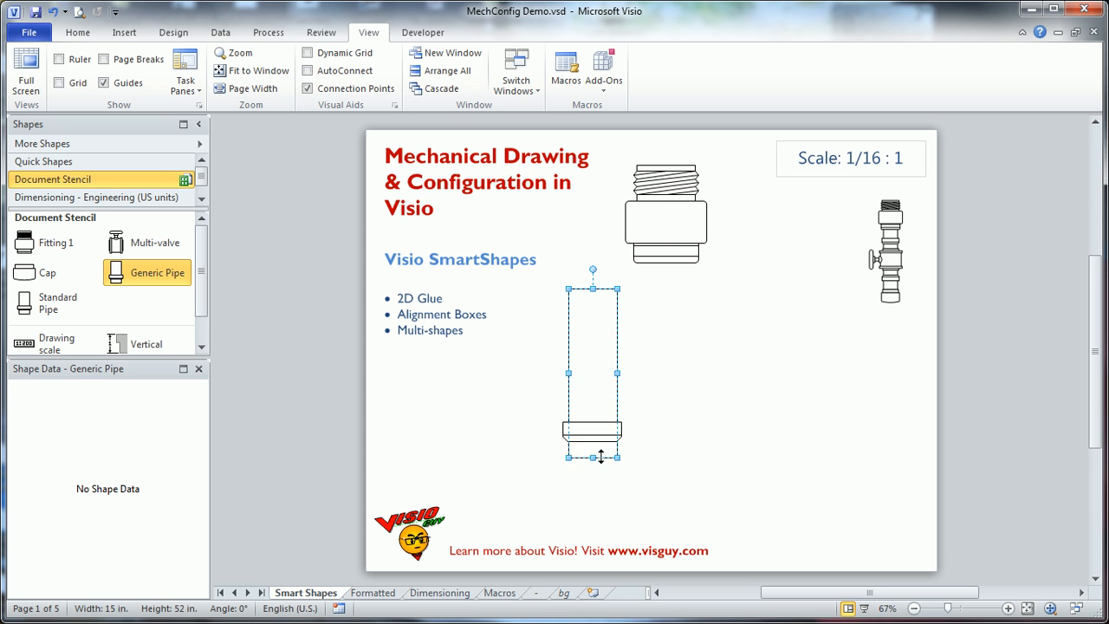
pyautogui.moveTo(600, 458); pyautogui.dragTo(599, 440)
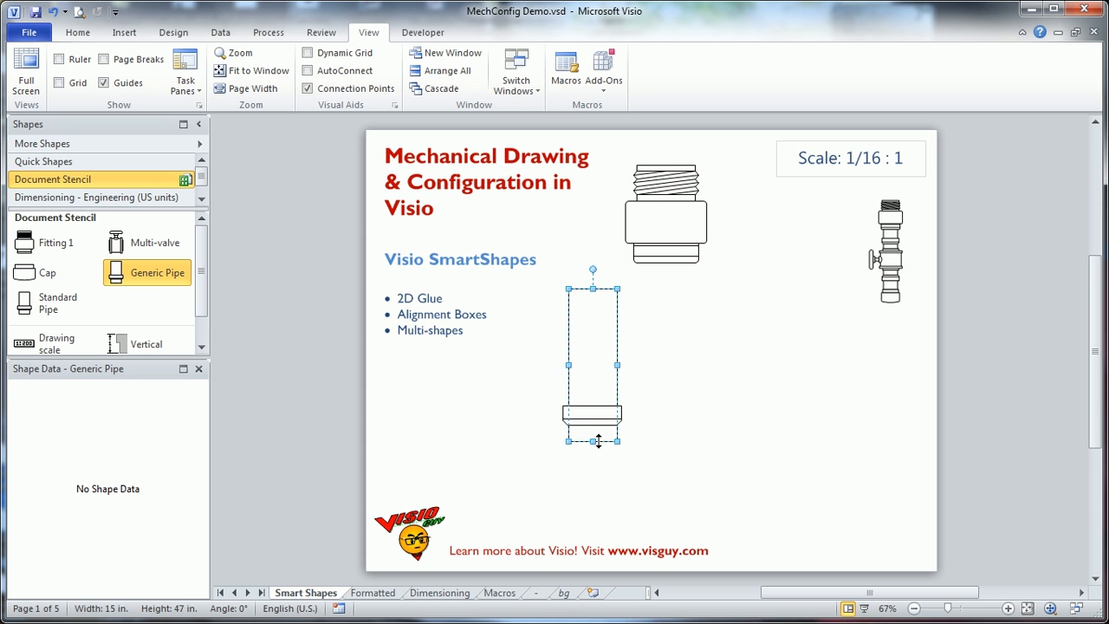
pyautogui.moveTo(592, 440); pyautogui.dragTo(593, 486)
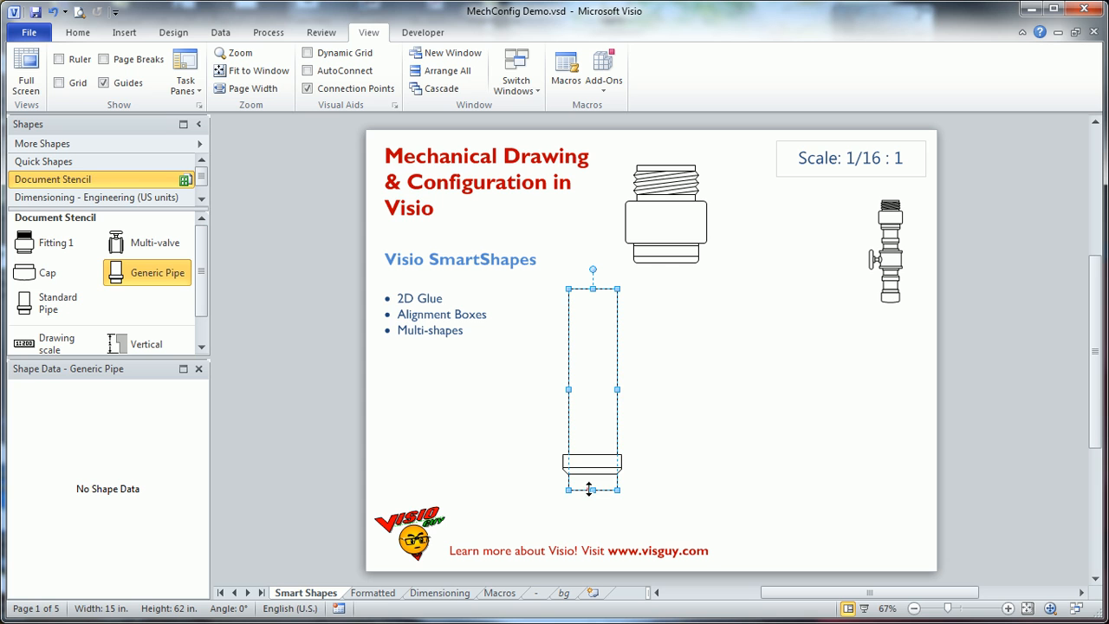
pyautogui.moveTo(592, 488); pyautogui.dragTo(592, 392)
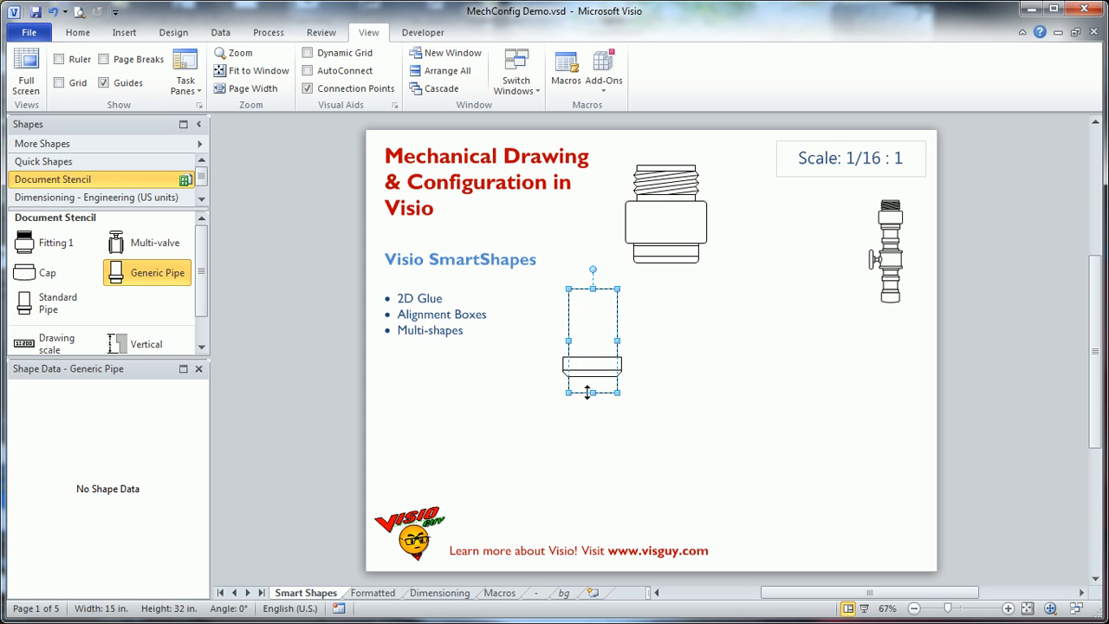
pyautogui.moveTo(592, 392); pyautogui.dragTo(592, 492)
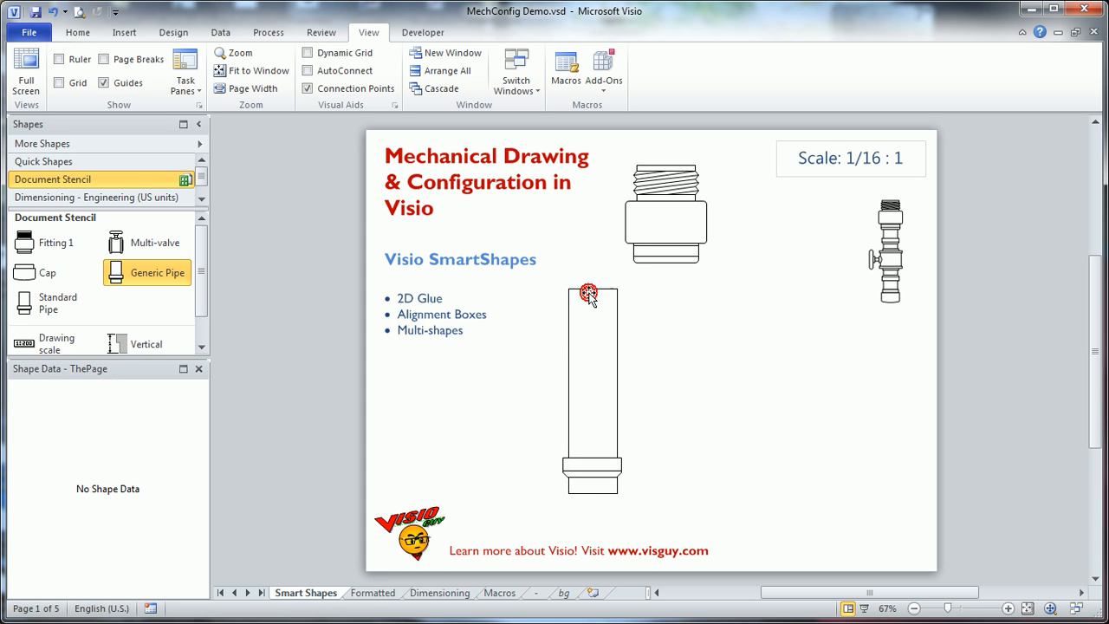
# Narrow the pipe to 7.5 in. wide, nudge it lower, and show its Size & Position values
pyautogui.click(589, 293)
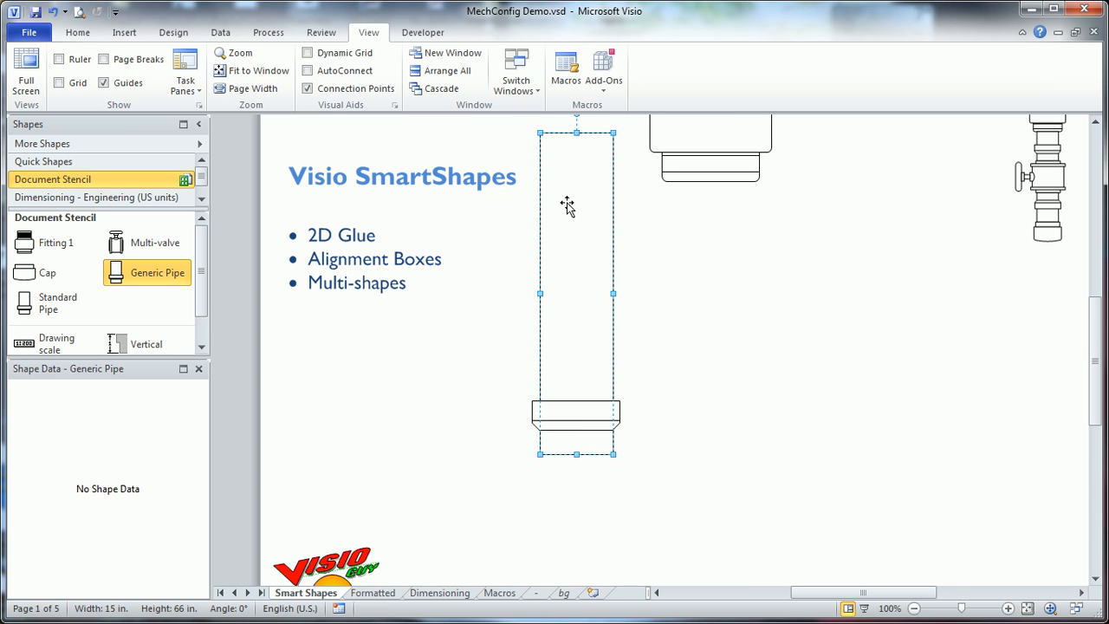
pyautogui.moveTo(544, 298)
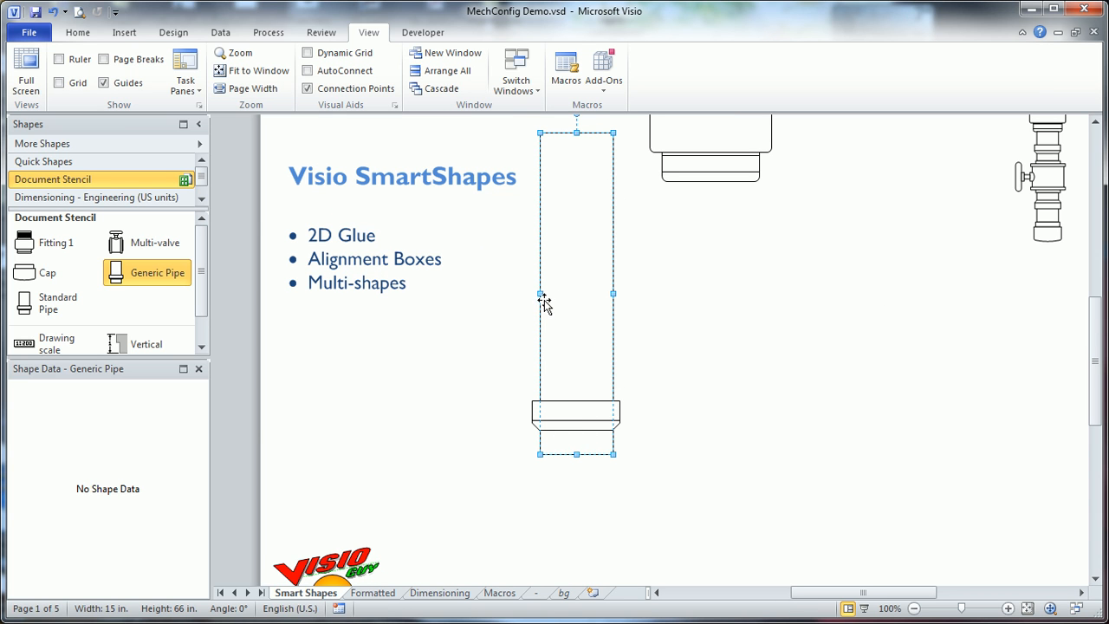
pyautogui.moveTo(627, 325)
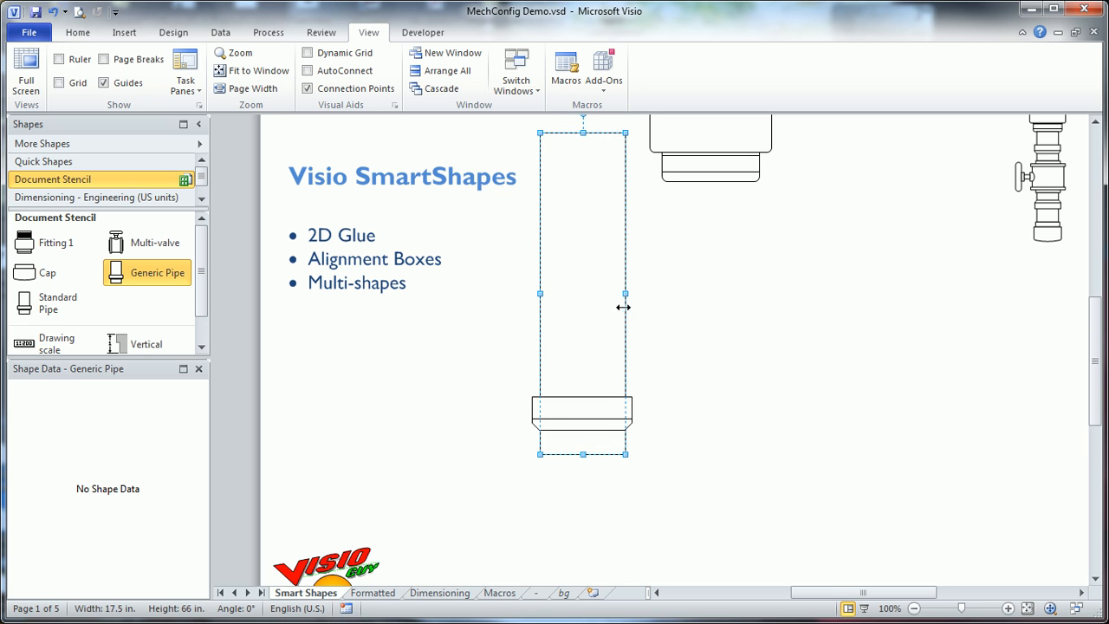
pyautogui.moveTo(626, 295); pyautogui.dragTo(575, 295)
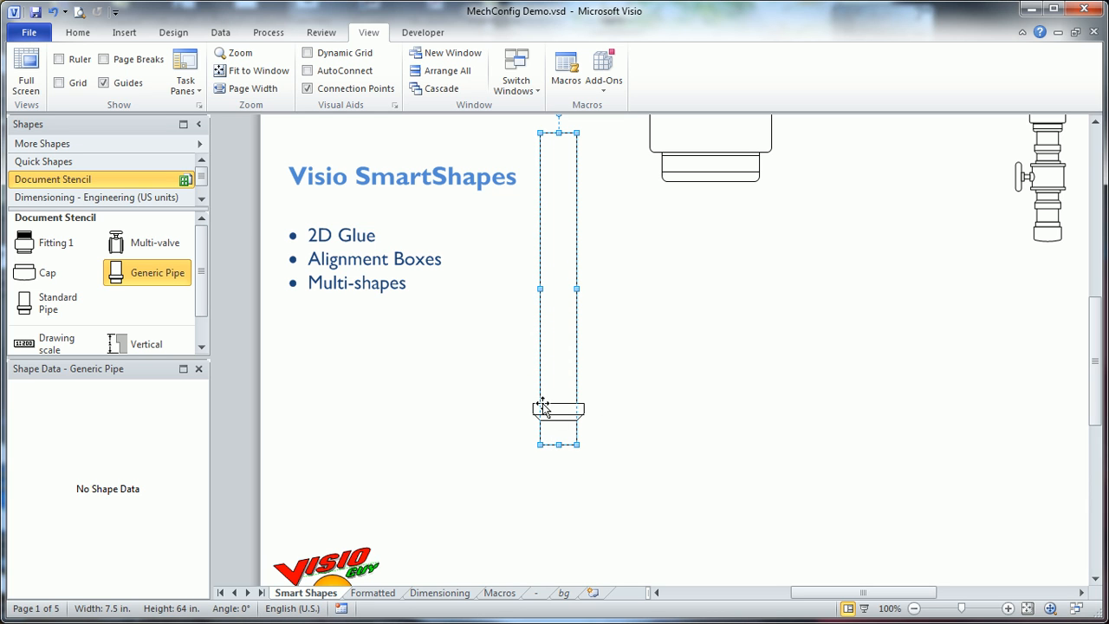
pyautogui.moveTo(544, 415)
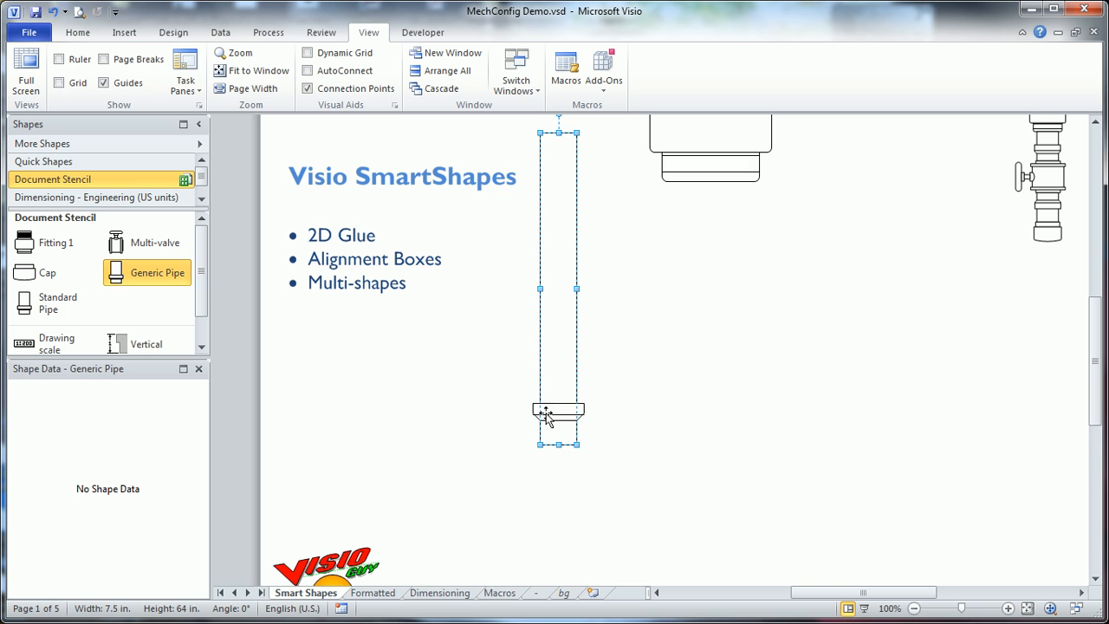
pyautogui.moveTo(558, 306)
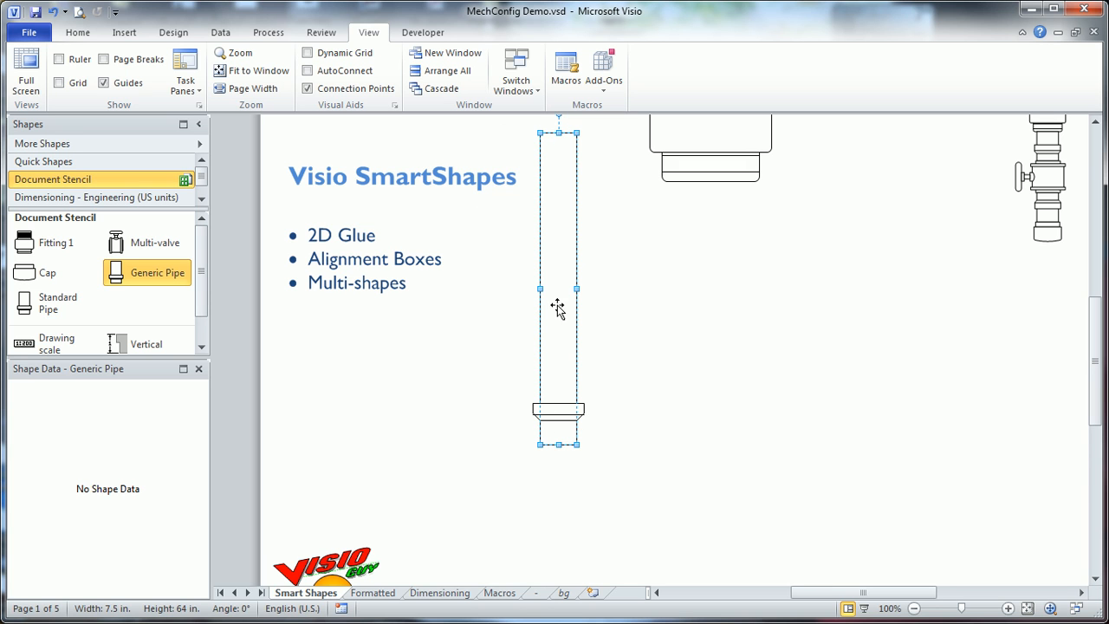
pyautogui.moveTo(558, 305); pyautogui.dragTo(551, 288)
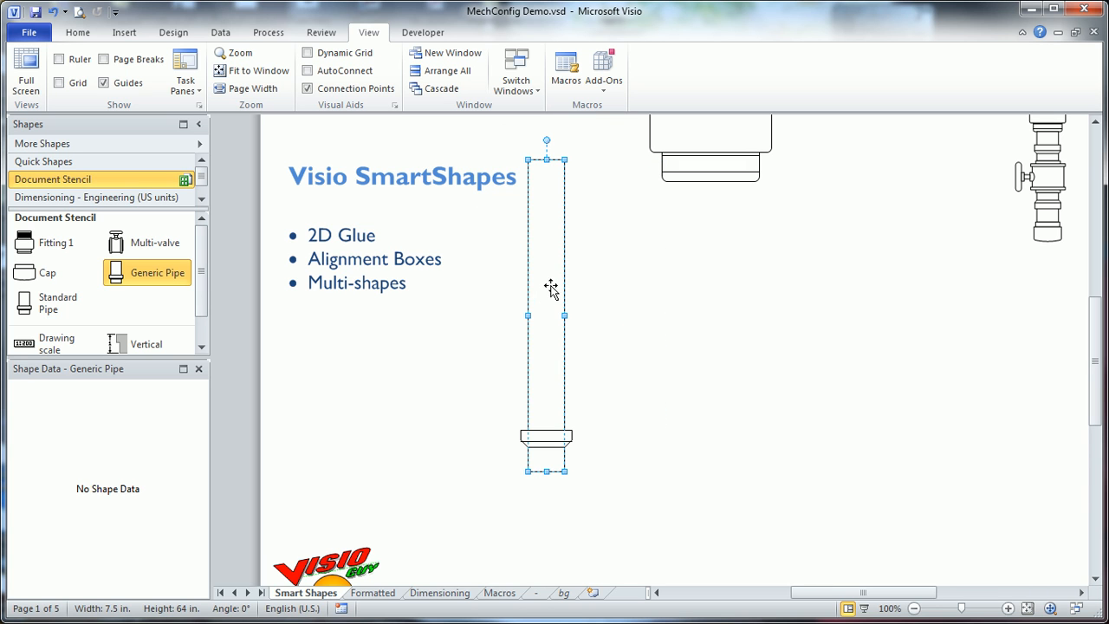
pyautogui.moveTo(544, 359)
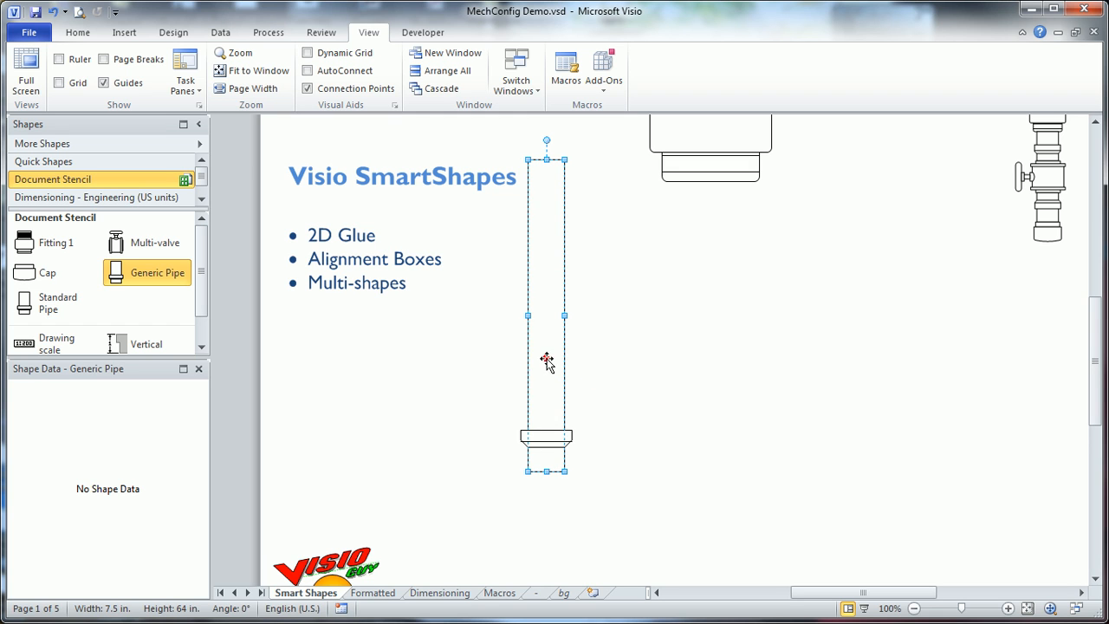
pyautogui.moveTo(544, 343)
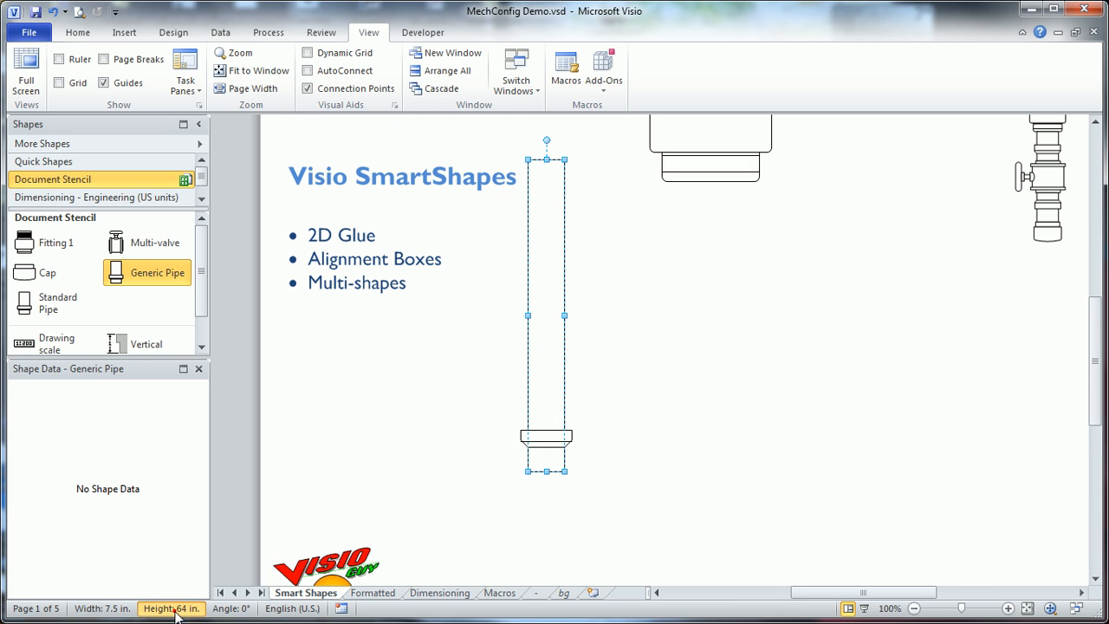
pyautogui.click(168, 606)
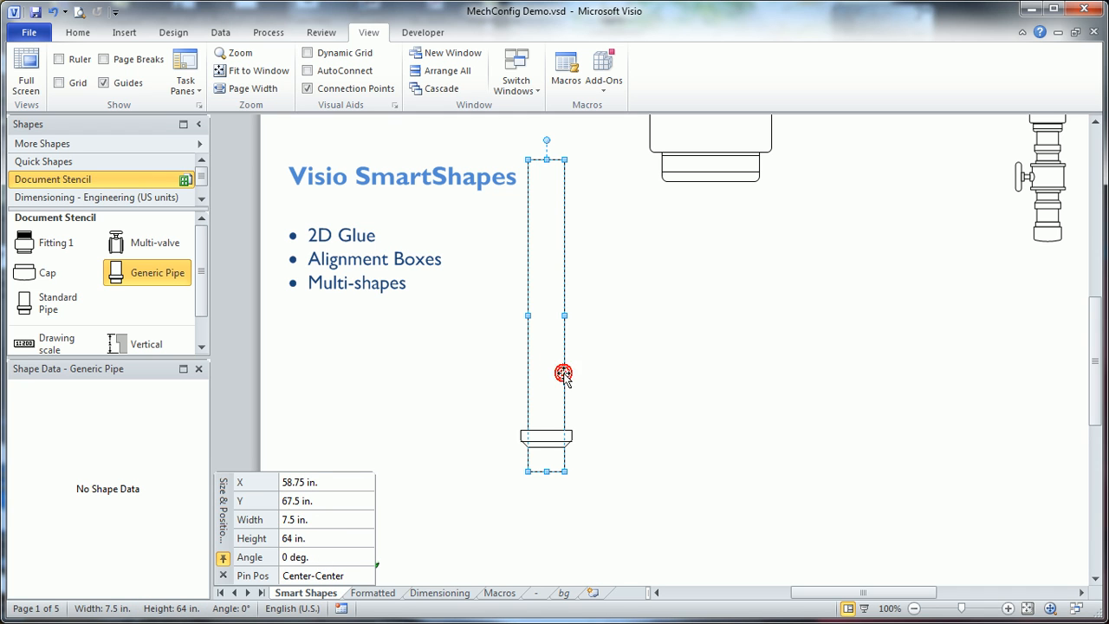
# Drop a Standard Pipe, widen it to 17.5 in., and check its context options
pyautogui.click(517, 390)
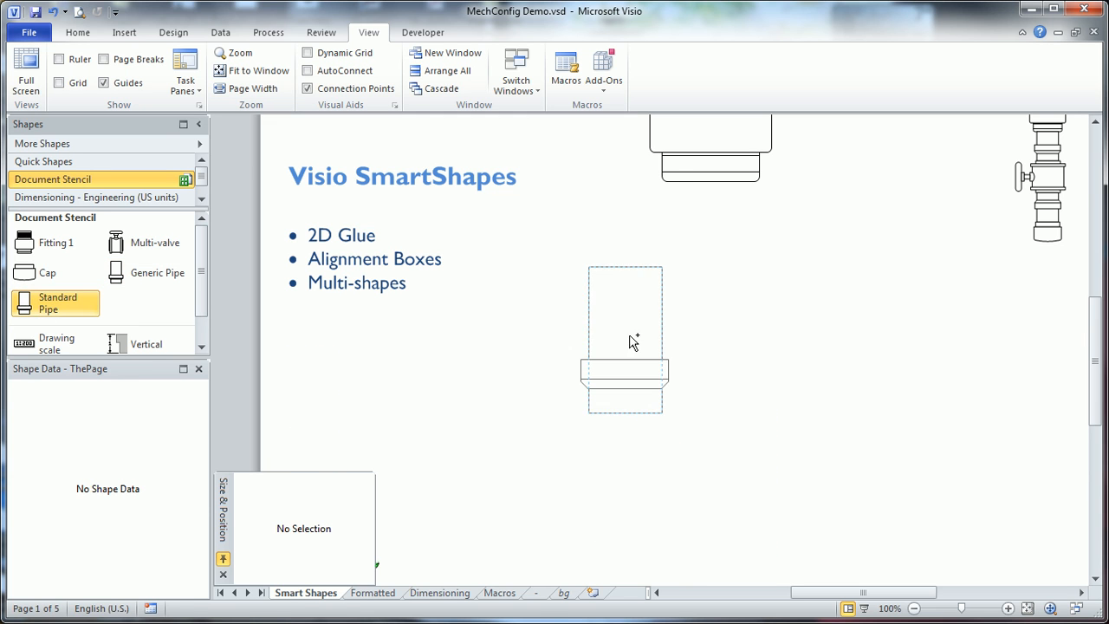
pyautogui.click(629, 343)
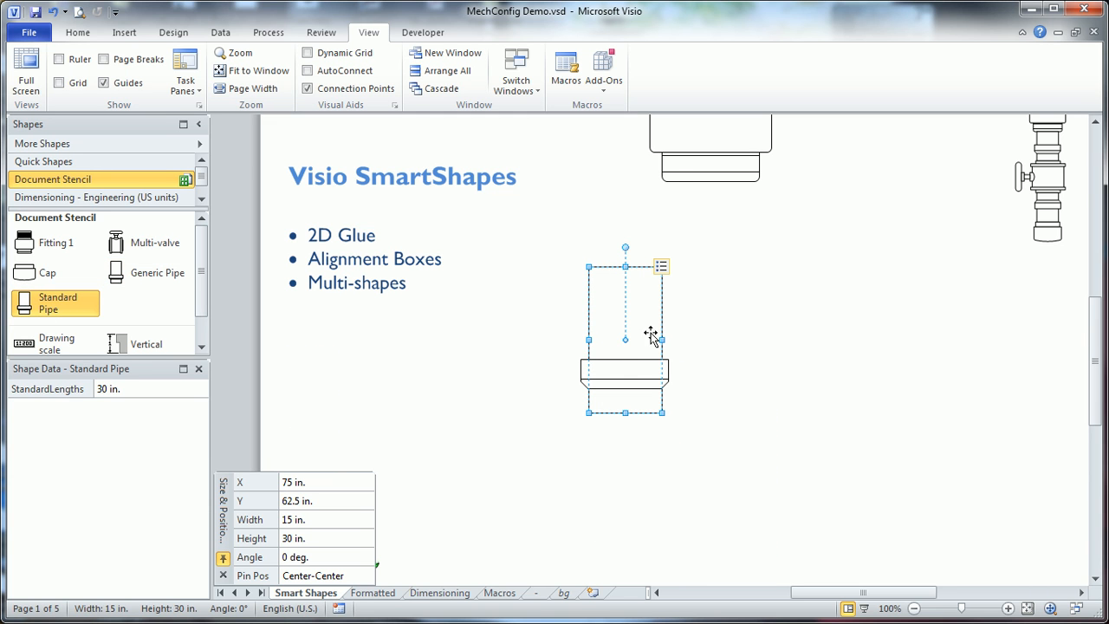
pyautogui.moveTo(662, 339); pyautogui.dragTo(606, 340)
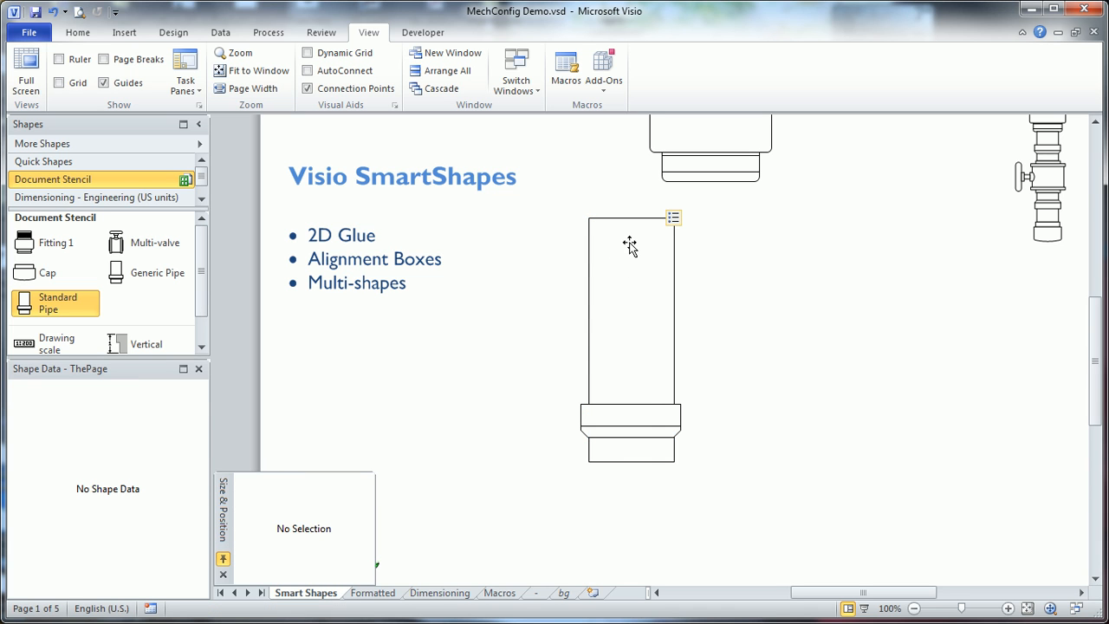
pyautogui.rightClick(631, 246)
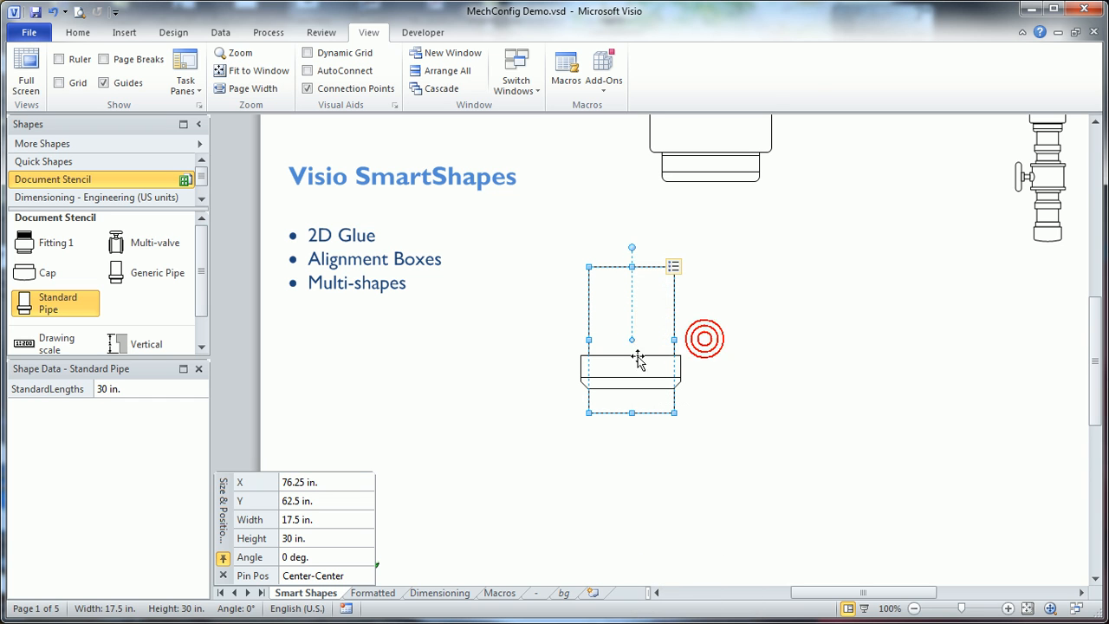
# Lengthen the standard pipe to 50 in. and join it beneath the top fitting
pyautogui.moveTo(631, 412); pyautogui.dragTo(630, 437)
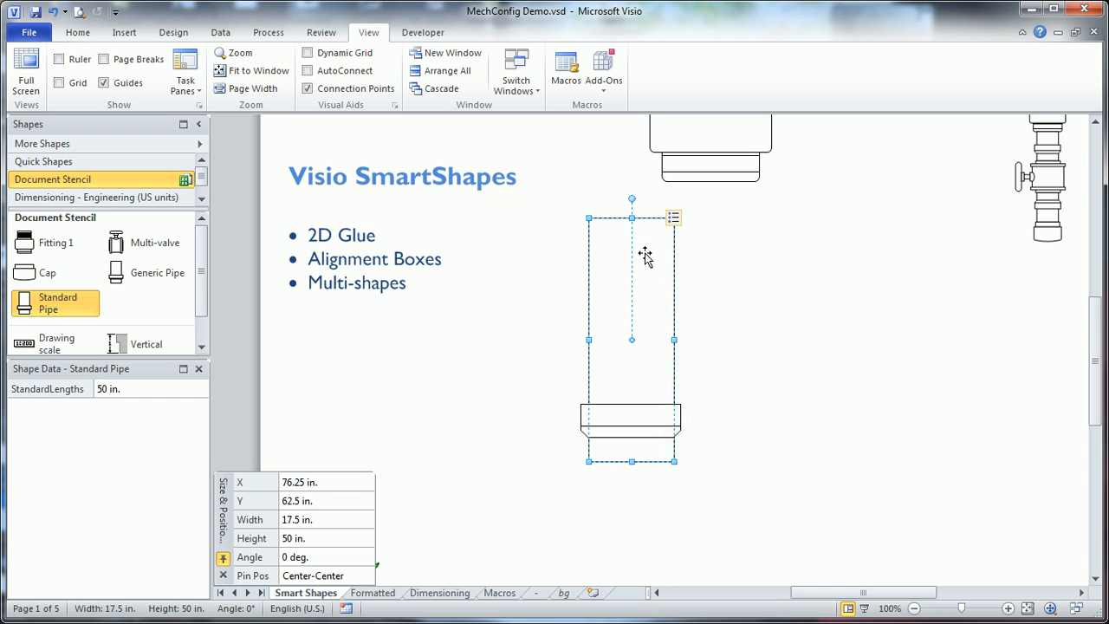
pyautogui.moveTo(630, 260); pyautogui.dragTo(655, 285)
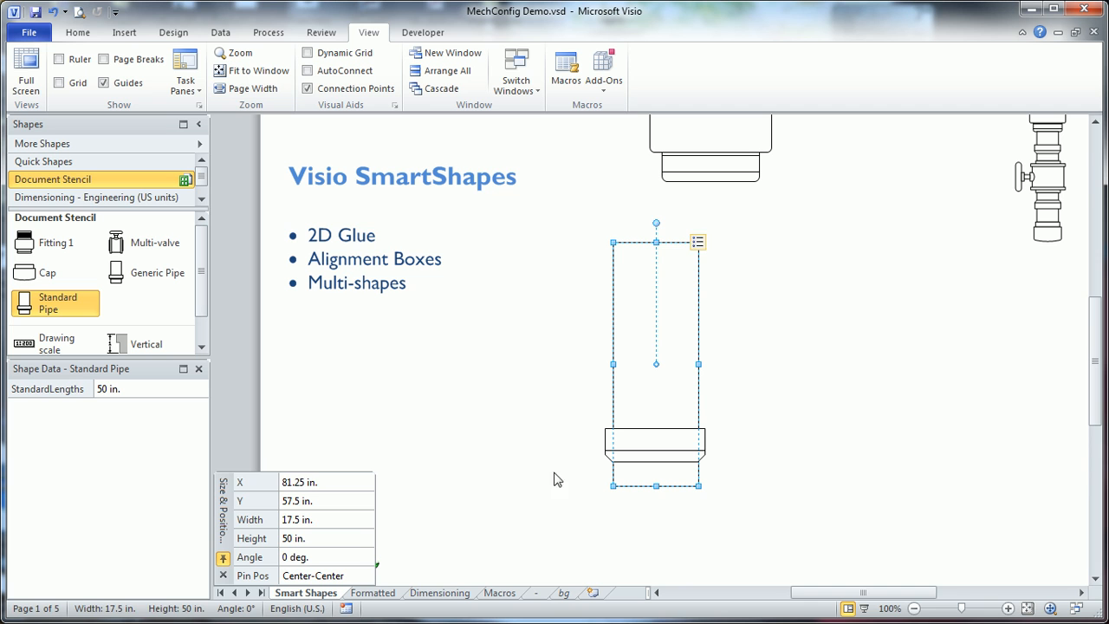
pyautogui.click(777, 295)
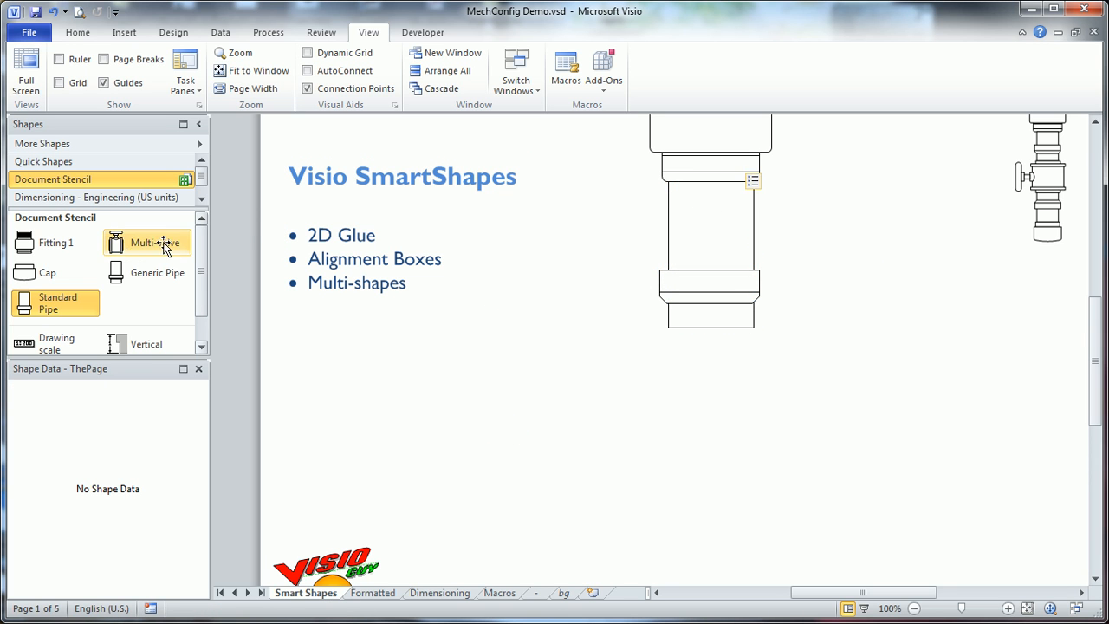
# Place a Multi-valve below the pipe and glue it to the pipe's lower end
pyautogui.moveTo(147, 242); pyautogui.dragTo(874, 398)
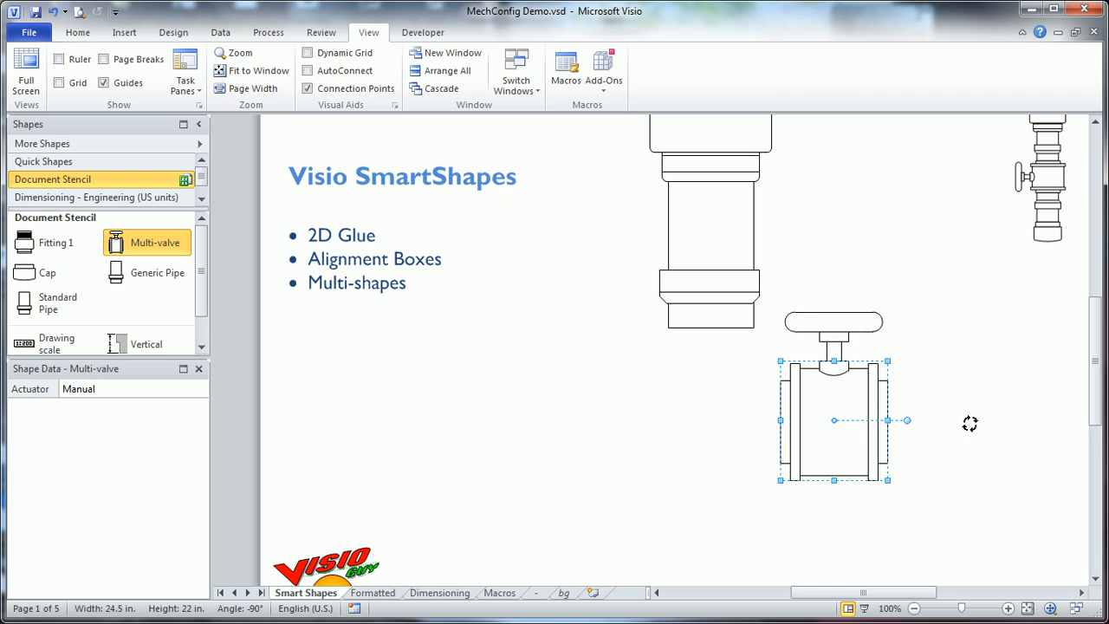
pyautogui.moveTo(968, 379)
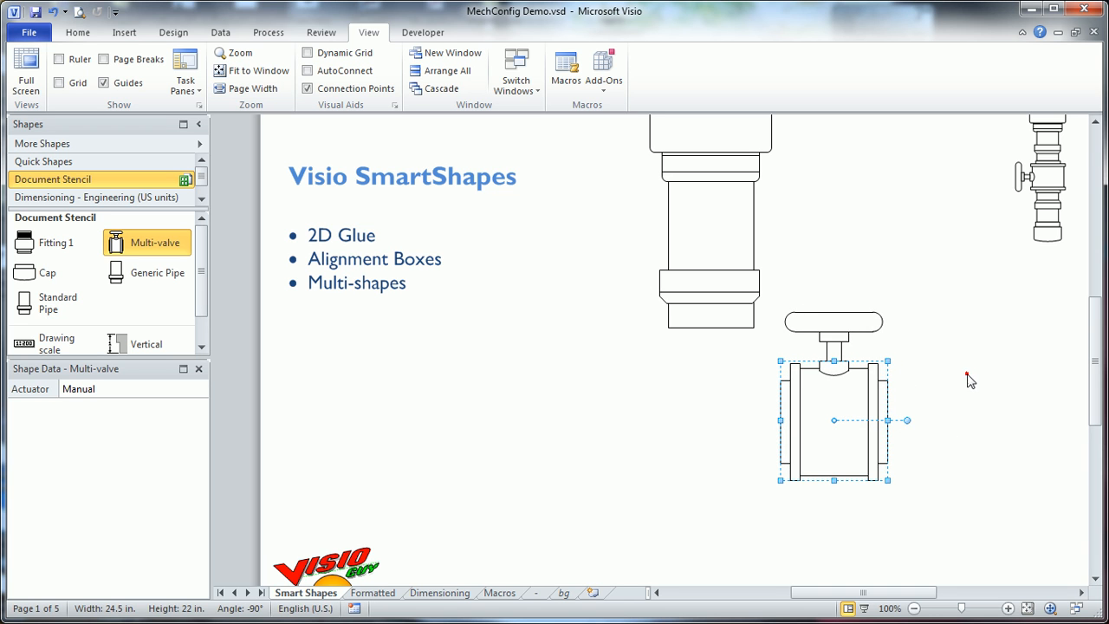
pyautogui.moveTo(835, 421); pyautogui.dragTo(783, 437)
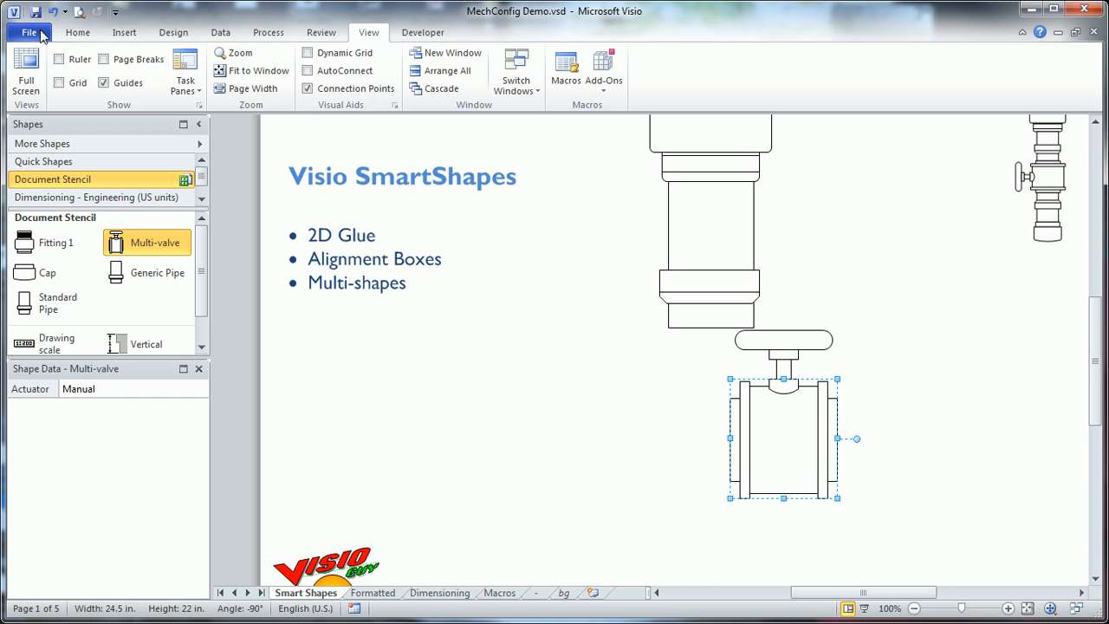
pyautogui.click(78, 31)
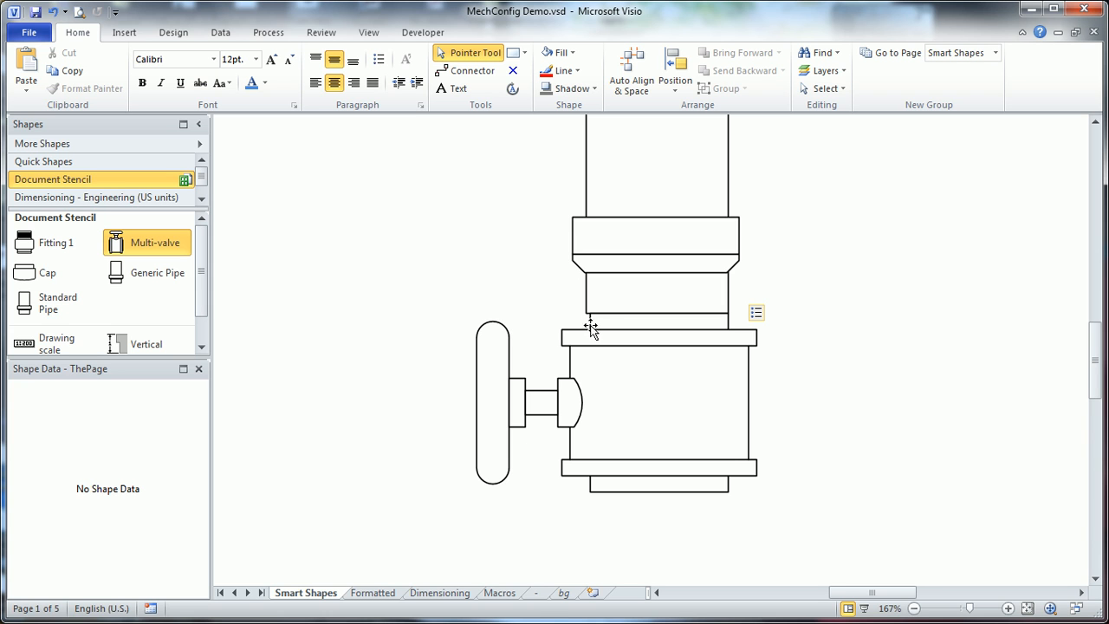
pyautogui.moveTo(587, 329)
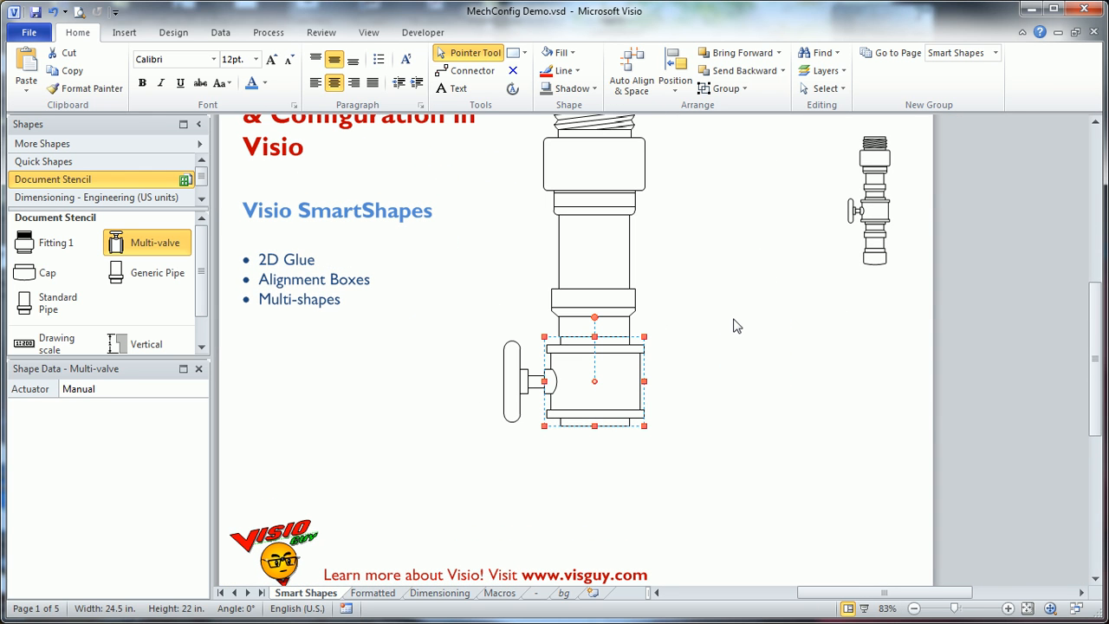
pyautogui.click(609, 382)
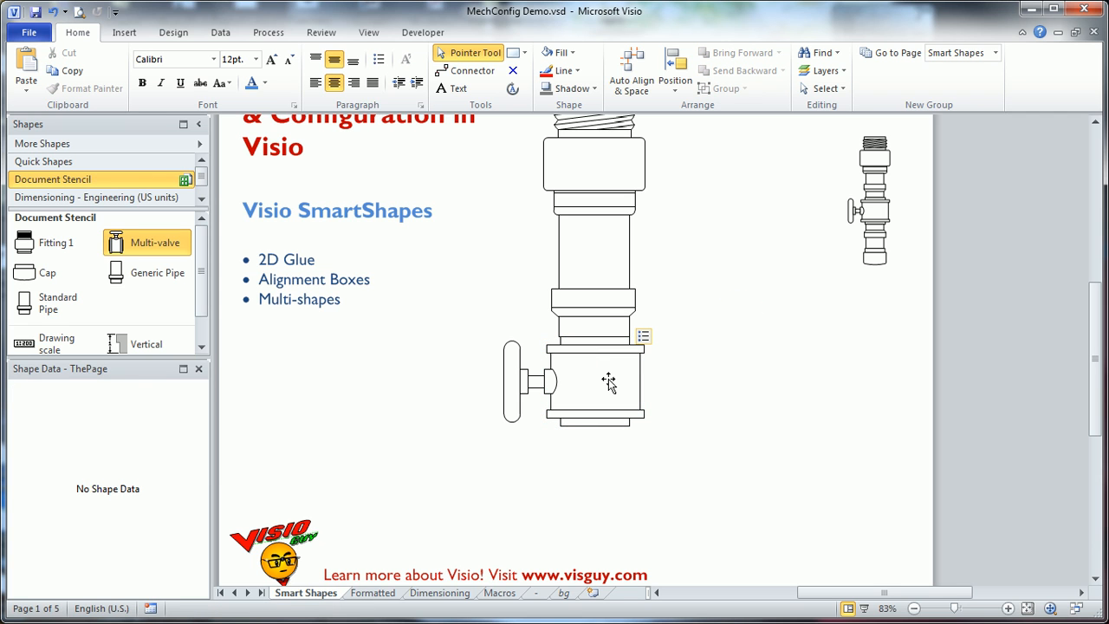
pyautogui.moveTo(620, 376)
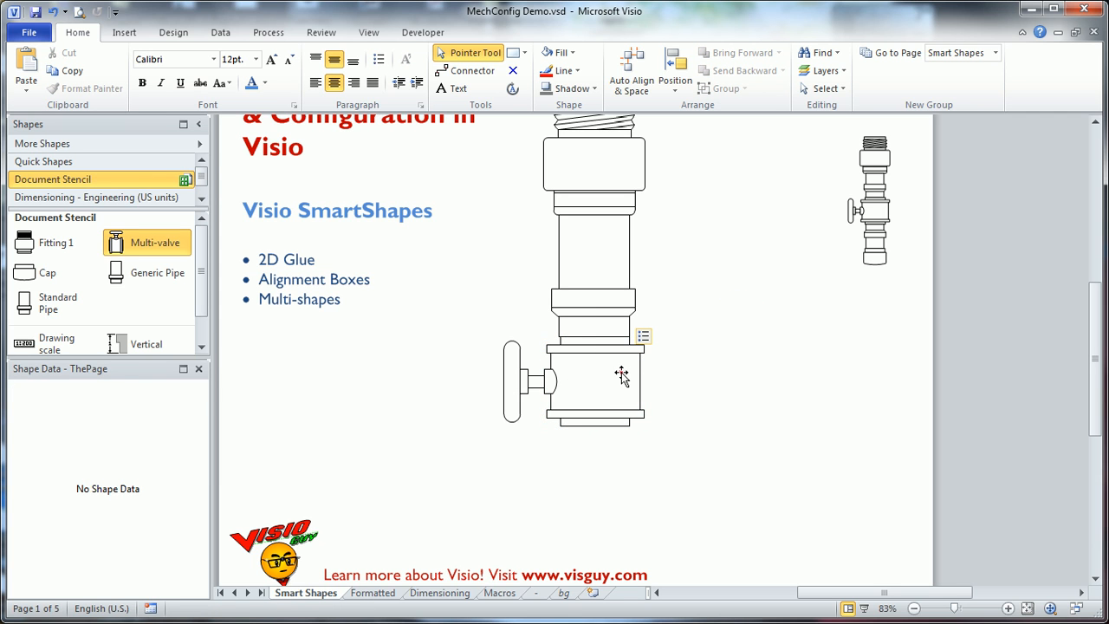
pyautogui.click(620, 382)
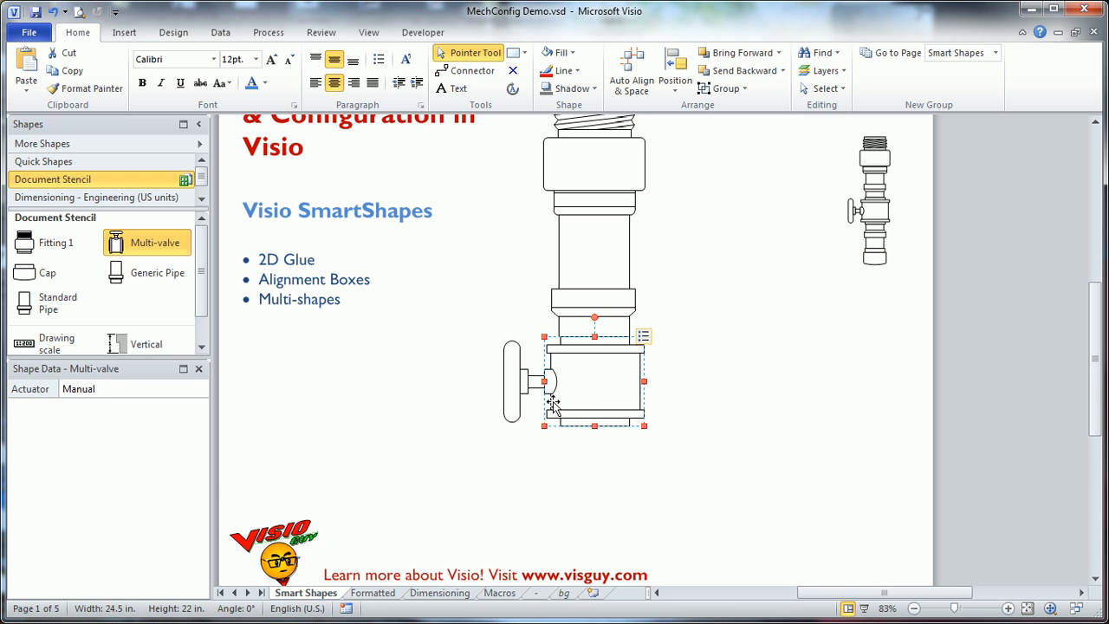
pyautogui.moveTo(615, 390)
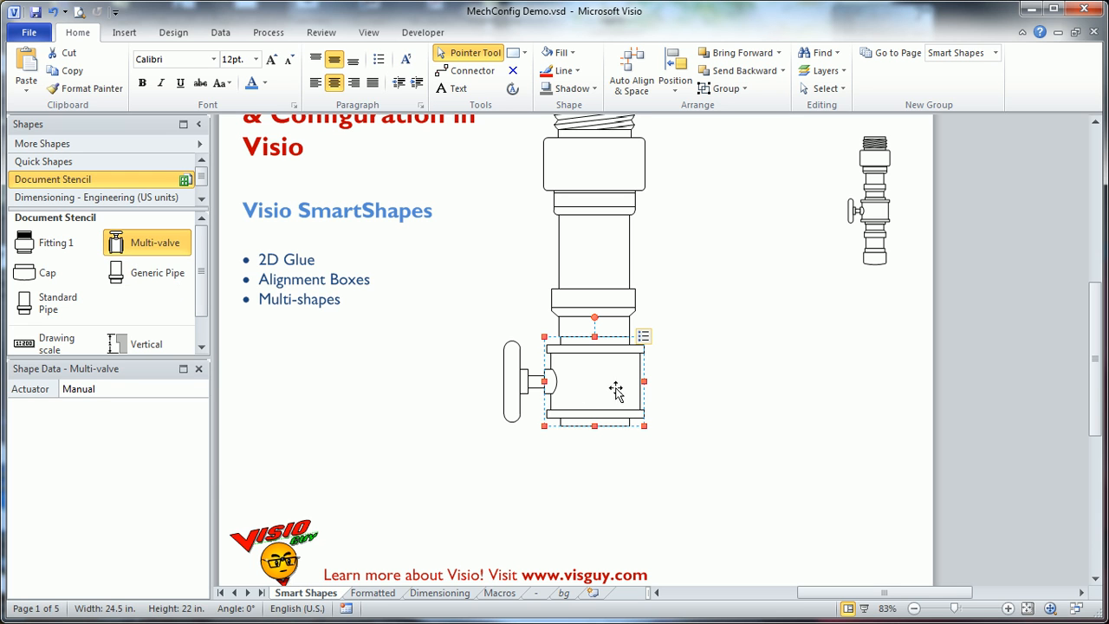
pyautogui.click(641, 337)
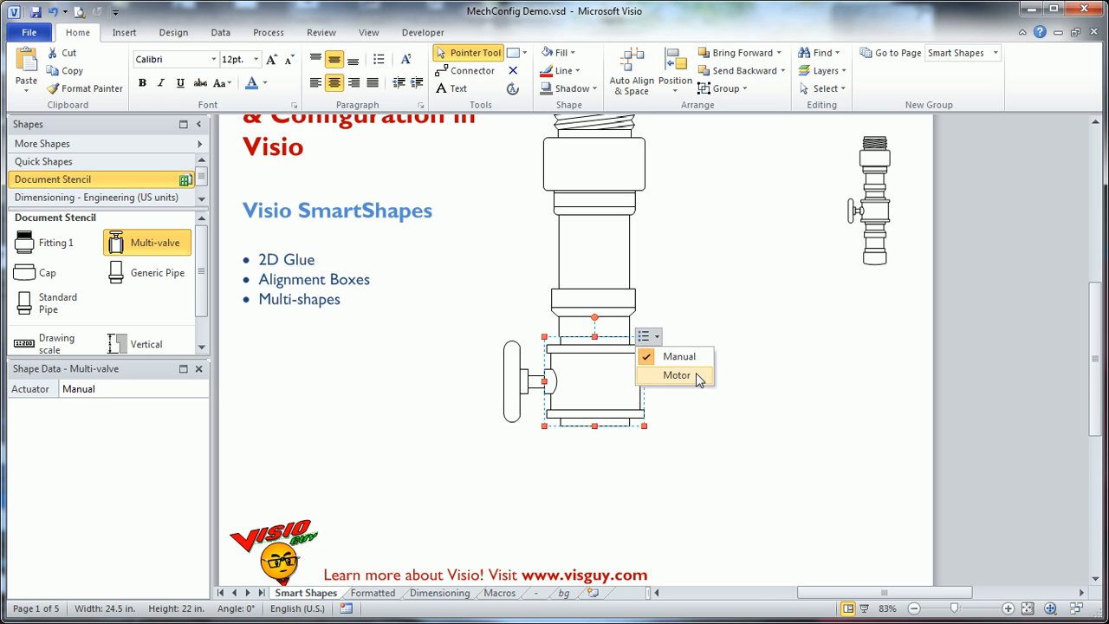
pyautogui.click(676, 374)
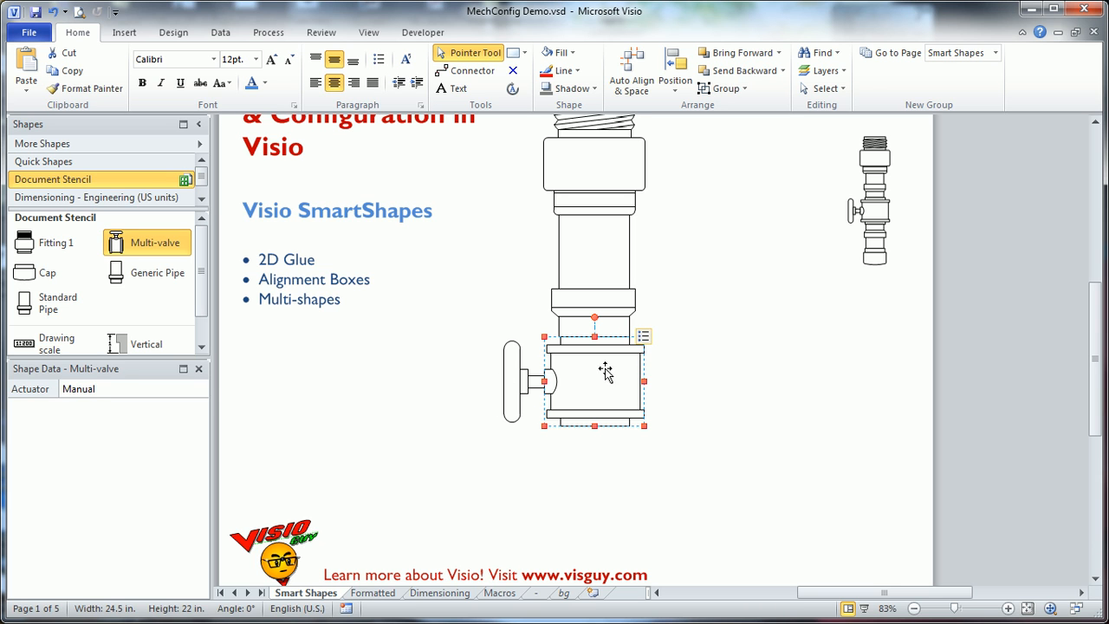
pyautogui.moveTo(62, 308)
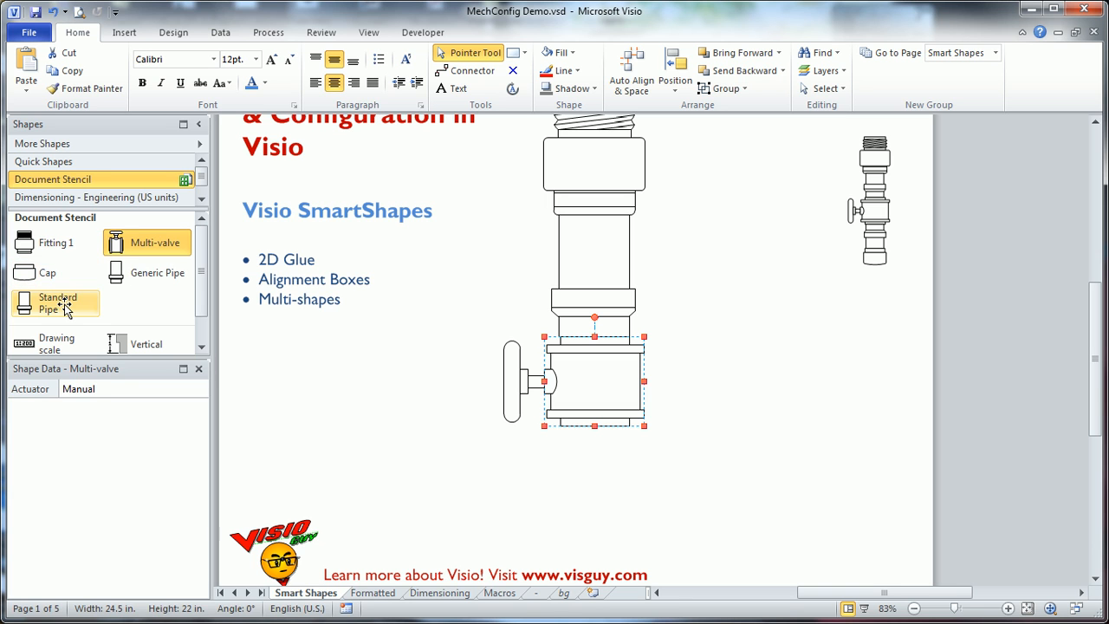
pyautogui.moveTo(125, 305)
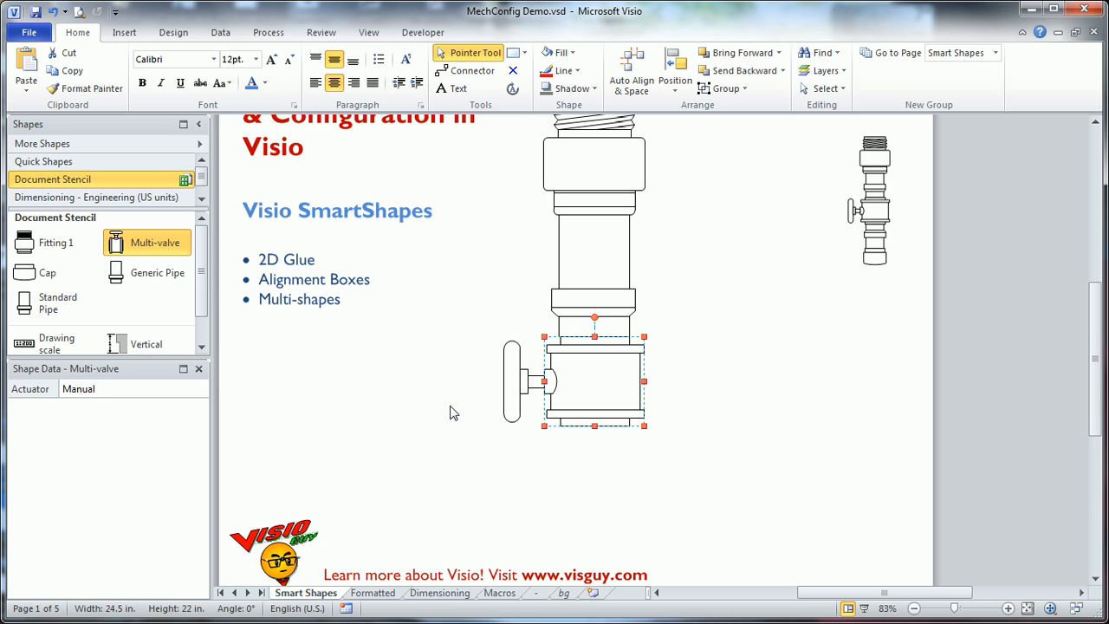
pyautogui.moveTo(593, 378)
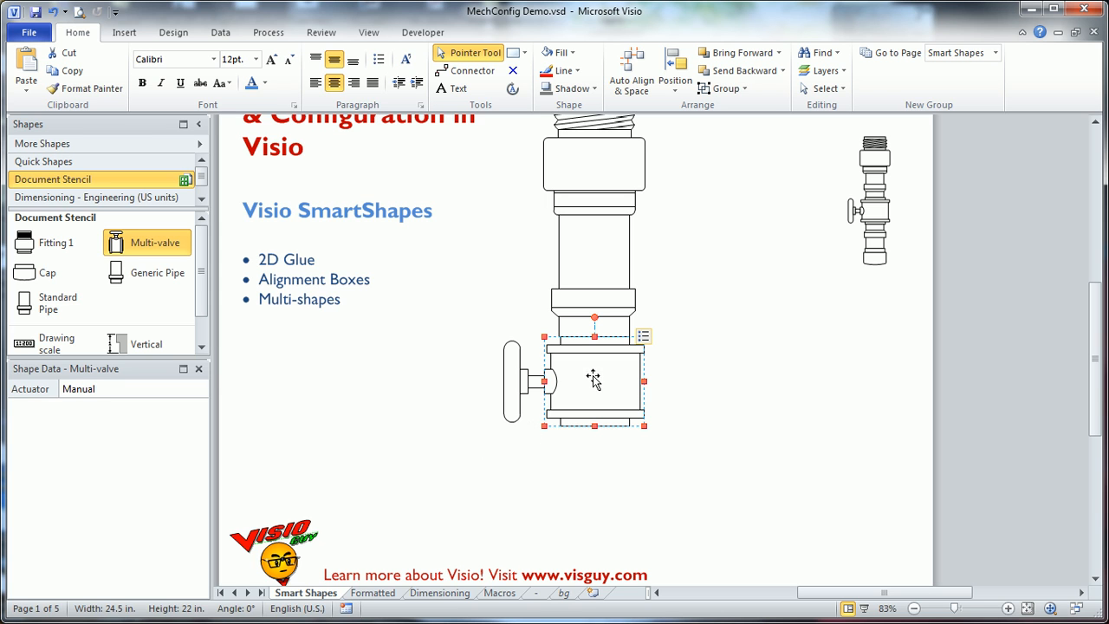
pyautogui.click(201, 388)
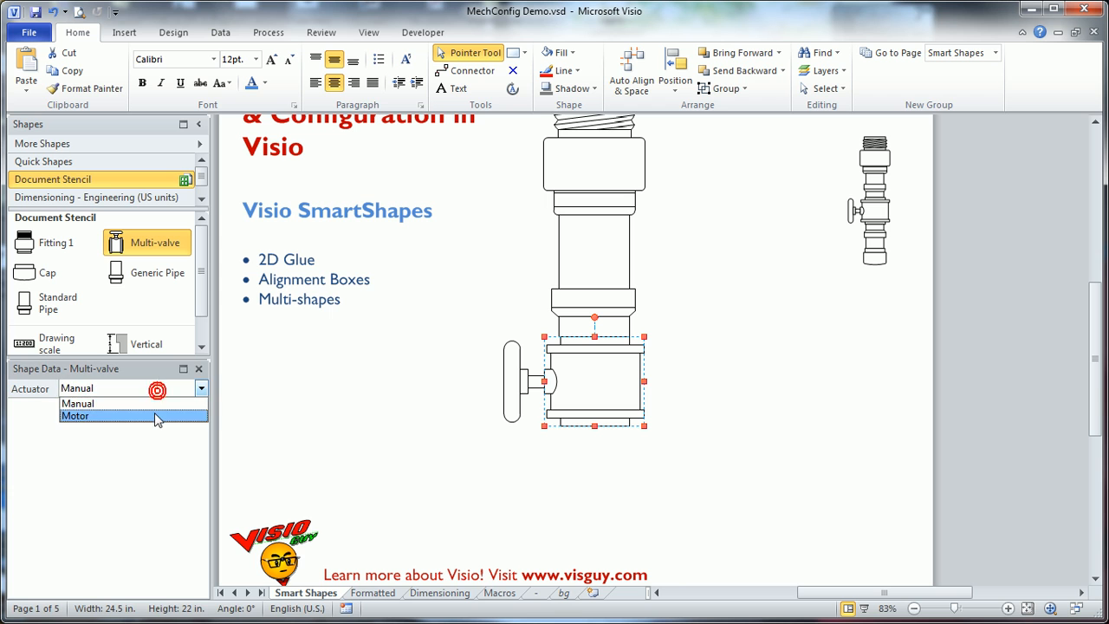
pyautogui.click(77, 402)
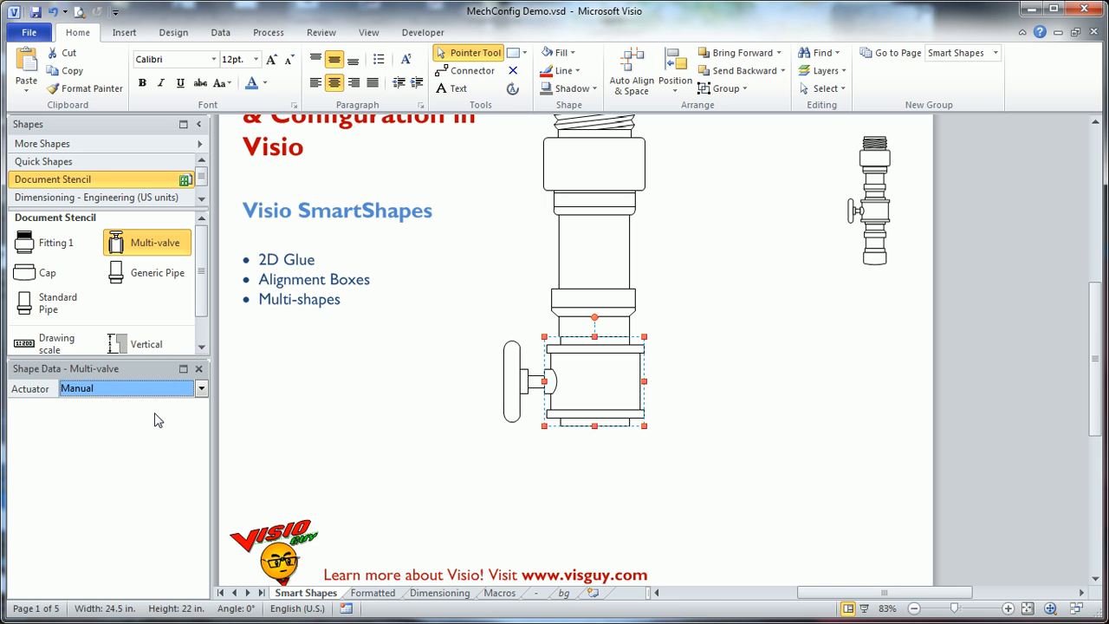
pyautogui.moveTo(180, 424)
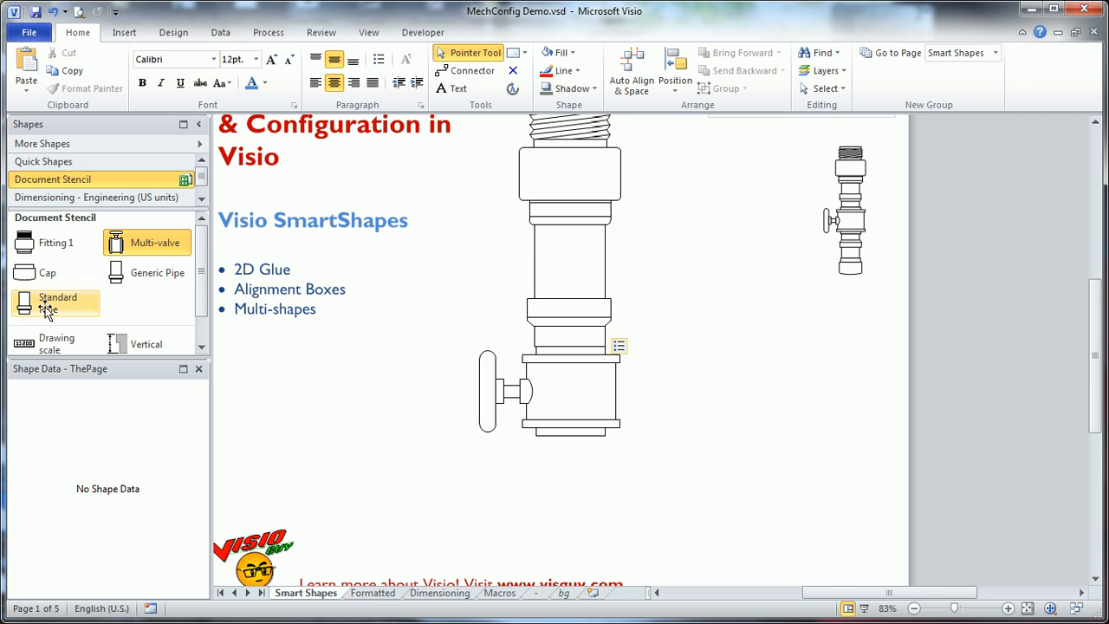
# Add a 30 in. Standard Pipe section and attach it to the assembly's bottom
pyautogui.moveTo(55, 303); pyautogui.dragTo(755, 425)
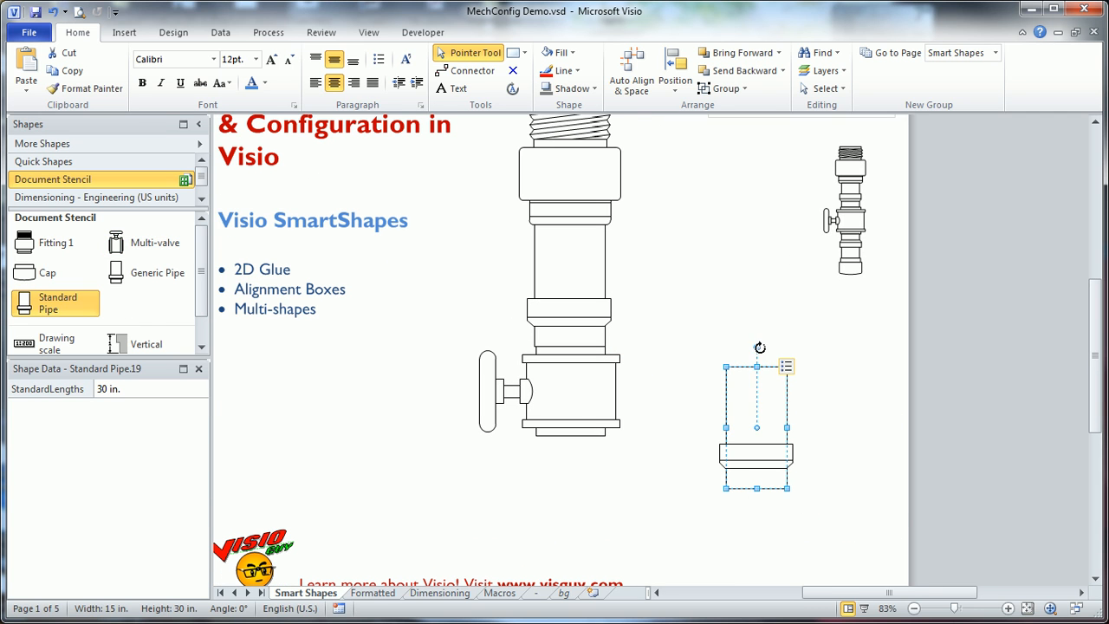
pyautogui.moveTo(759, 346); pyautogui.dragTo(743, 377)
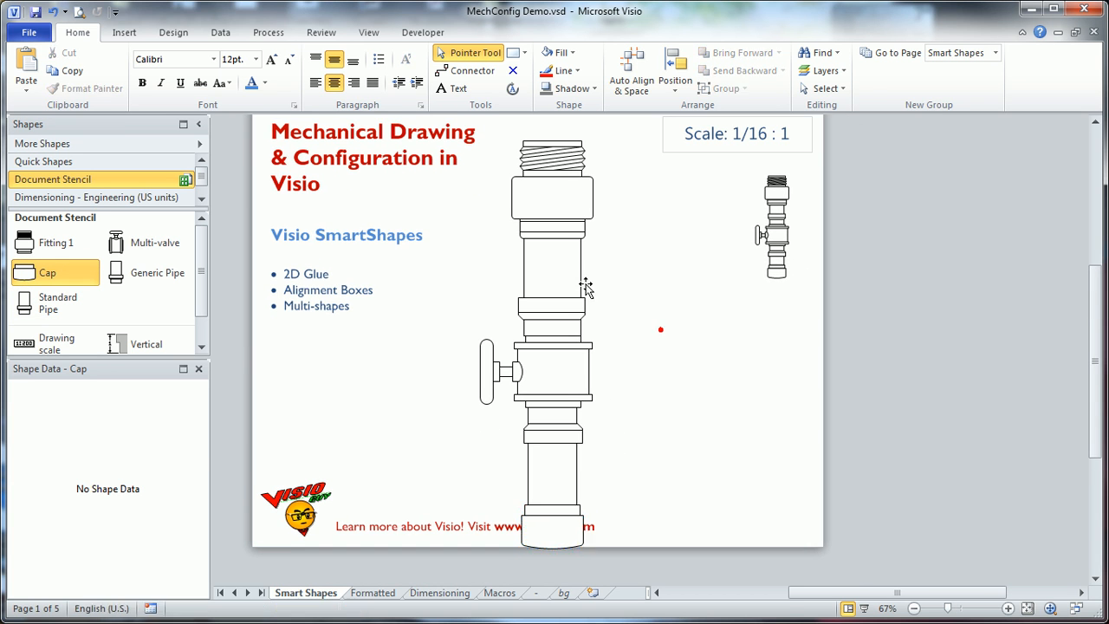
# Reposition the whole assembly by its top fitting back toward the page centre, then deselect
pyautogui.click(557, 182)
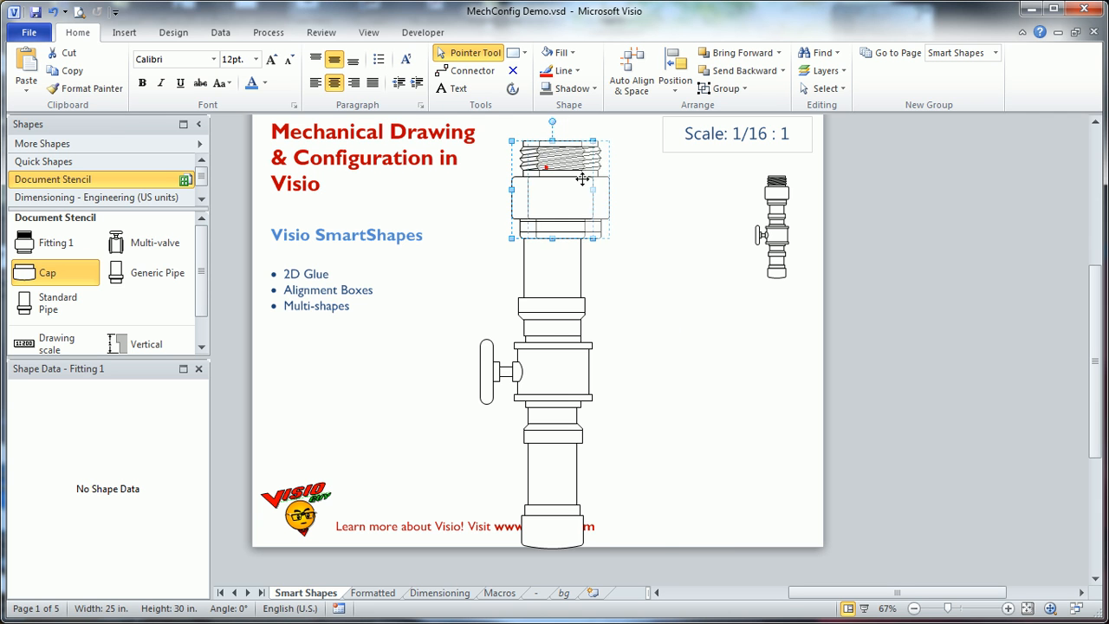
pyautogui.moveTo(558, 194); pyautogui.dragTo(656, 206)
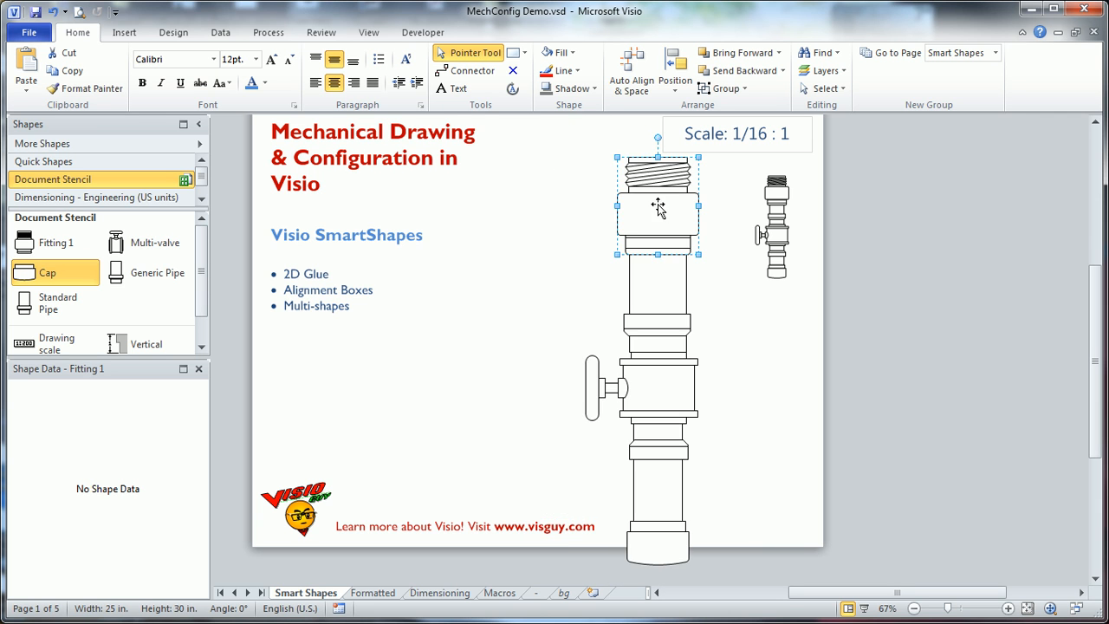
pyautogui.moveTo(658, 204); pyautogui.dragTo(589, 163)
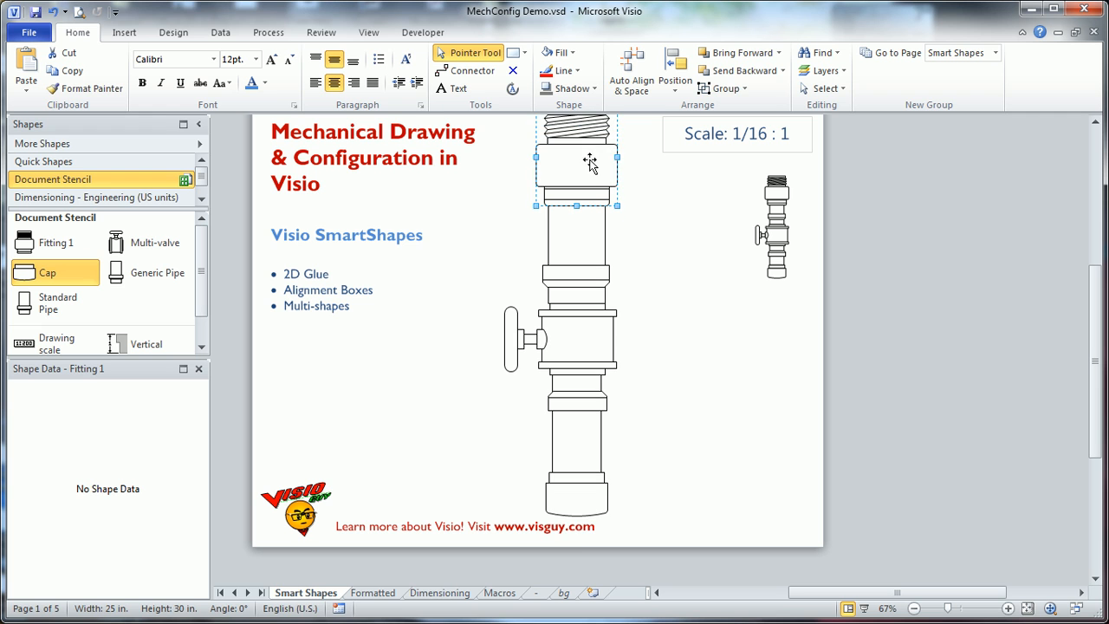
pyautogui.click(692, 246)
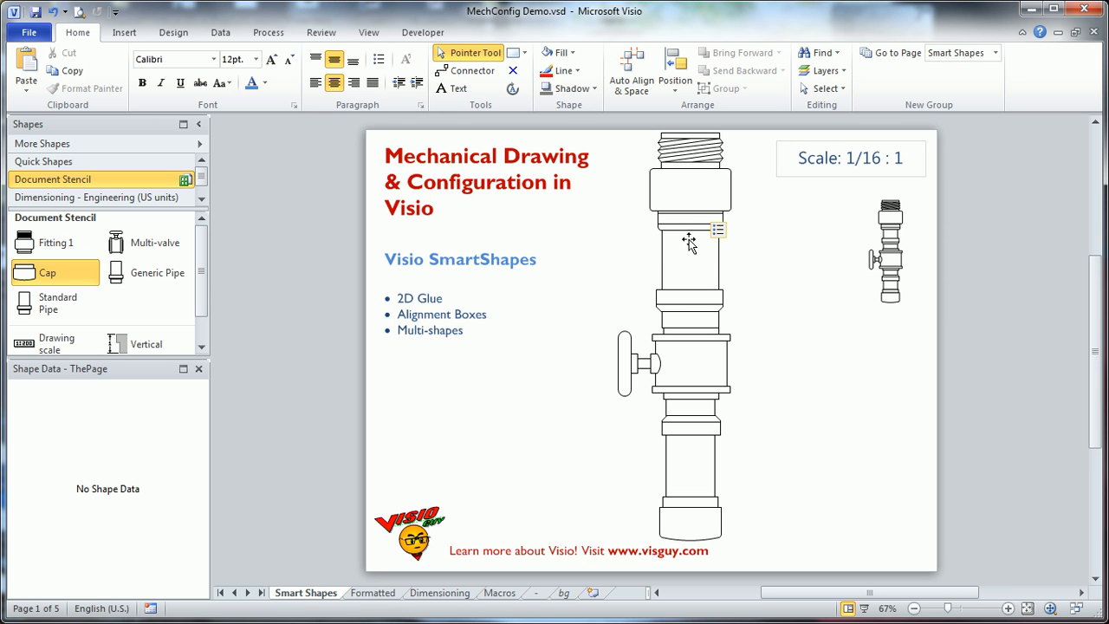
pyautogui.moveTo(442, 182)
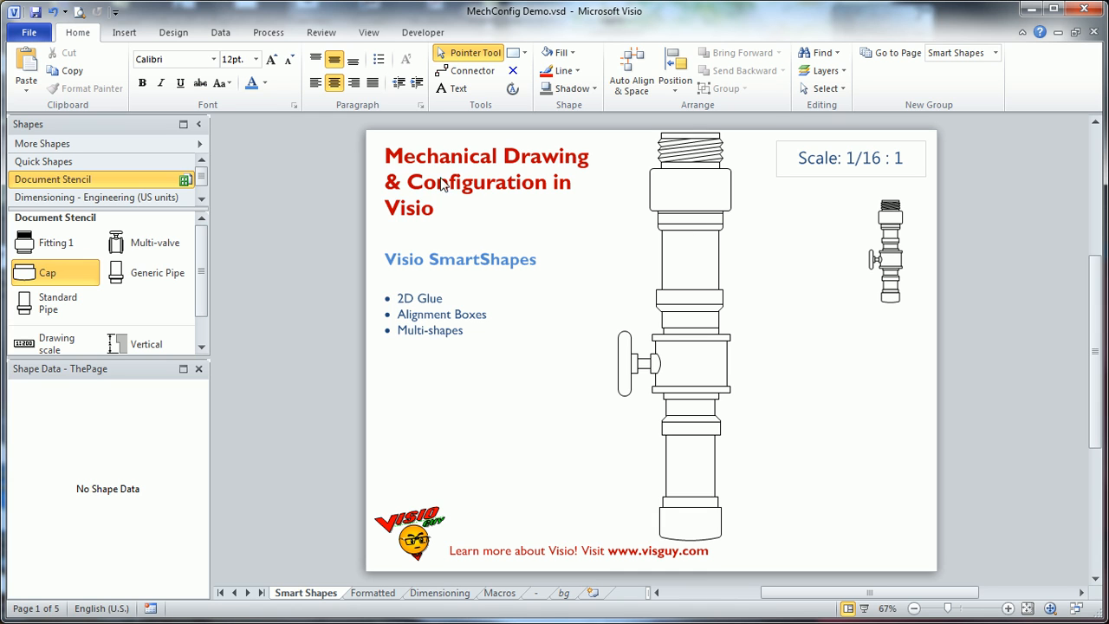
pyautogui.moveTo(579, 413)
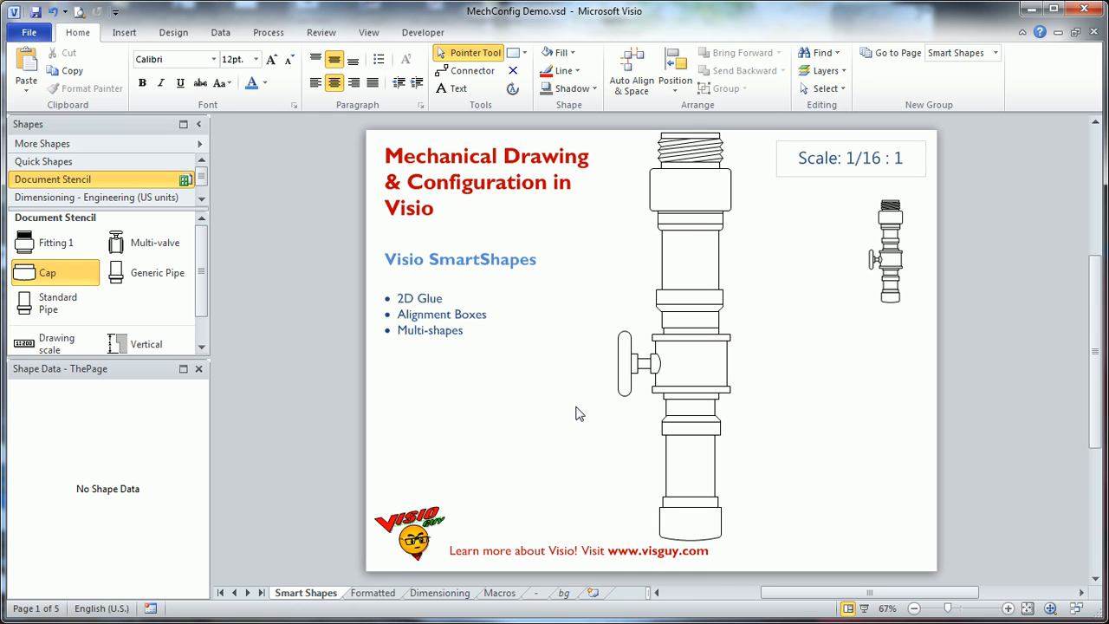
pyautogui.moveTo(711, 212)
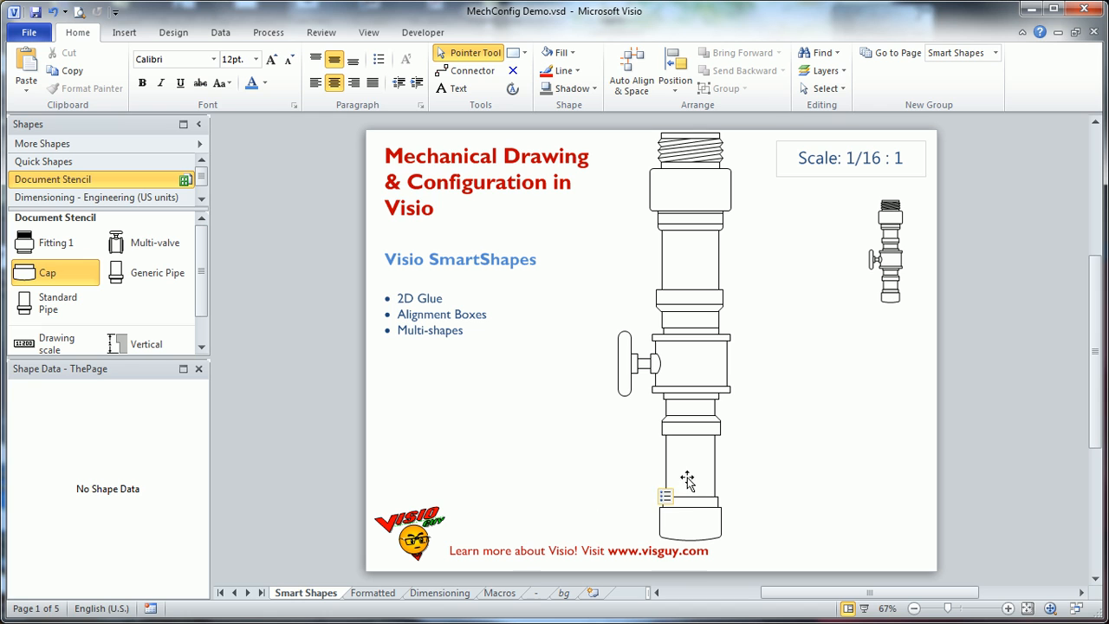
pyautogui.moveTo(790, 279)
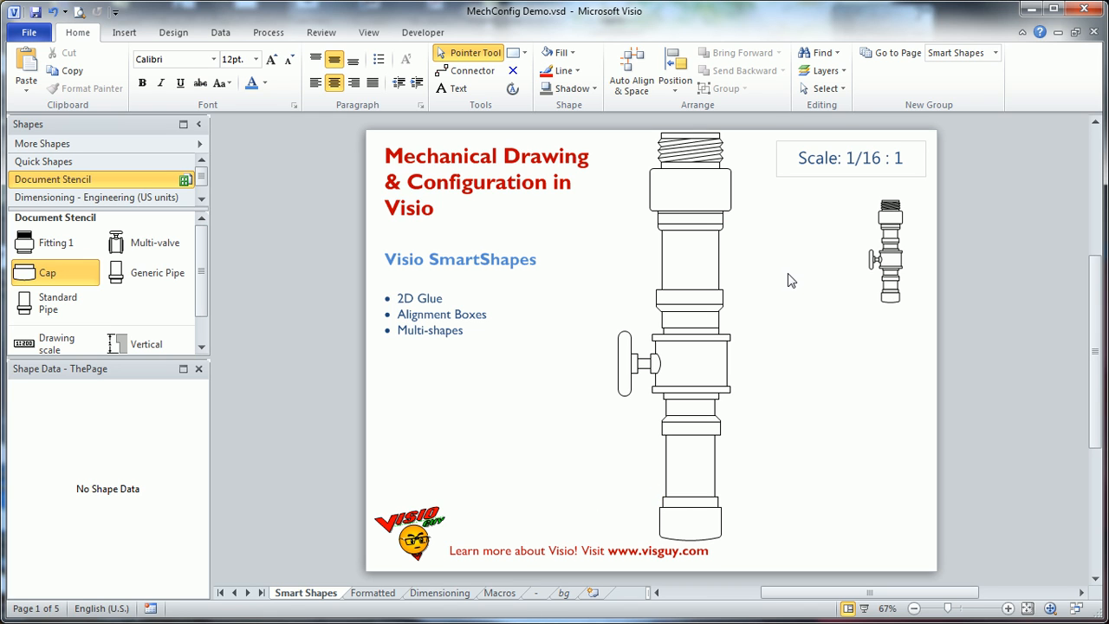
pyautogui.moveTo(395, 613)
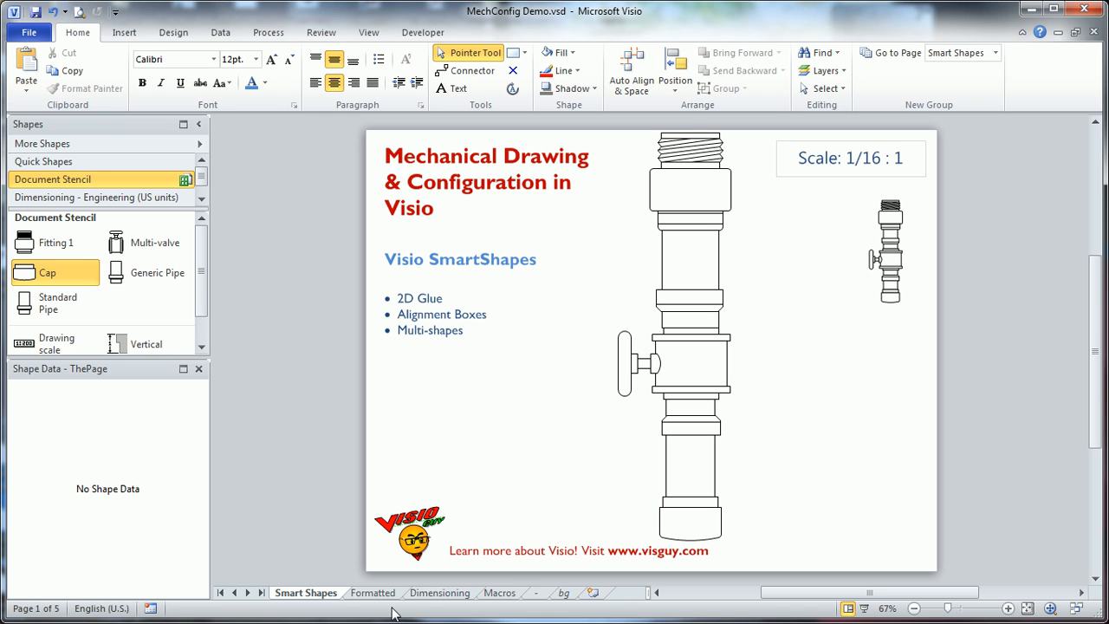
# Go to the Formatted page and draw a rectangle beside the pipe assembly
pyautogui.click(371, 592)
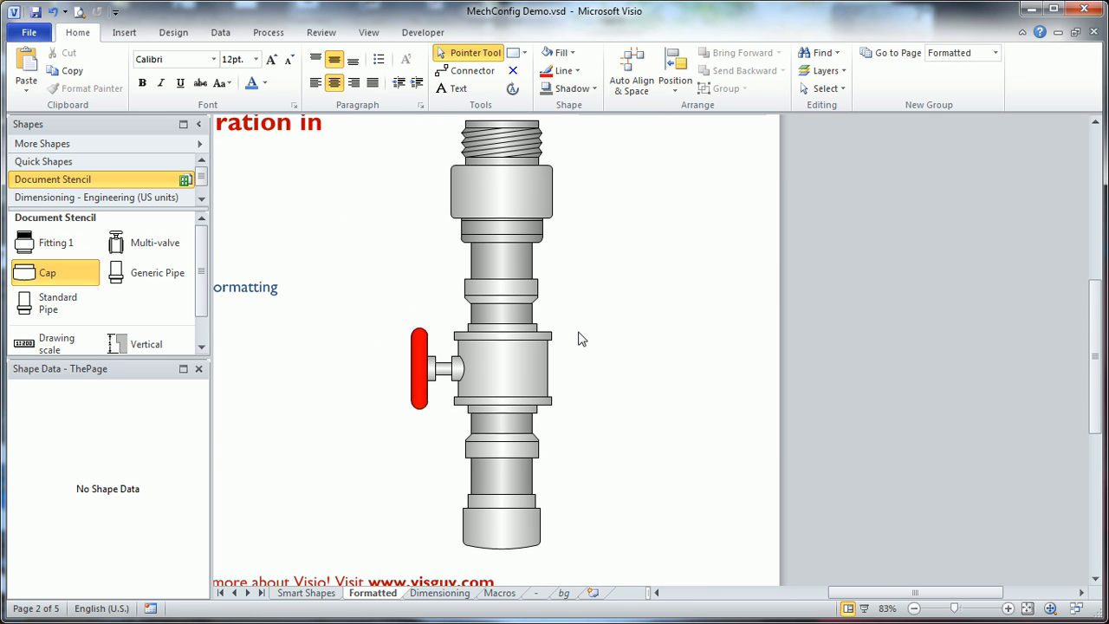
pyautogui.moveTo(617, 223); pyautogui.dragTo(731, 324)
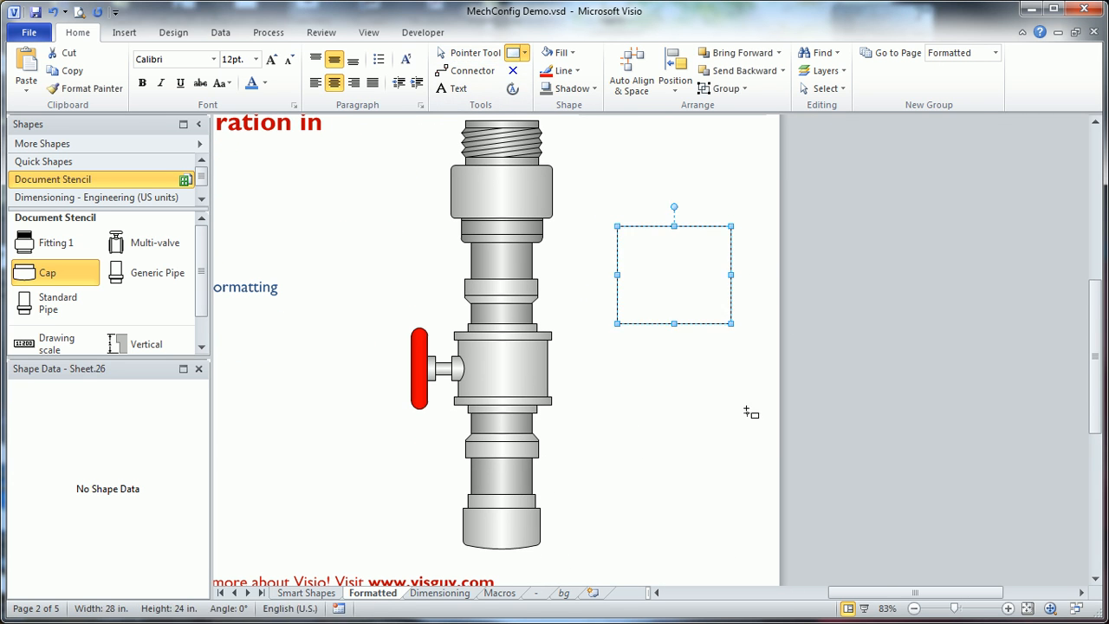
# Fill the rectangle with gradient pattern 26 in red
pyautogui.click(575, 52)
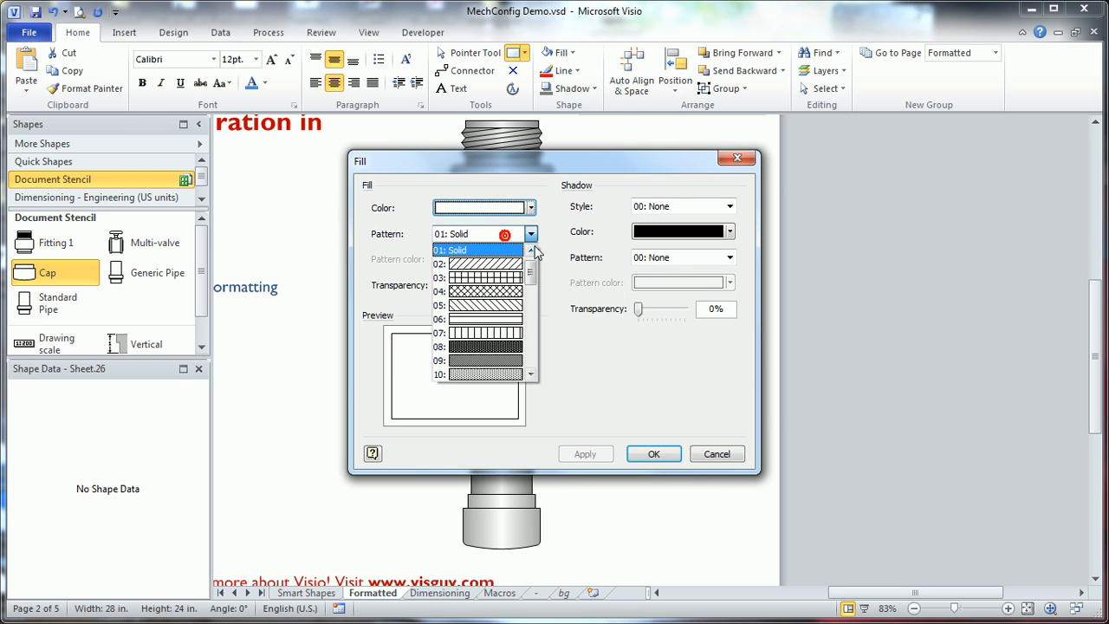
pyautogui.scroll(-3)
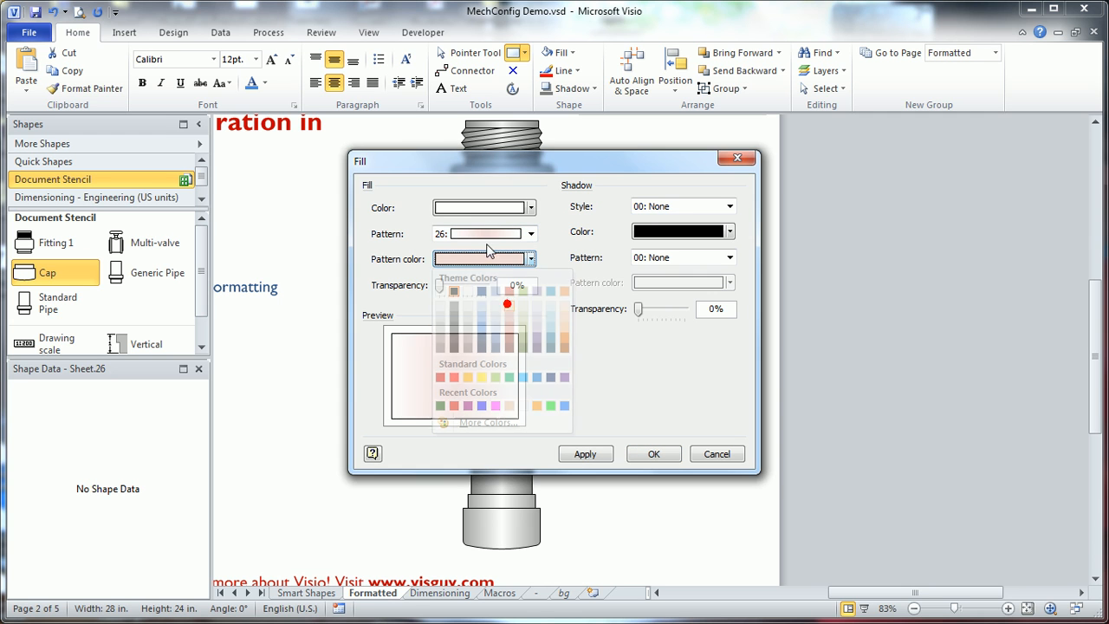
pyautogui.click(508, 305)
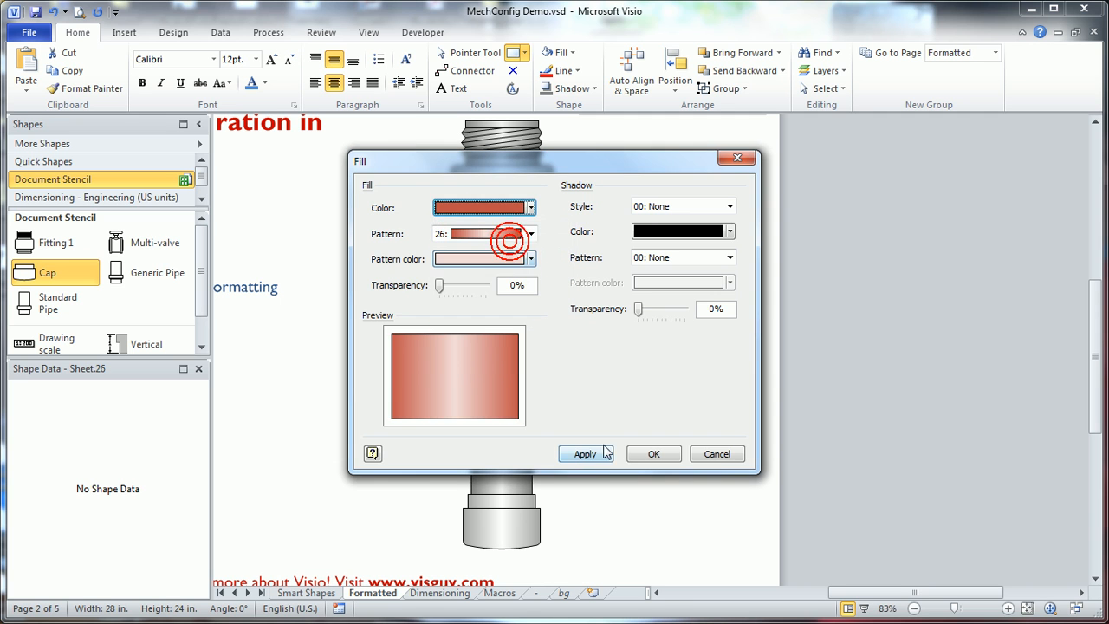
pyautogui.click(654, 454)
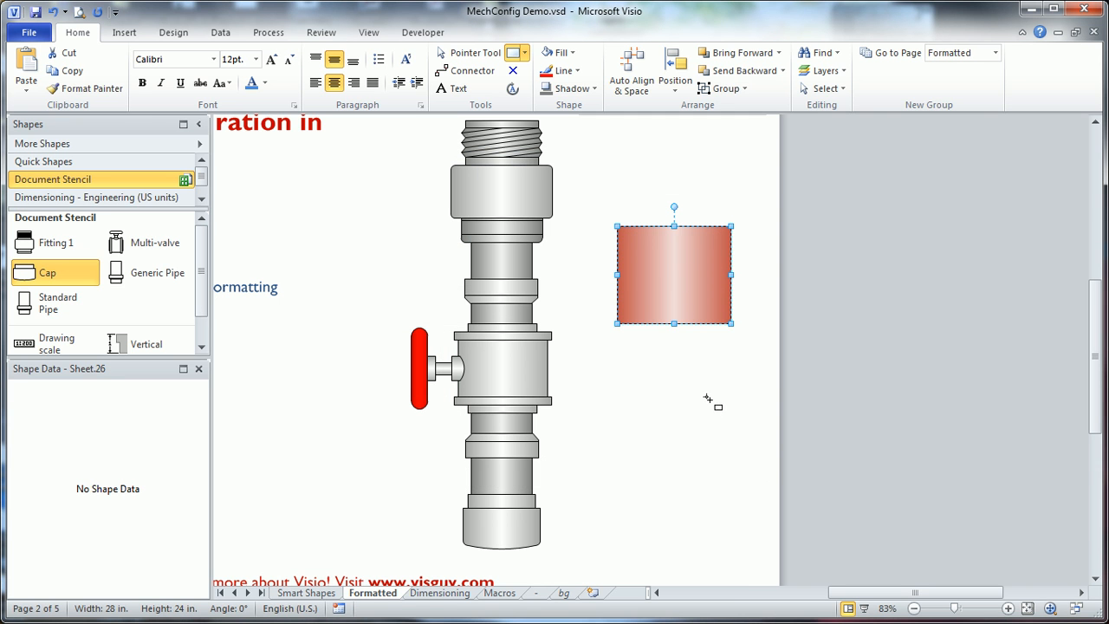
pyautogui.moveTo(678, 325)
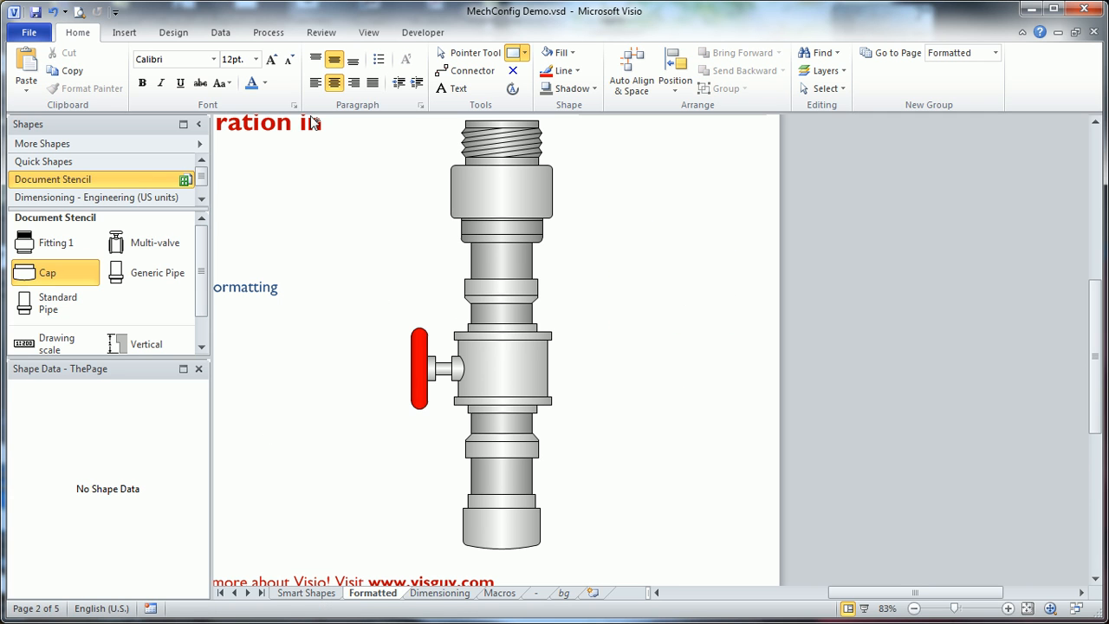
# Set the multi-valve's actuator to Manual so it shows the red handwheel, then deselect
pyautogui.click(501, 367)
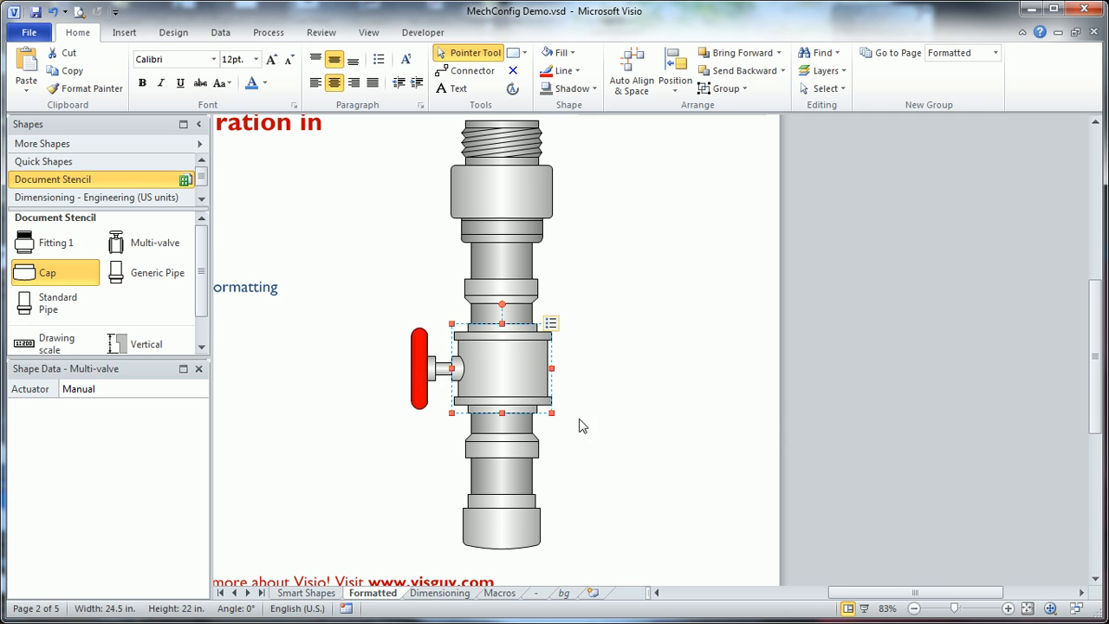
pyautogui.moveTo(568, 330)
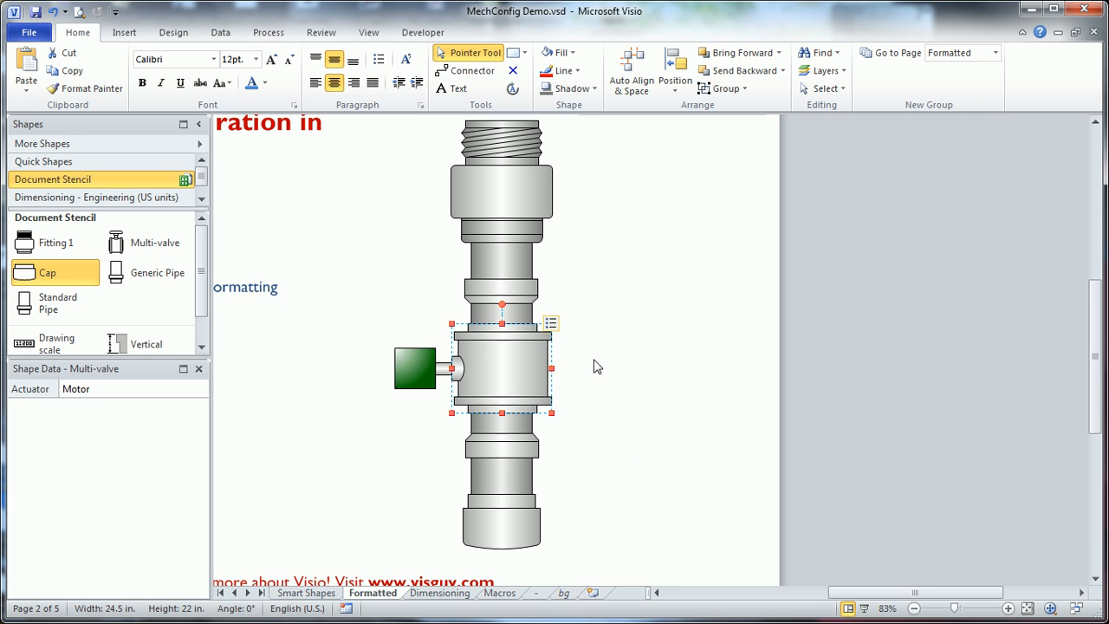
pyautogui.click(416, 371)
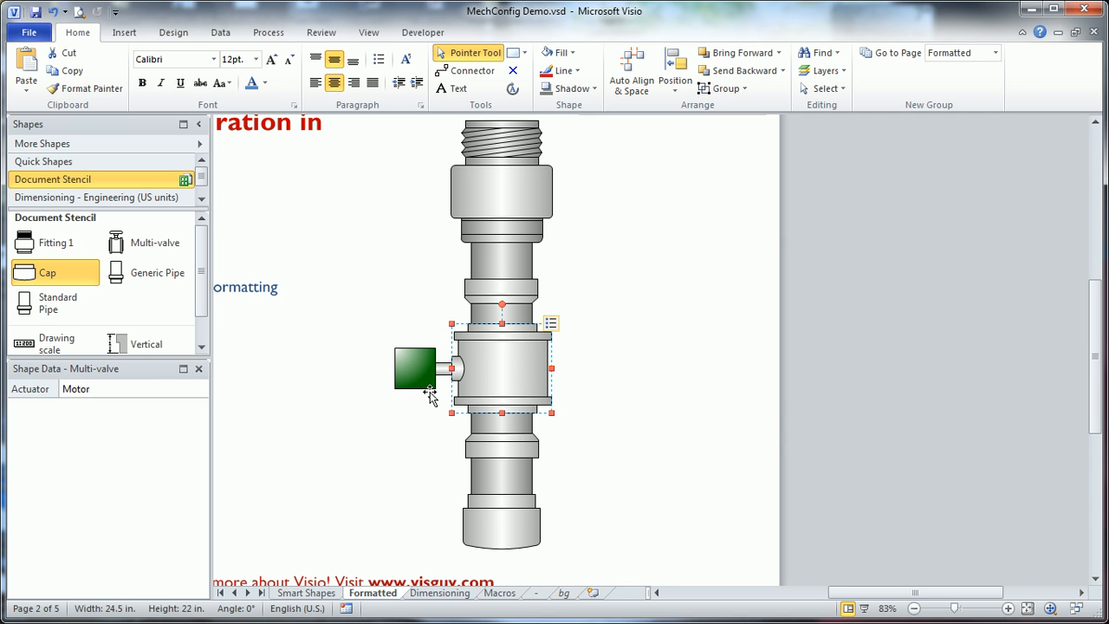
pyautogui.moveTo(530, 357)
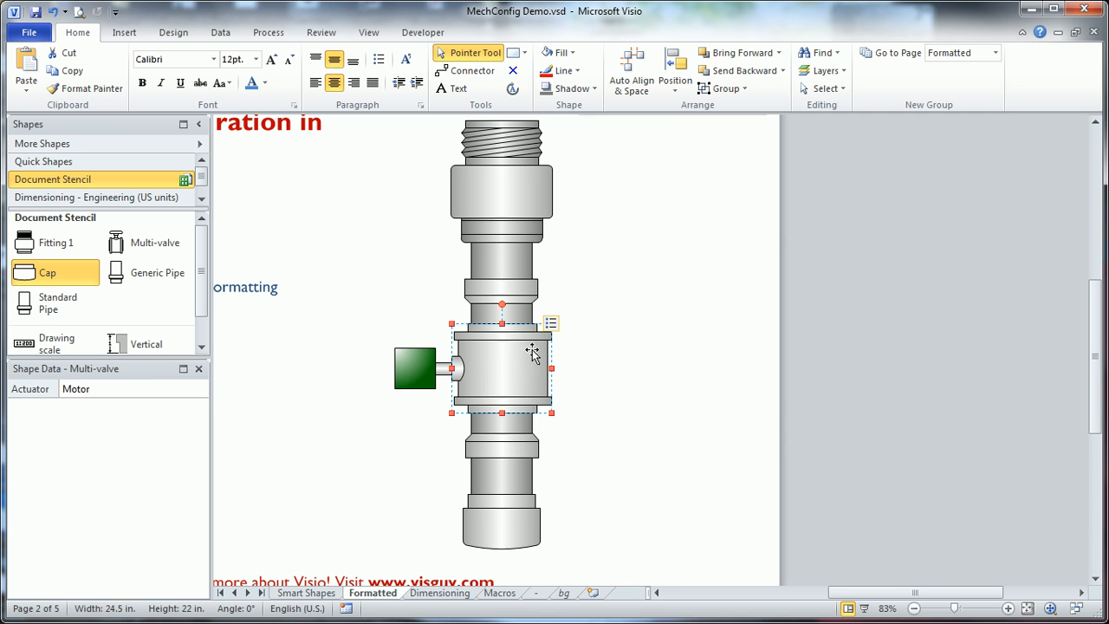
pyautogui.moveTo(443, 398)
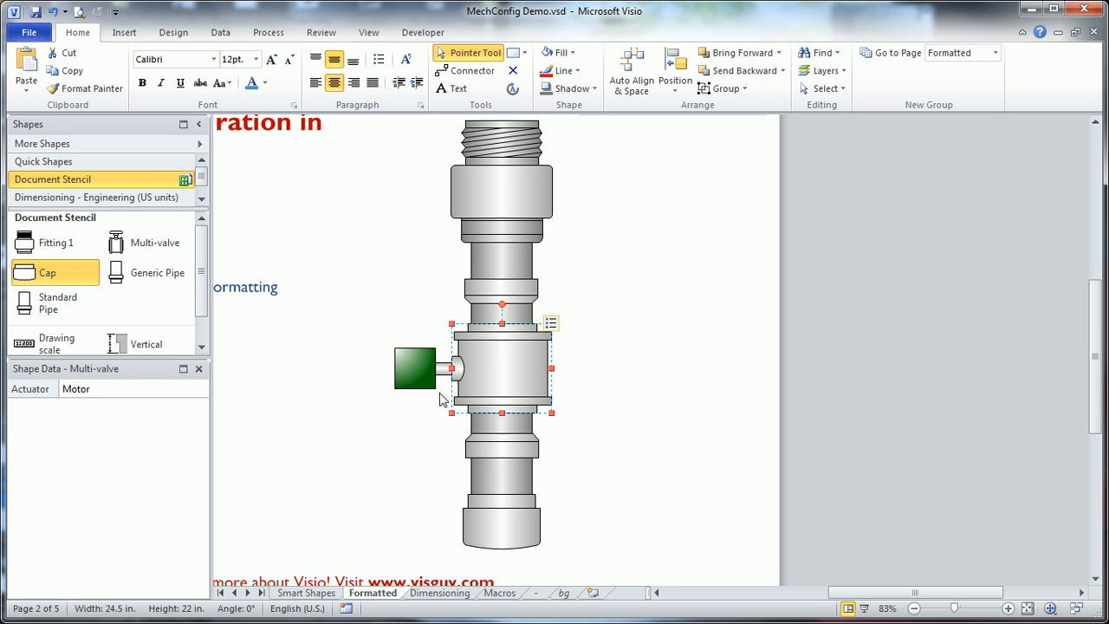
pyautogui.click(551, 322)
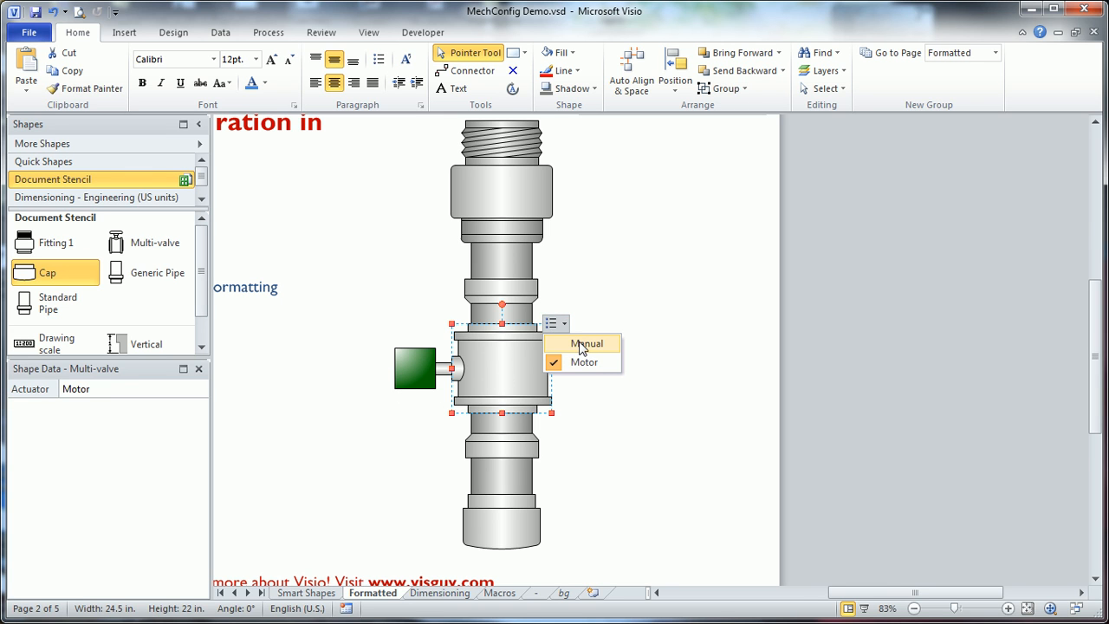
pyautogui.click(589, 343)
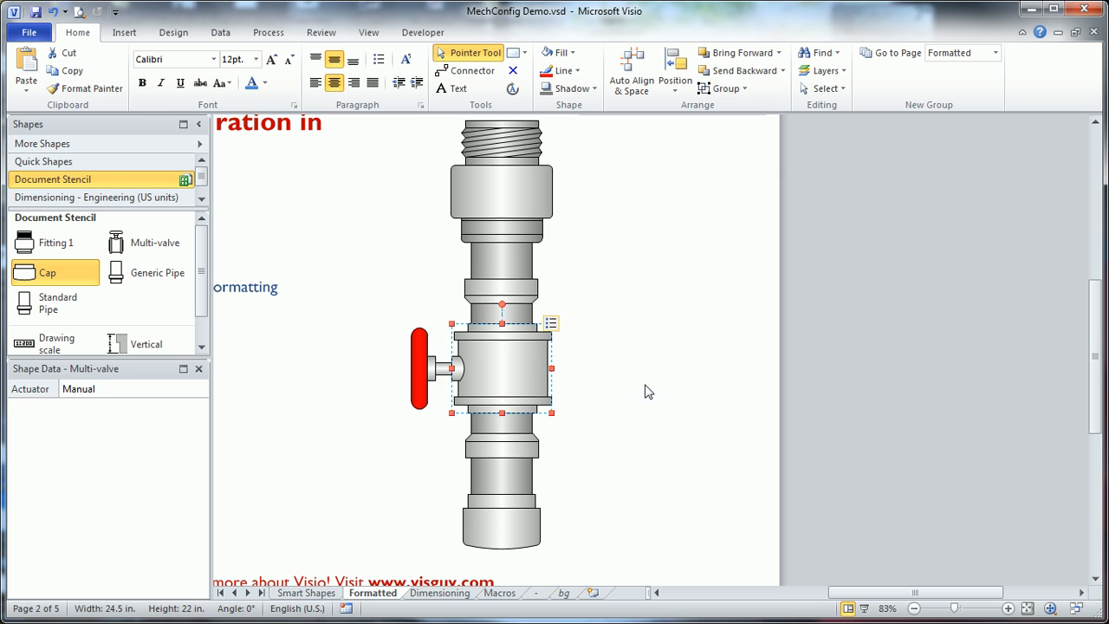
pyautogui.click(435, 199)
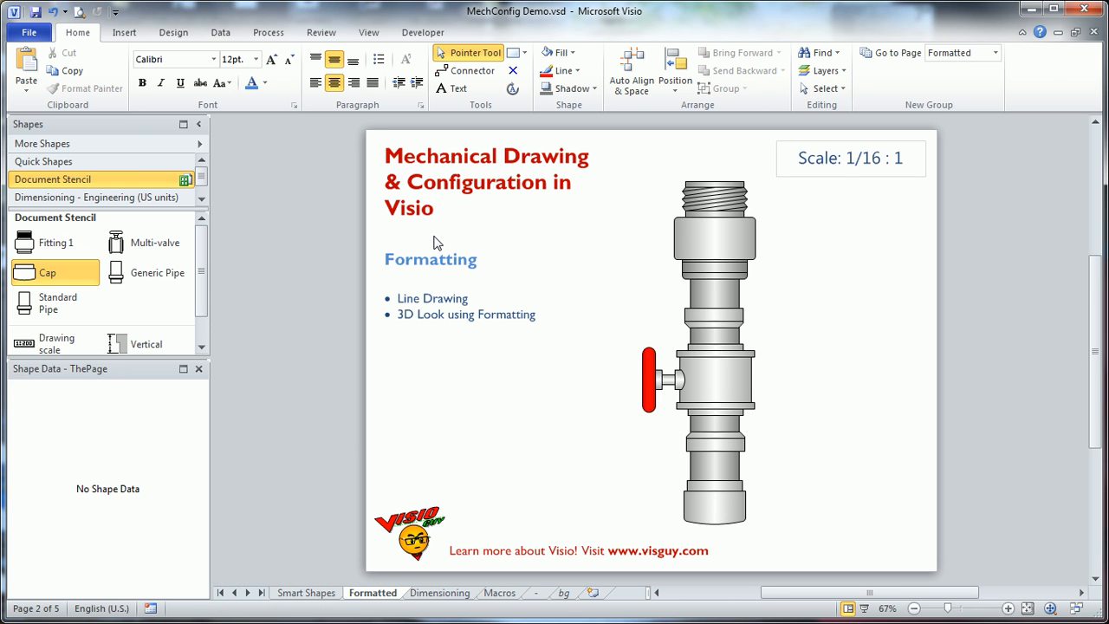
pyautogui.moveTo(821, 333)
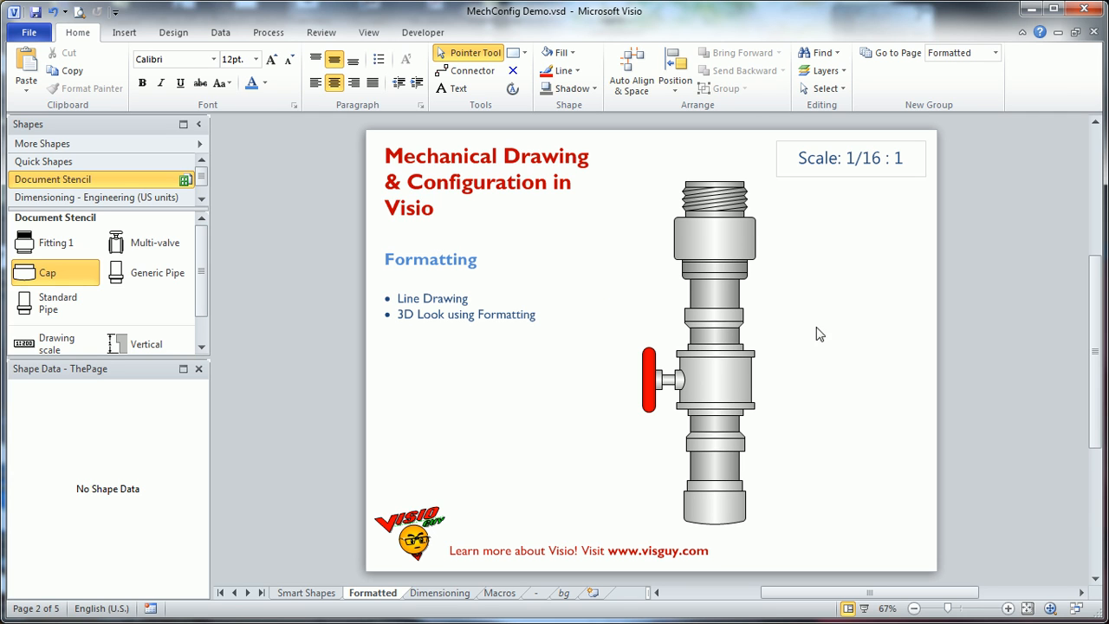
pyautogui.moveTo(804, 325)
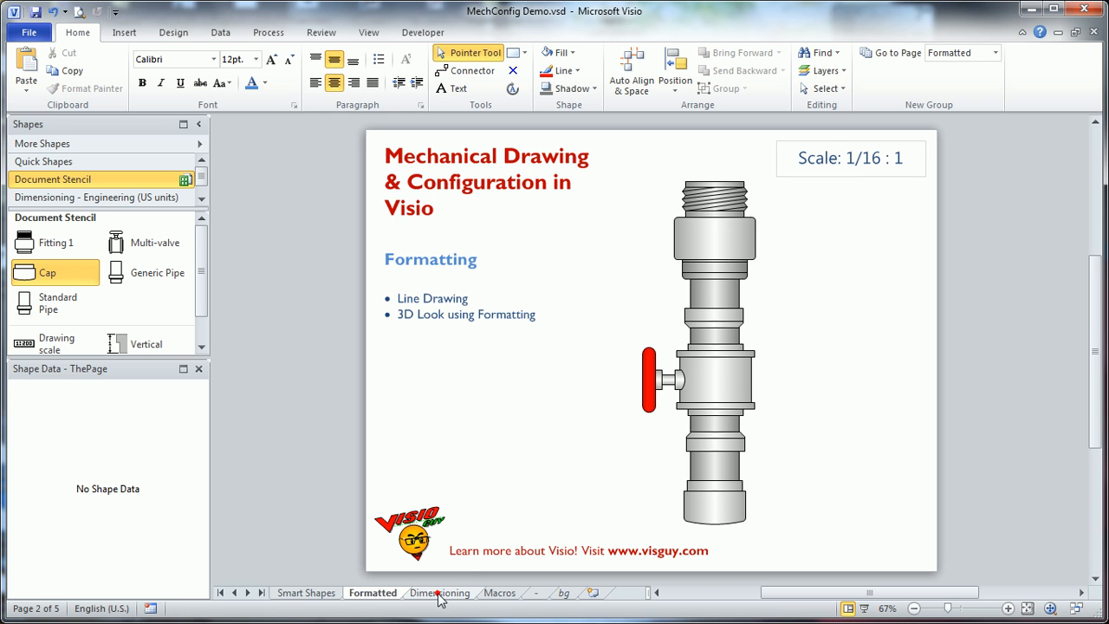
# Switch to the Dimensioning page showing the 30.00 dimension on the top fitting
pyautogui.click(440, 593)
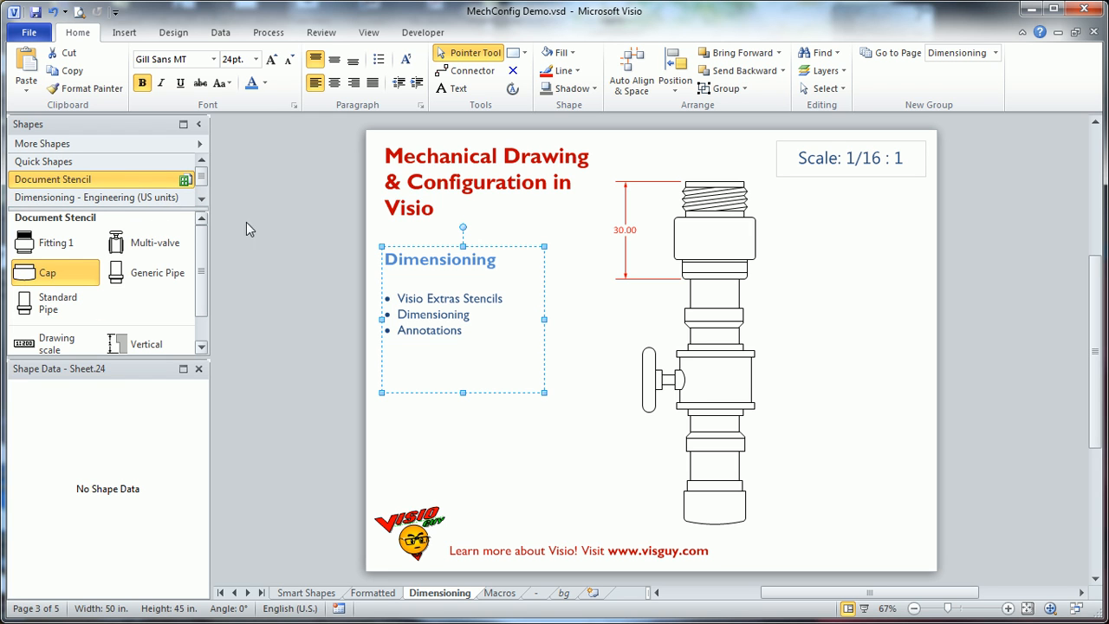
pyautogui.click(197, 142)
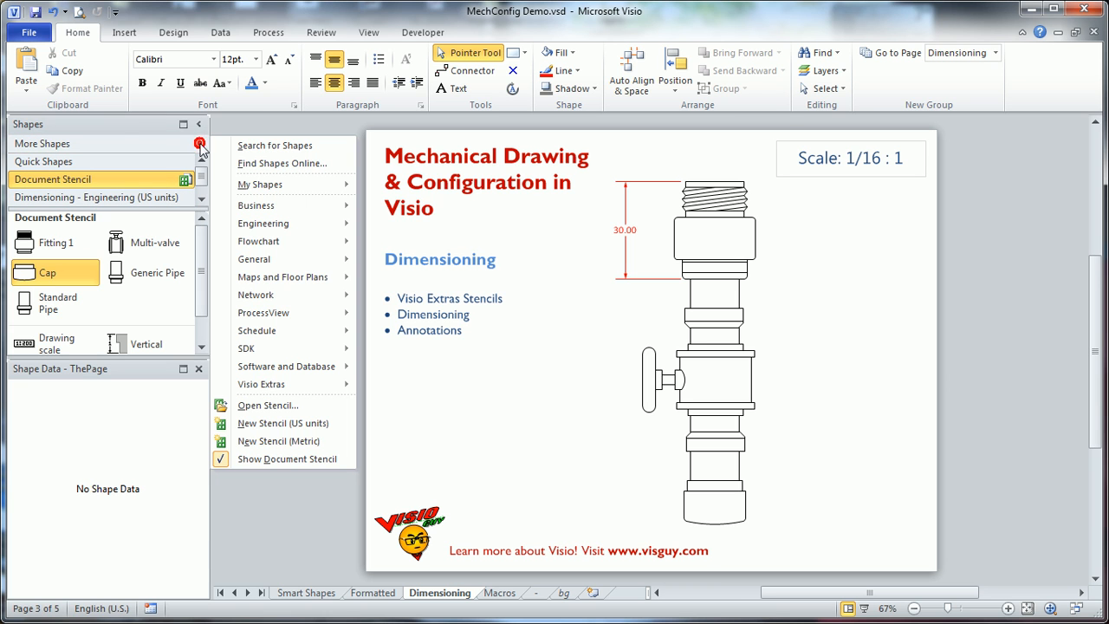
pyautogui.moveTo(190, 154)
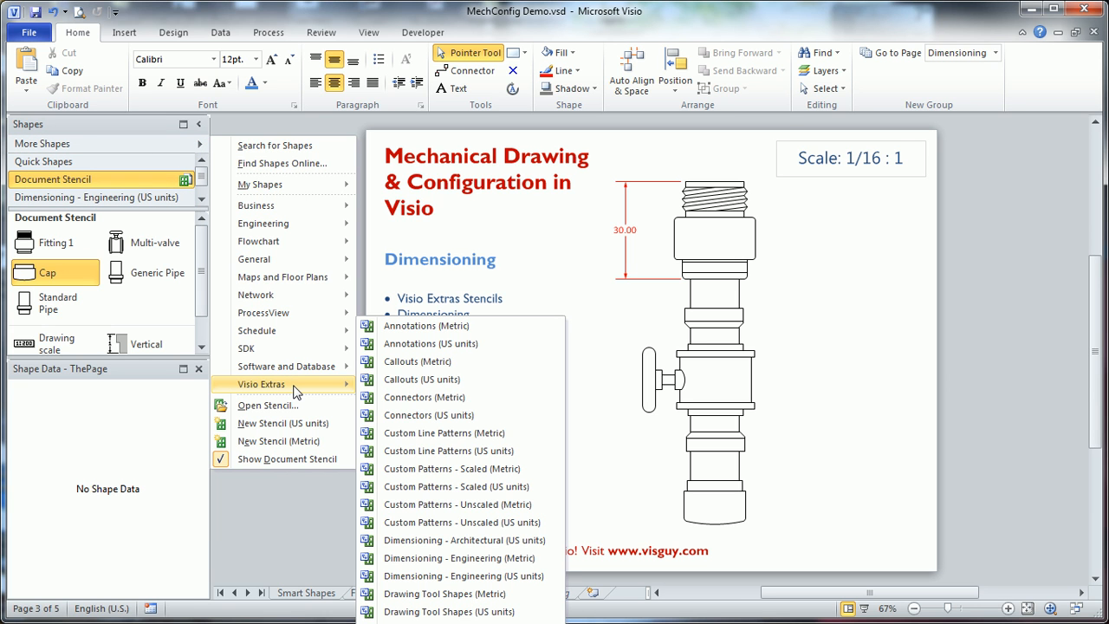
pyautogui.moveTo(430, 343)
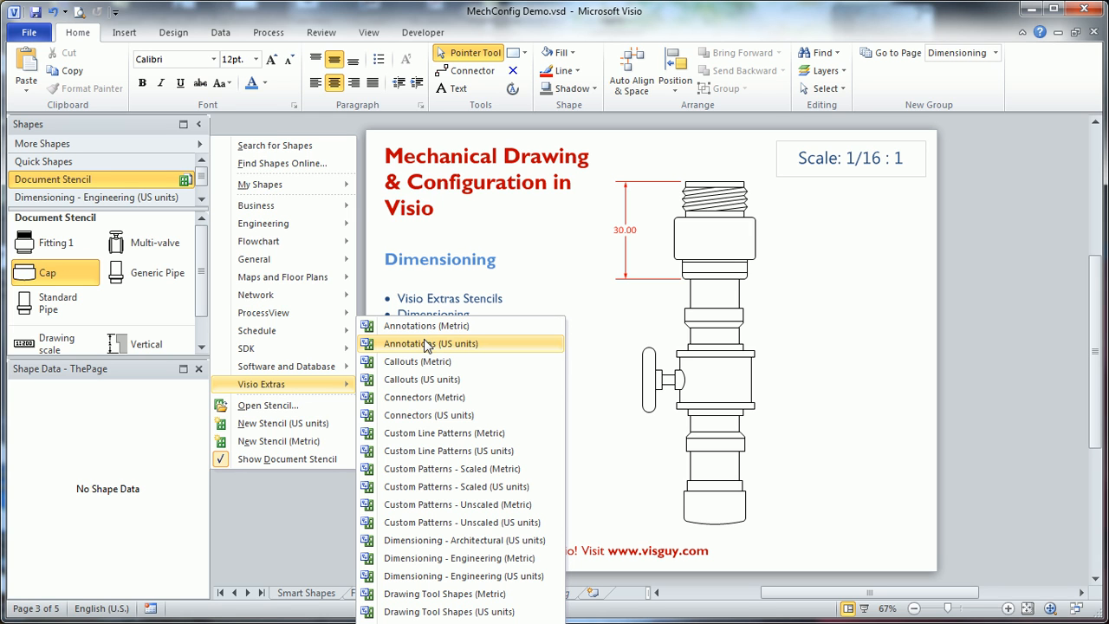
pyautogui.moveTo(520, 558)
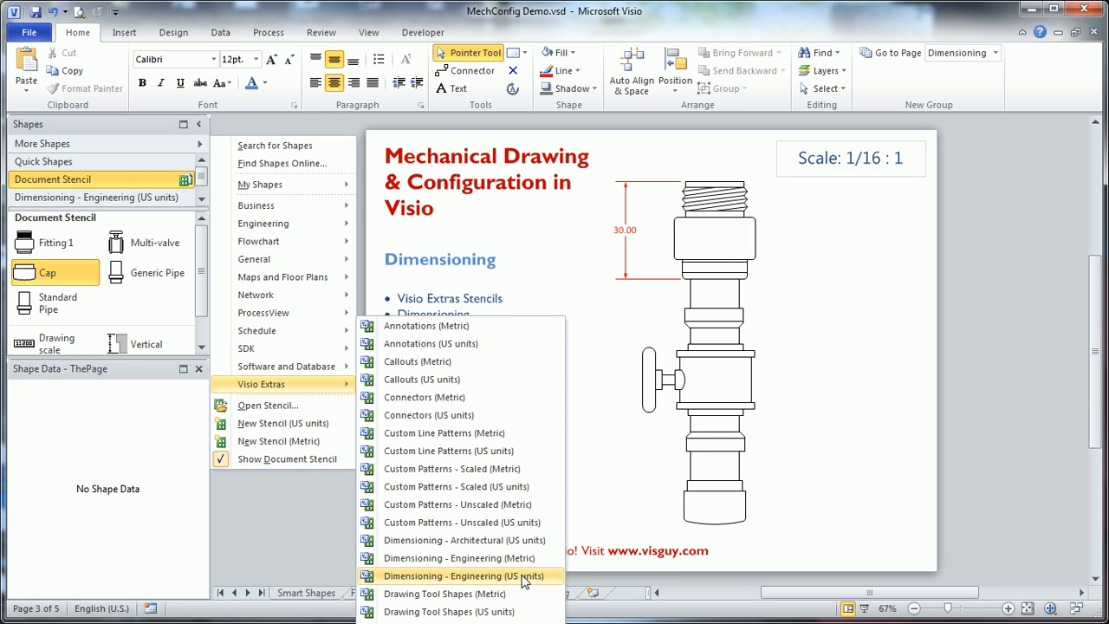
pyautogui.moveTo(459, 558)
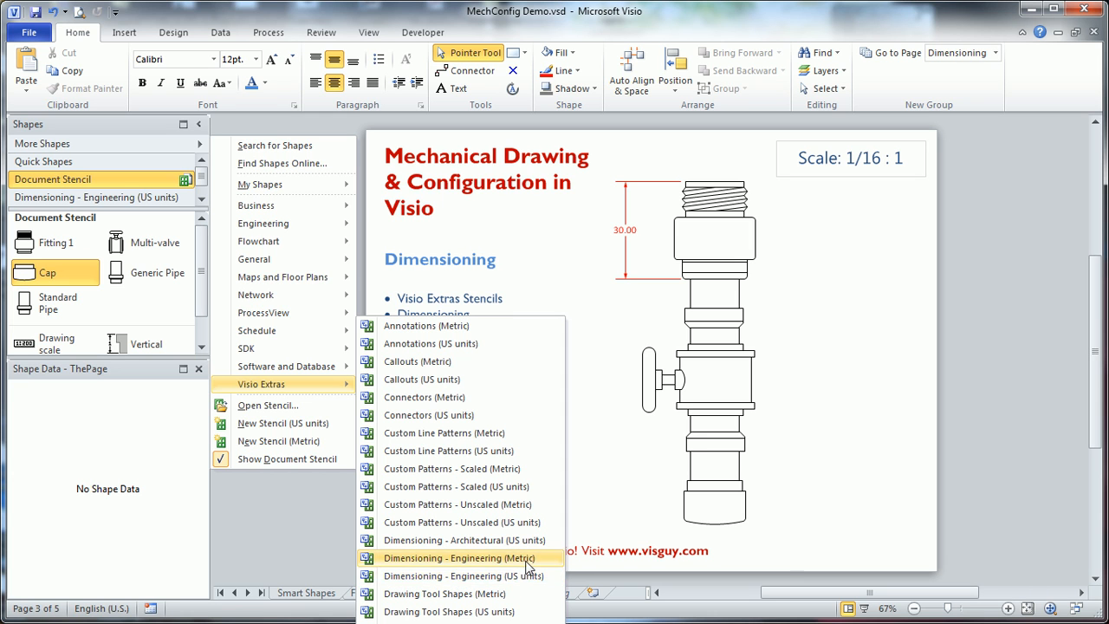
pyautogui.moveTo(461, 576)
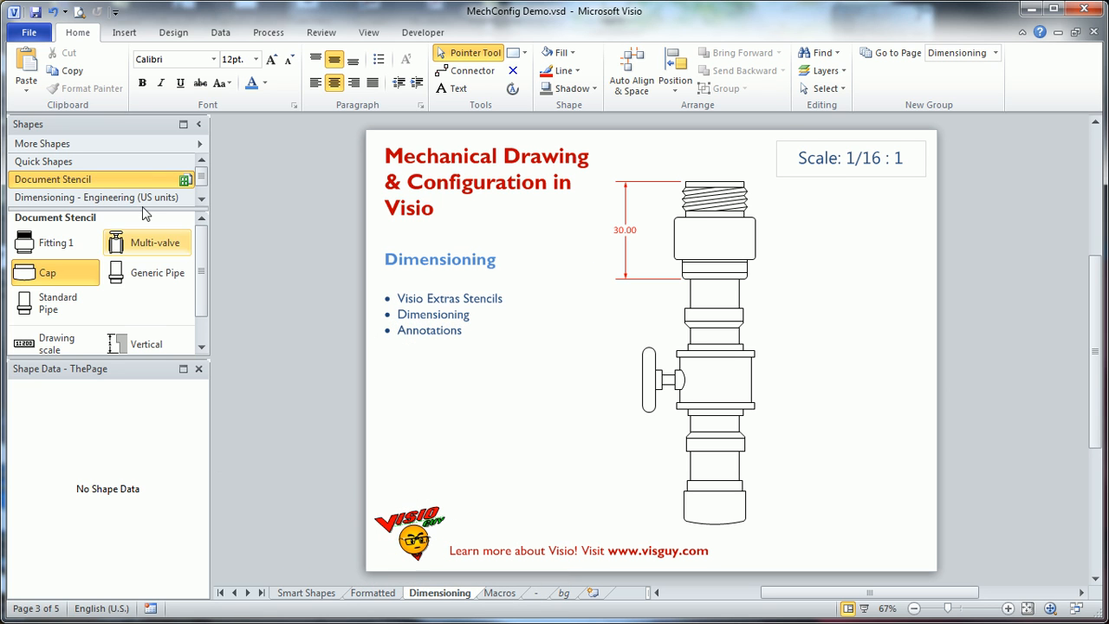
# Load the Dimensioning - Engineering and Annotations (US units) stencils and browse their shapes
pyautogui.click(95, 198)
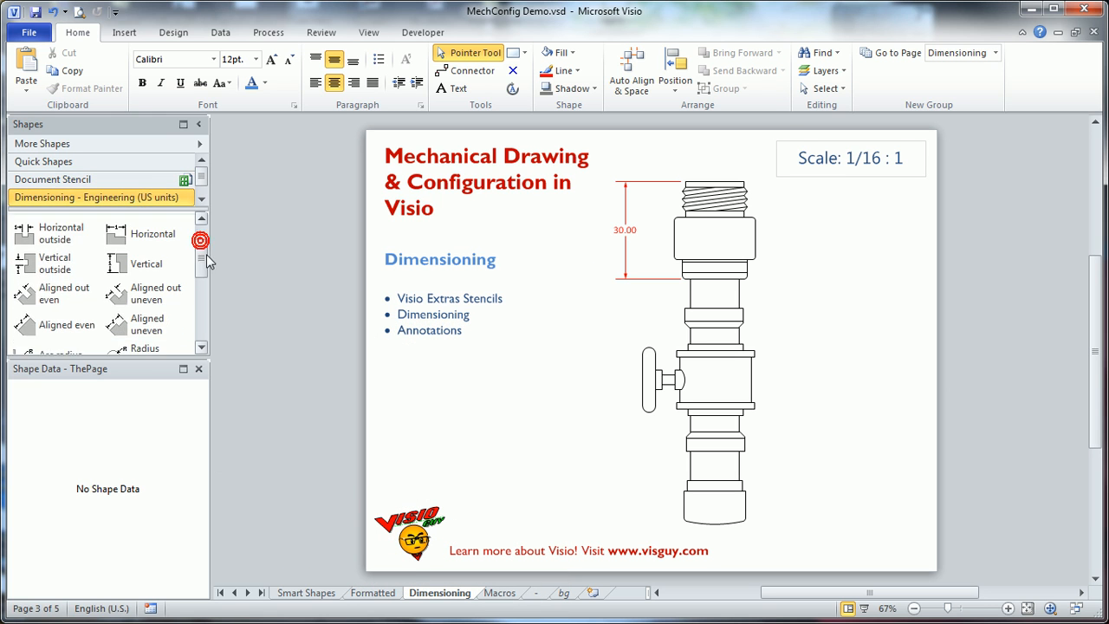
pyautogui.scroll(-3)
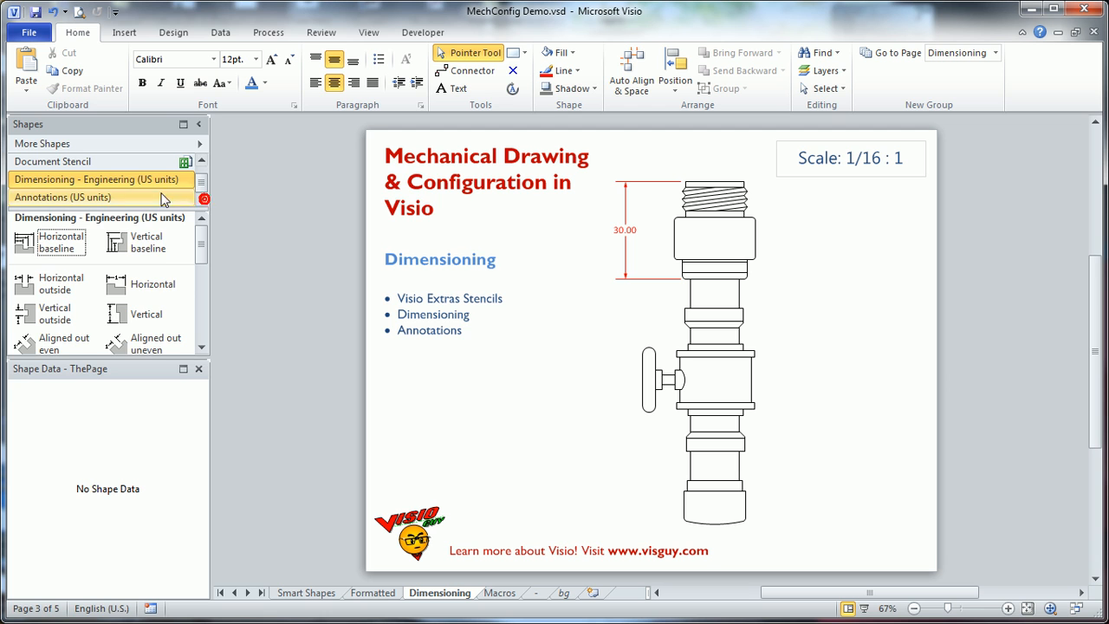
pyautogui.click(101, 197)
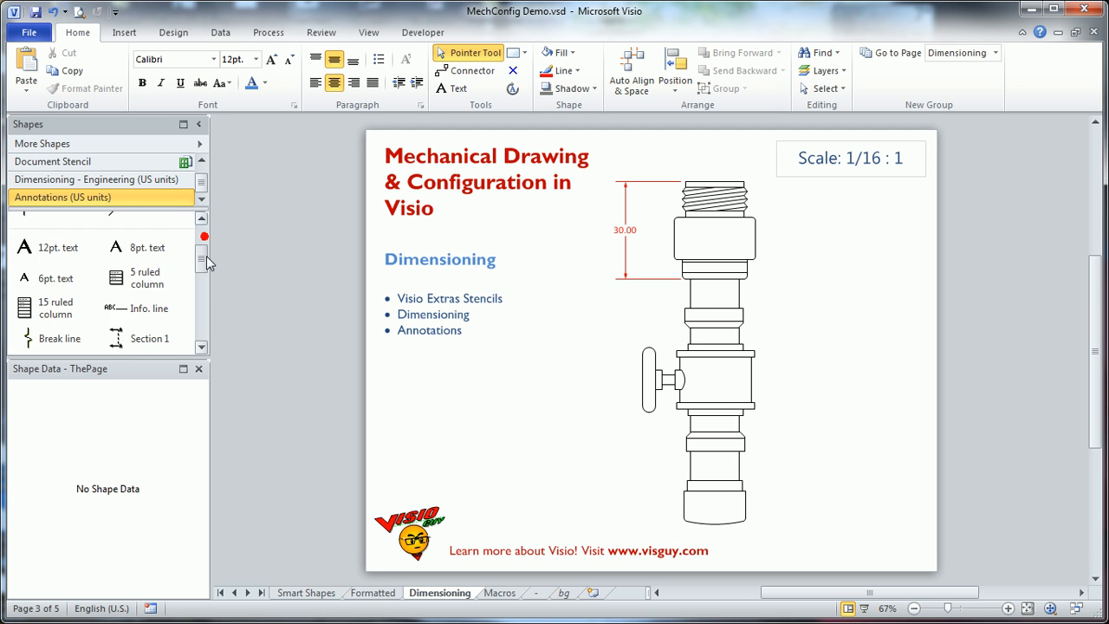
pyautogui.scroll(-3)
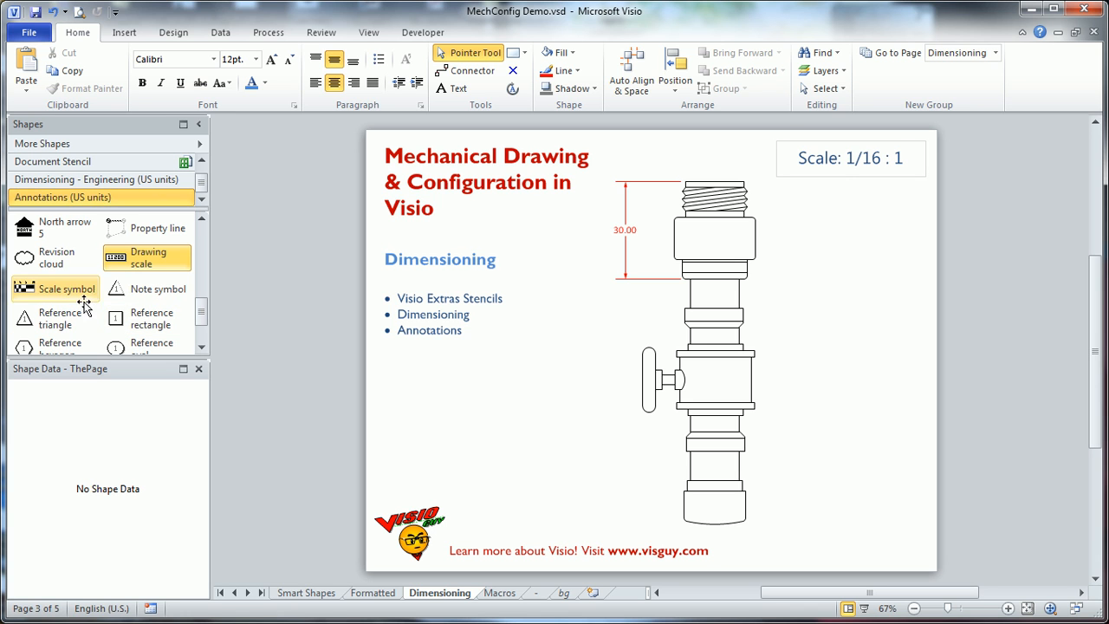
pyautogui.moveTo(140, 167)
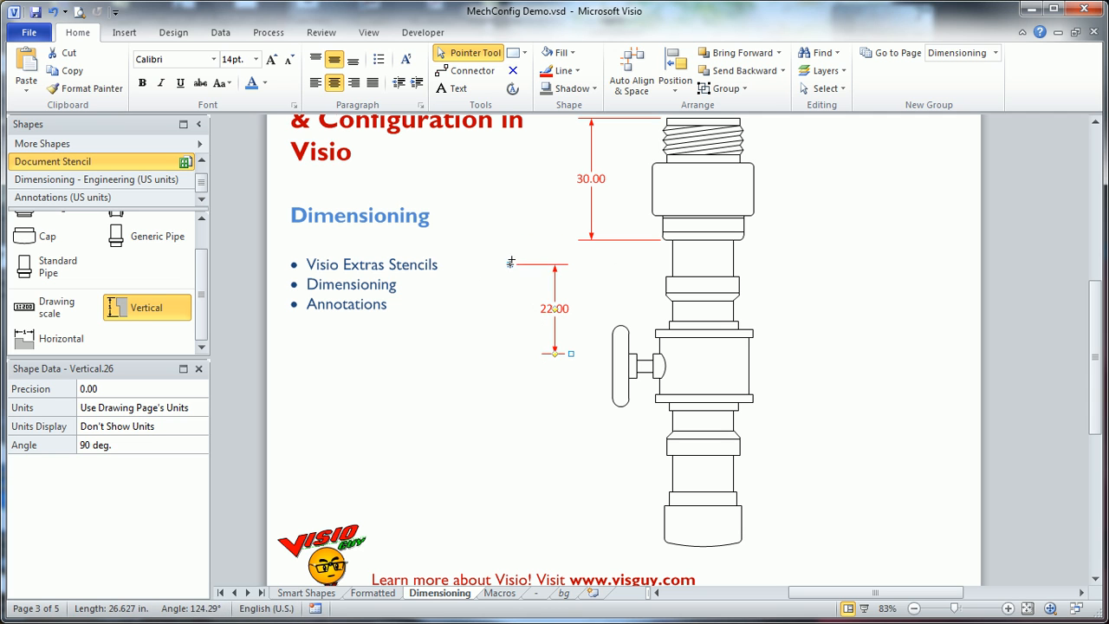
# Snap a new vertical dimension's endpoints onto the pipe joints so it reads 20.00 below the 30.00 dimension
pyautogui.moveTo(555, 353); pyautogui.dragTo(558, 402)
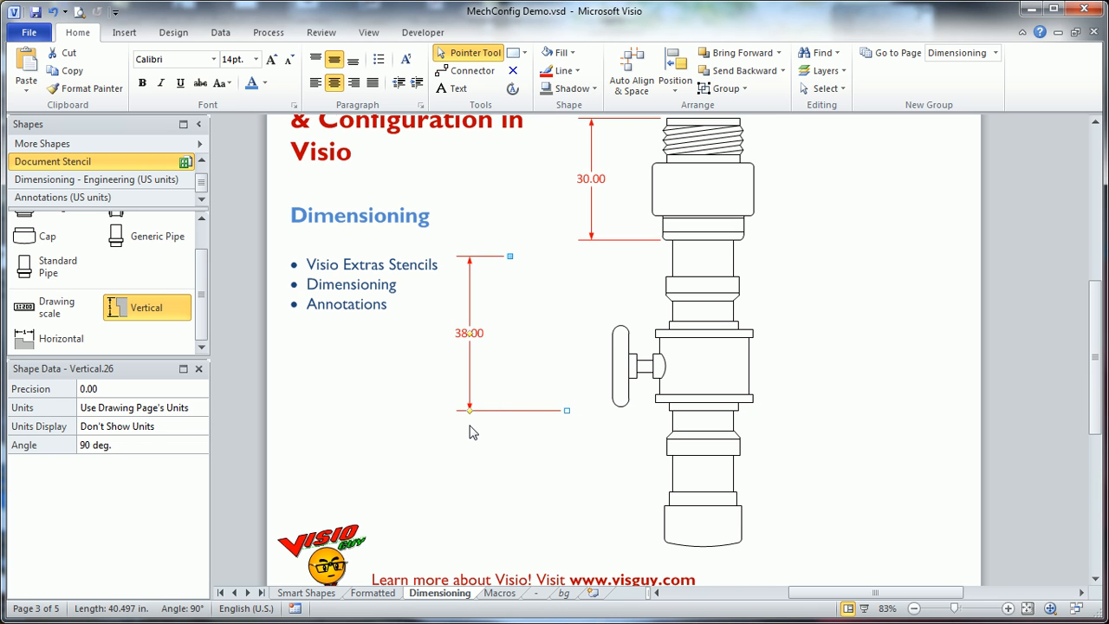
pyautogui.moveTo(476, 350)
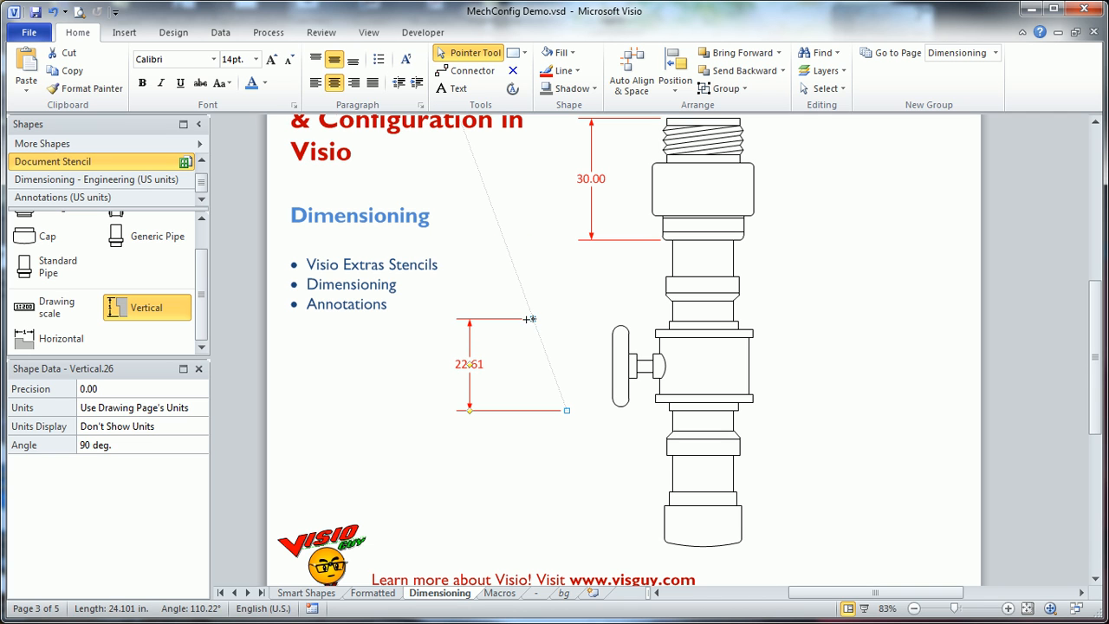
pyautogui.moveTo(530, 319); pyautogui.dragTo(534, 319)
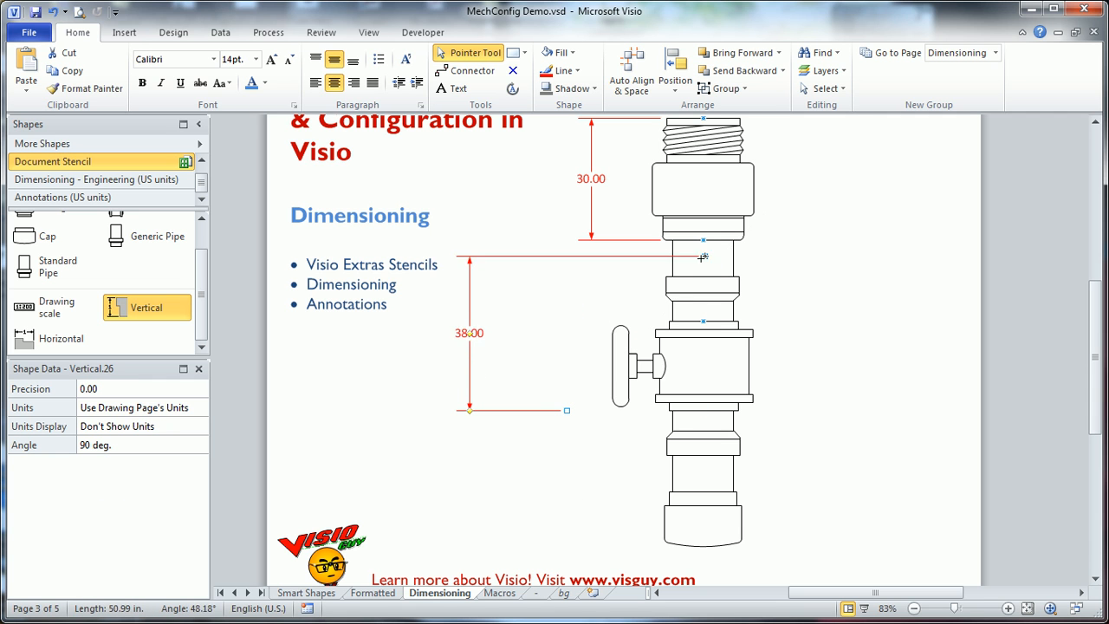
pyautogui.moveTo(703, 246); pyautogui.dragTo(703, 239)
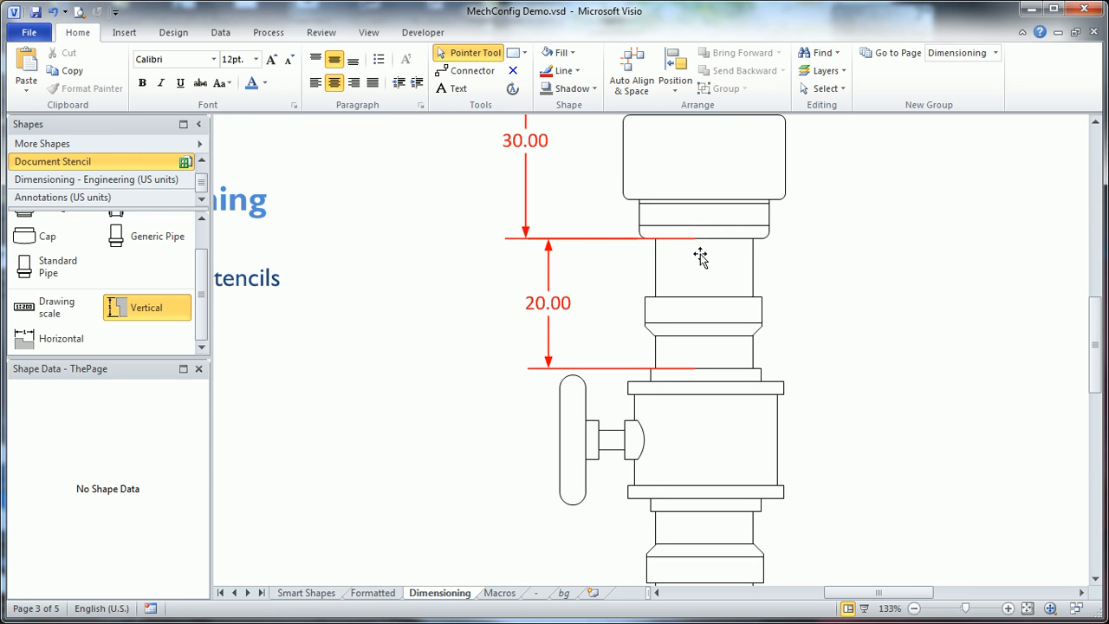
pyautogui.moveTo(710, 267)
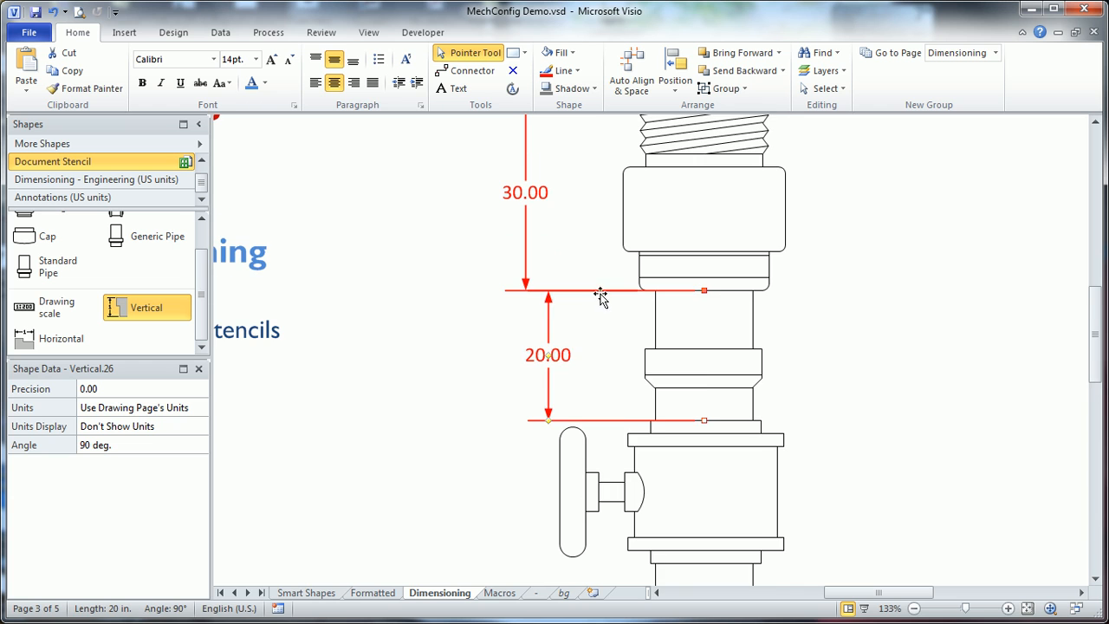
# Shorten the 20.00 dimension's extension lines and span a small vertical dimension over the top nut
pyautogui.moveTo(704, 291); pyautogui.dragTo(655, 291)
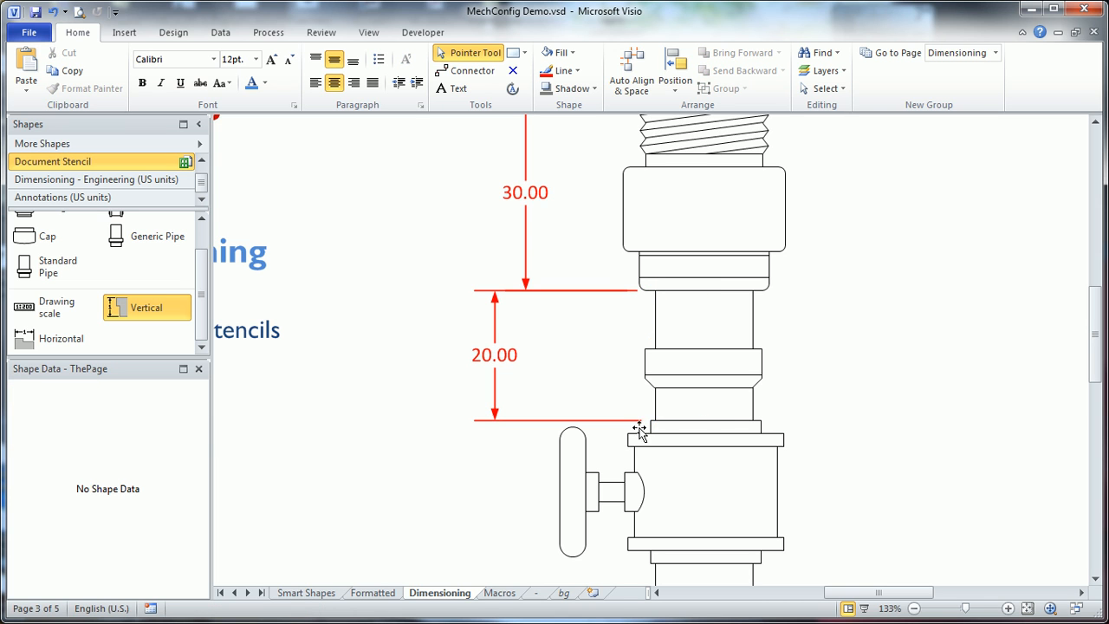
pyautogui.moveTo(734, 409)
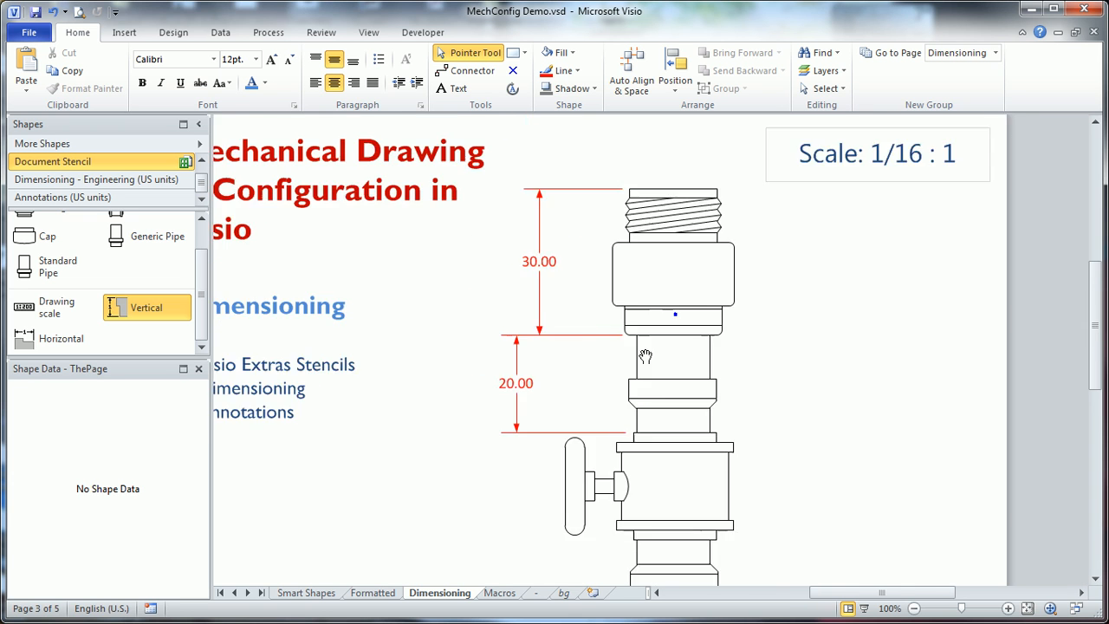
pyautogui.scroll(-3)
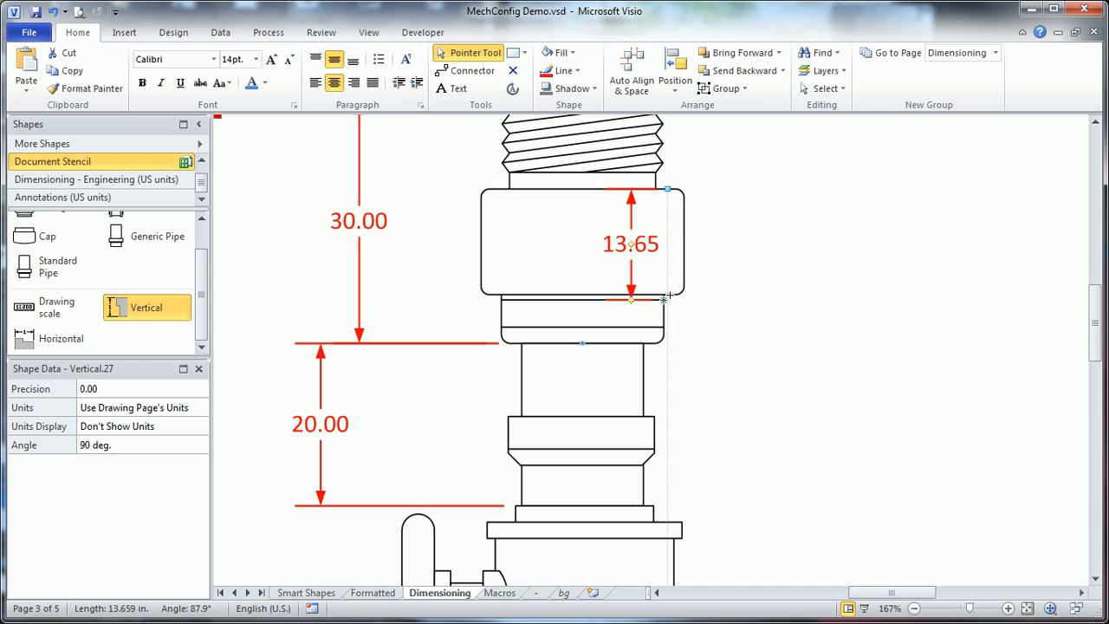
pyautogui.moveTo(631, 298); pyautogui.dragTo(603, 344)
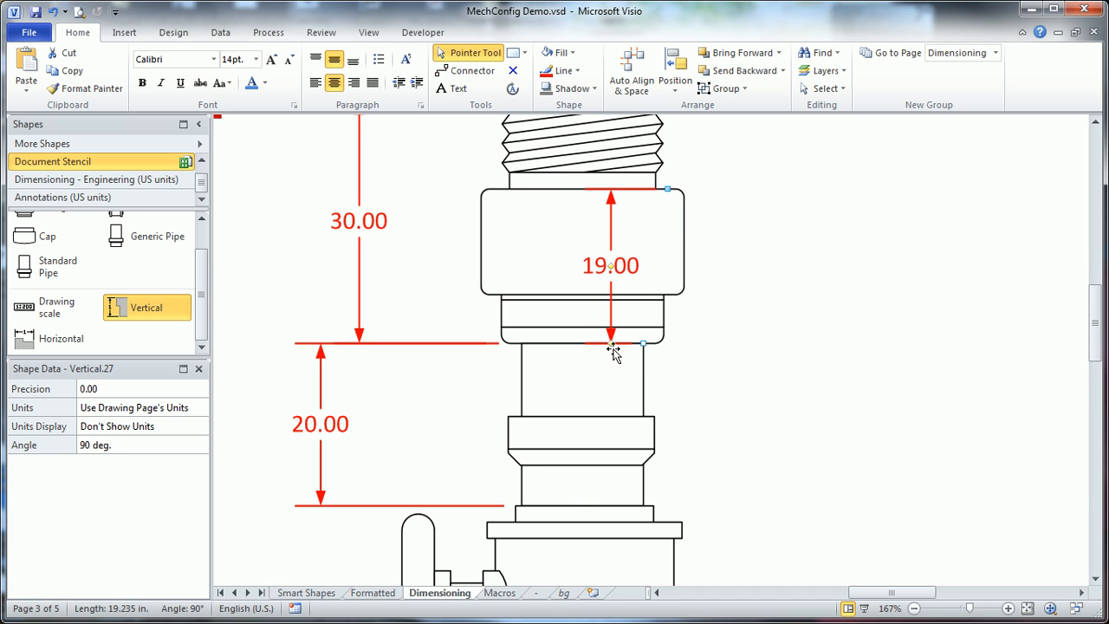
pyautogui.click(844, 305)
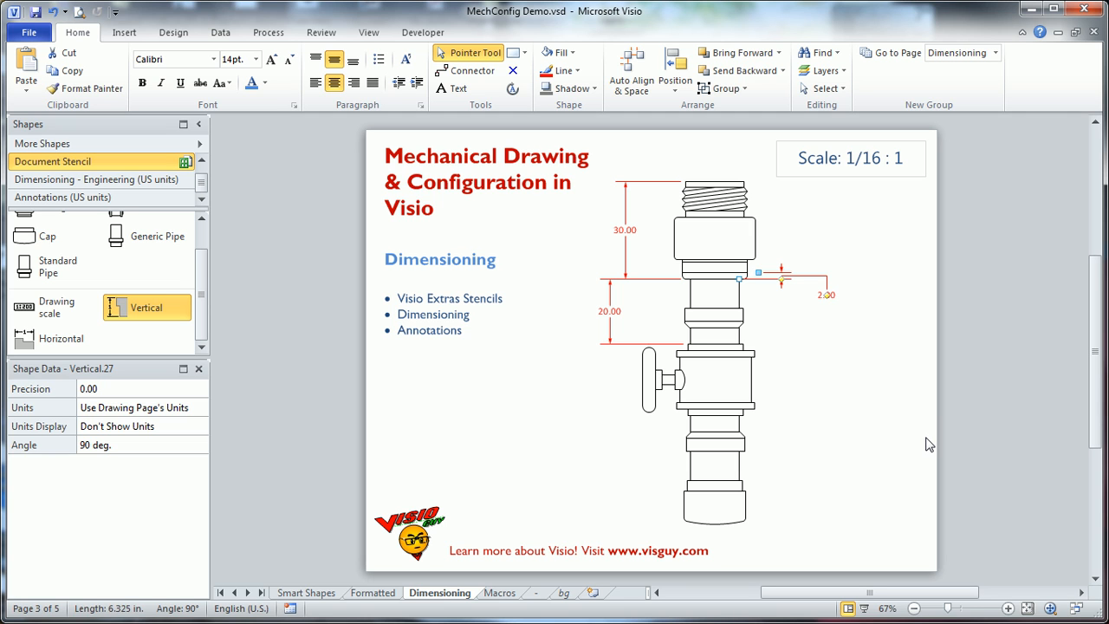
pyautogui.click(841, 385)
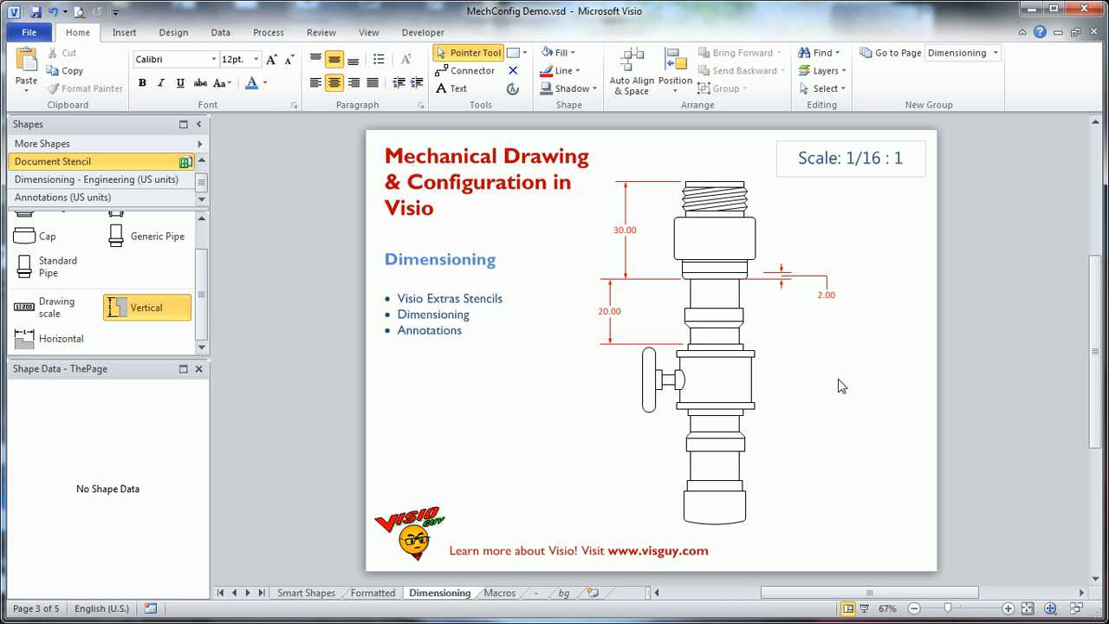
pyautogui.moveTo(610, 308)
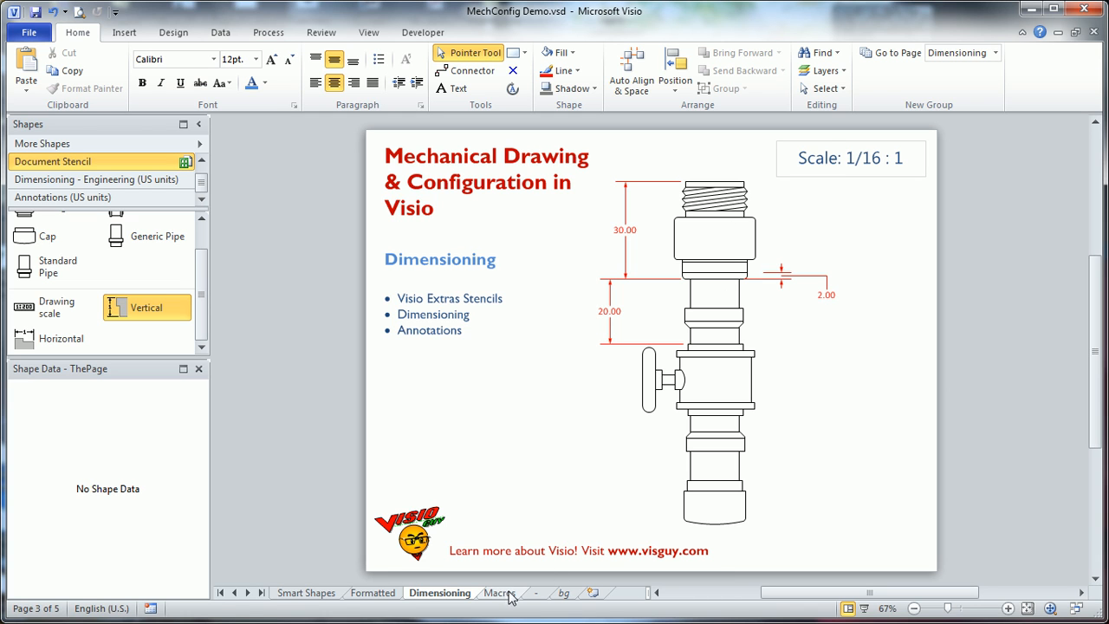
pyautogui.click(499, 593)
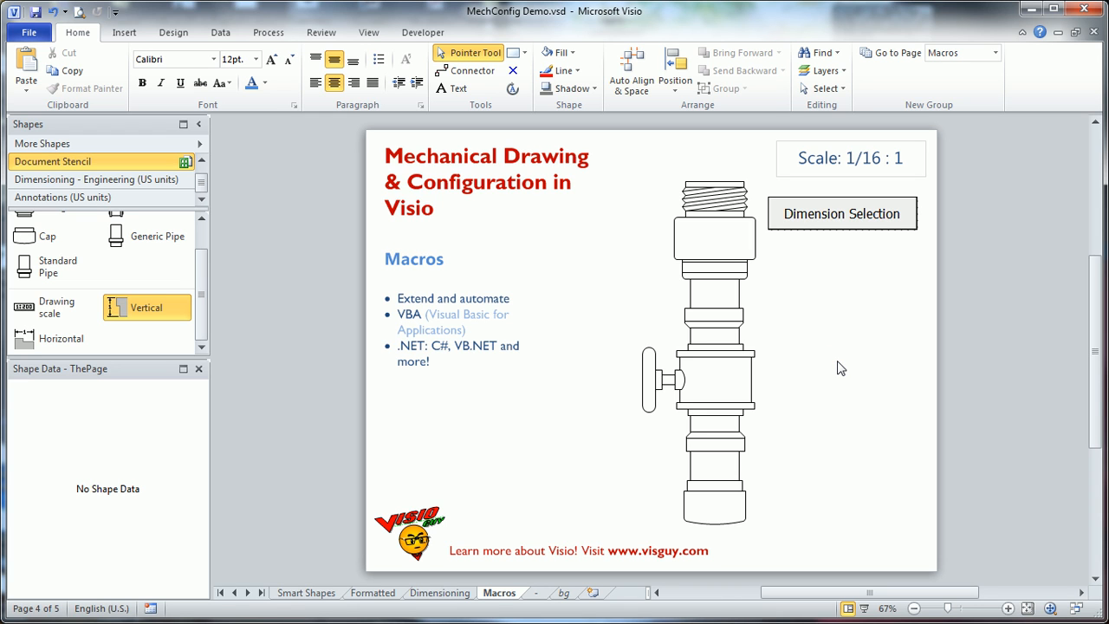
pyautogui.moveTo(565, 267)
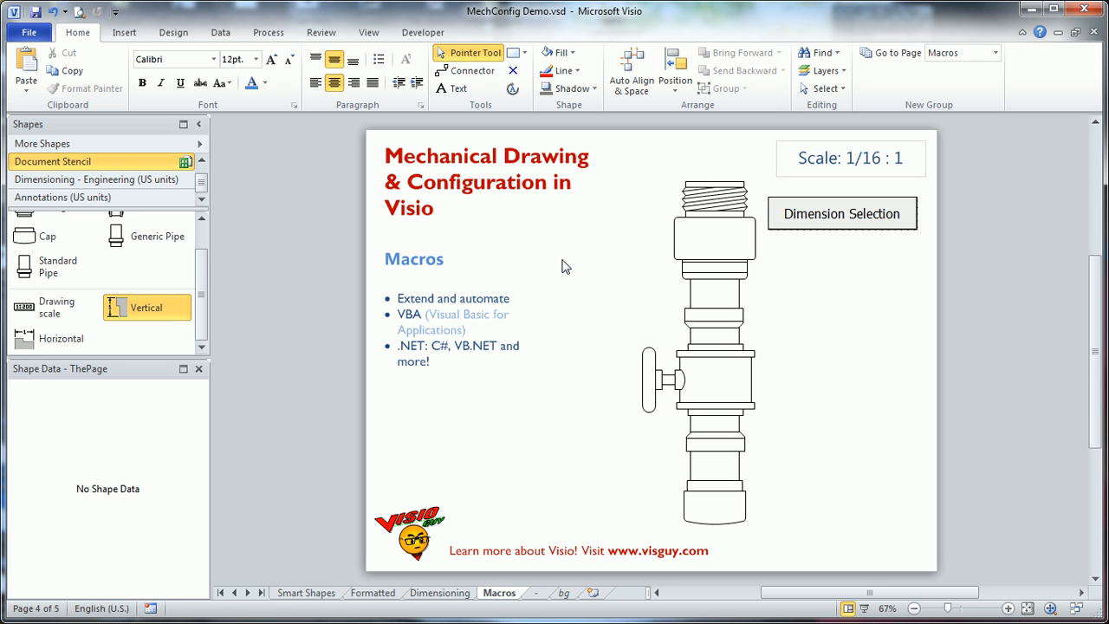
pyautogui.moveTo(490, 309)
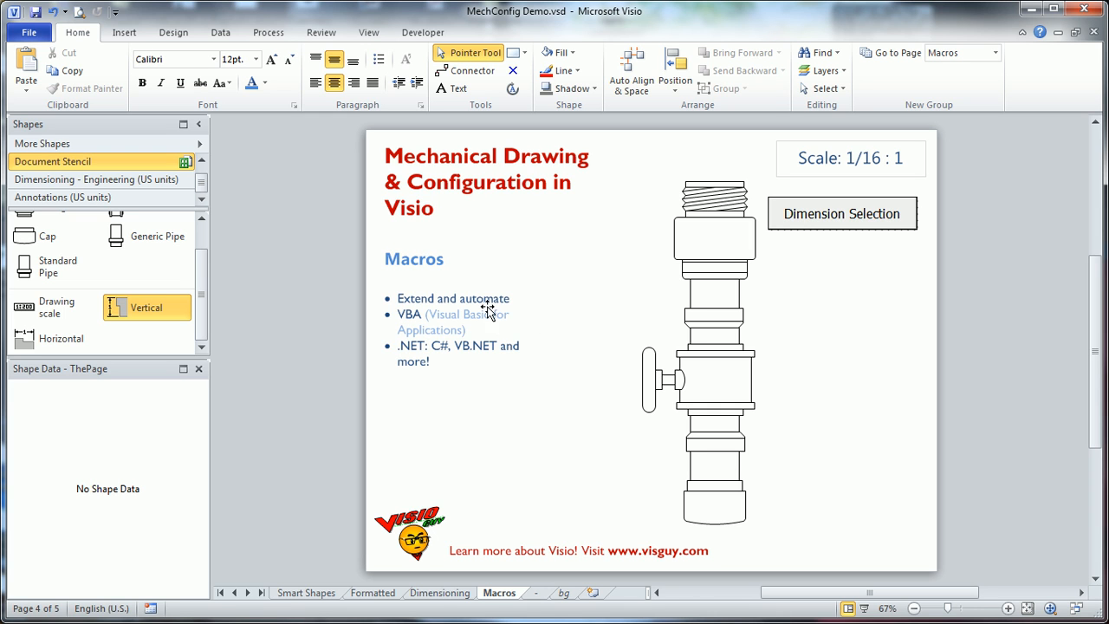
pyautogui.moveTo(645, 303)
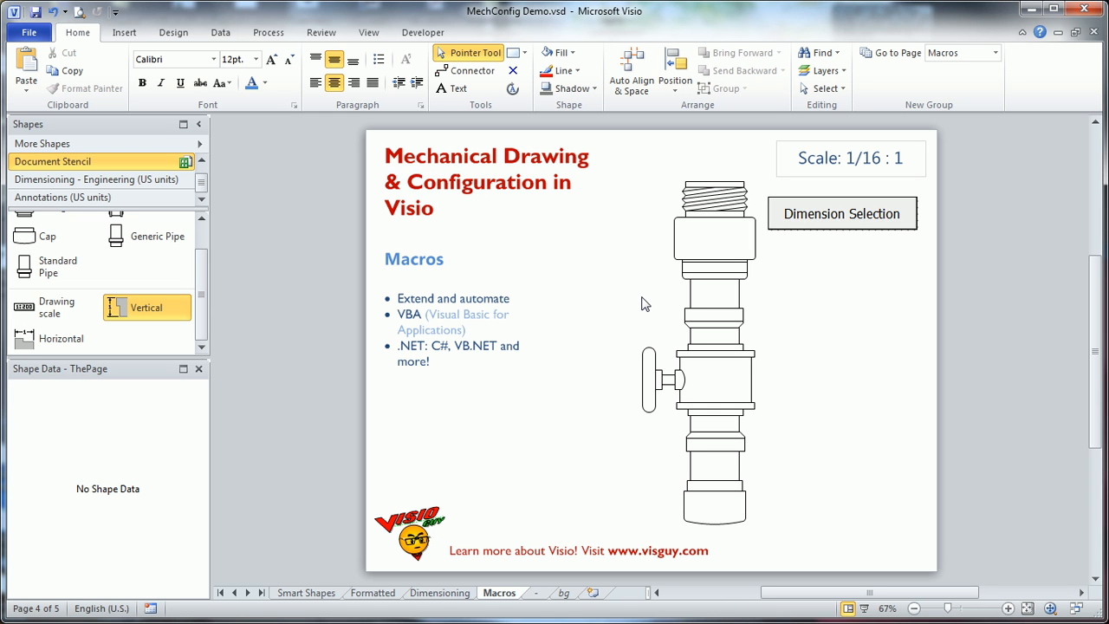
pyautogui.moveTo(853, 190)
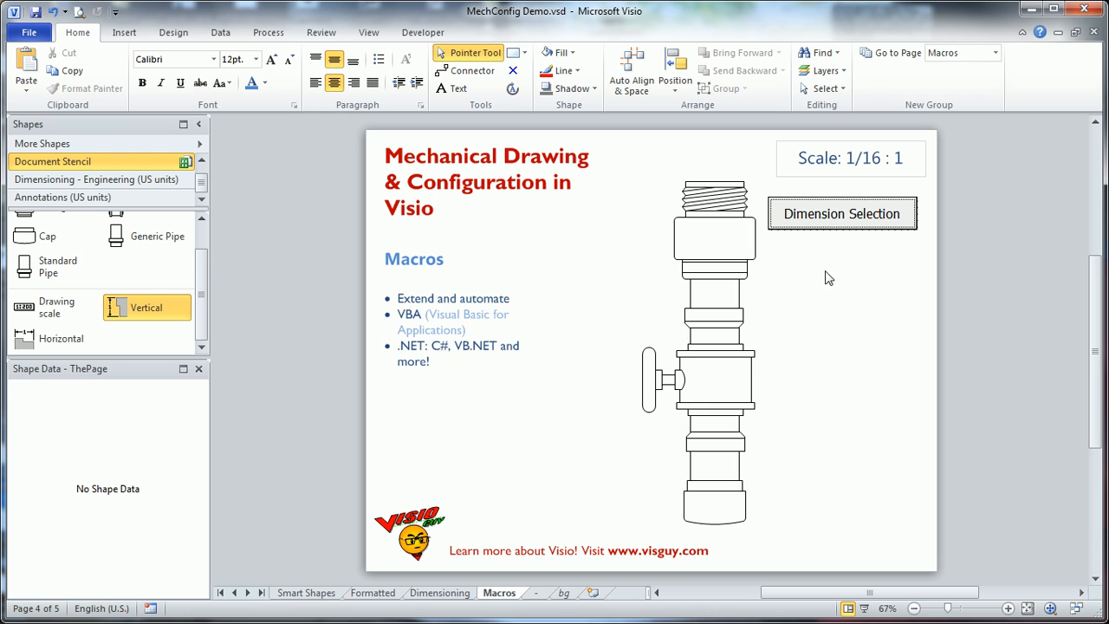
pyautogui.moveTo(412, 374)
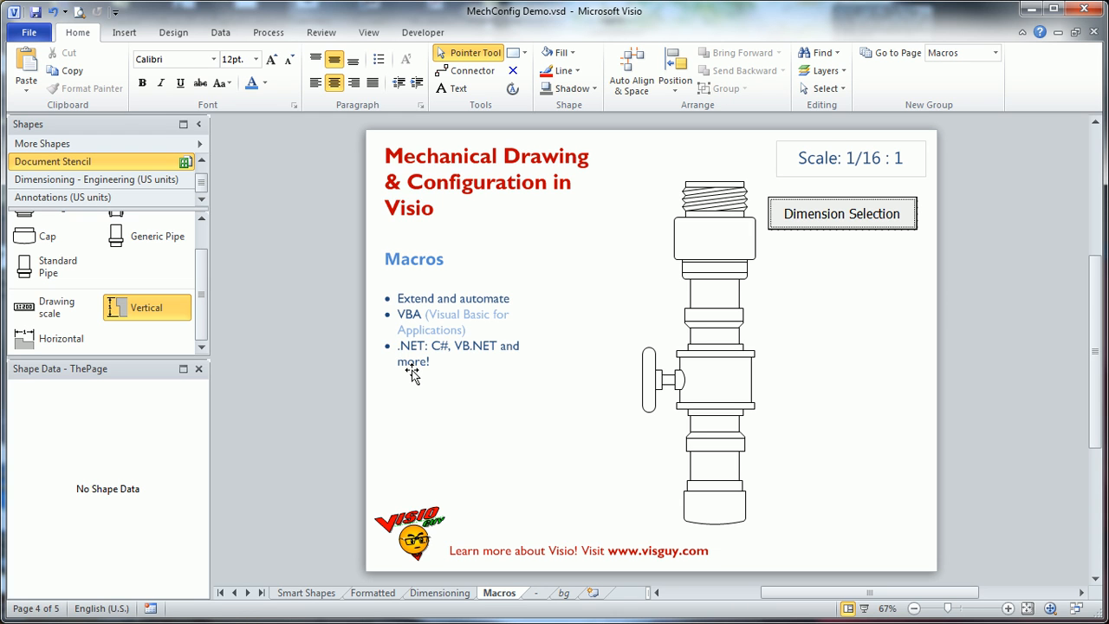
pyautogui.moveTo(454, 433)
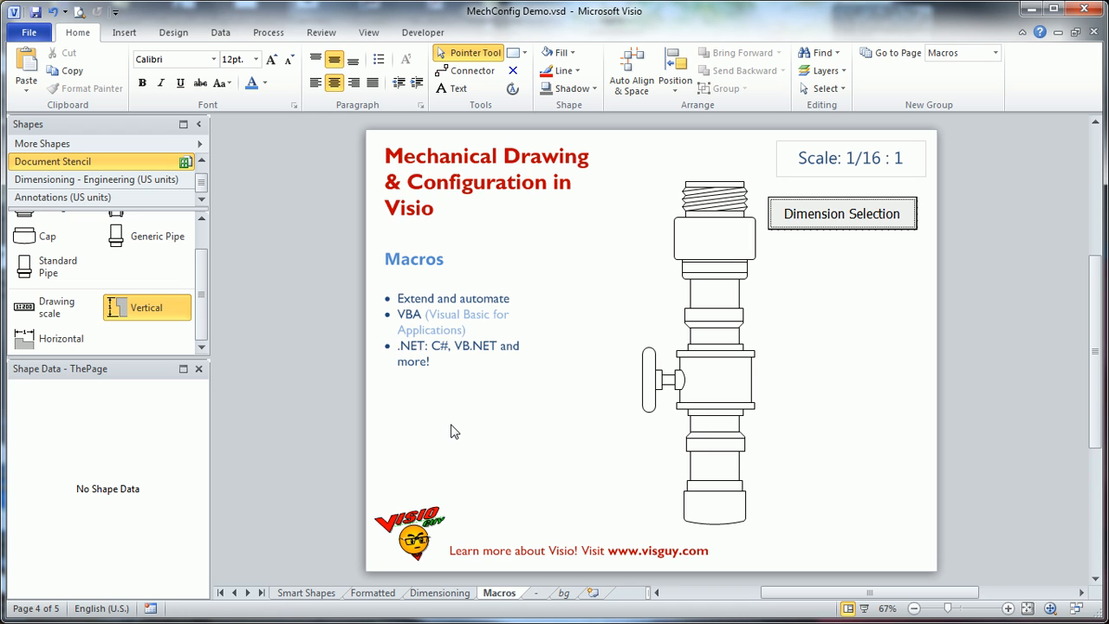
pyautogui.moveTo(579, 298)
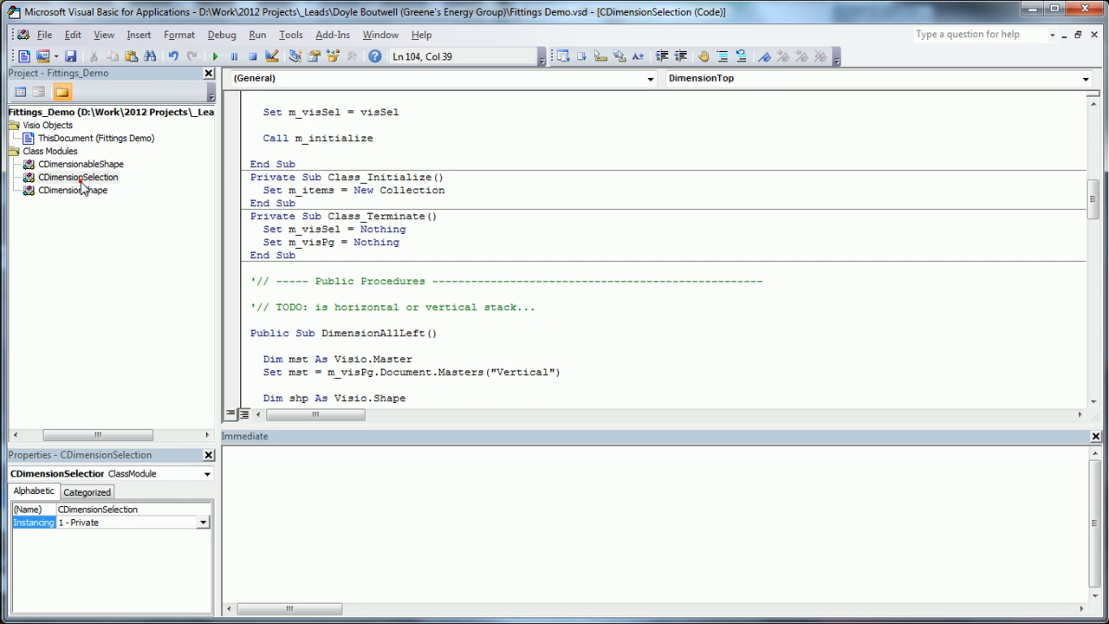
# View the CDimensionSelection class module's code in the VBA Project Explorer
pyautogui.doubleClick(72, 189)
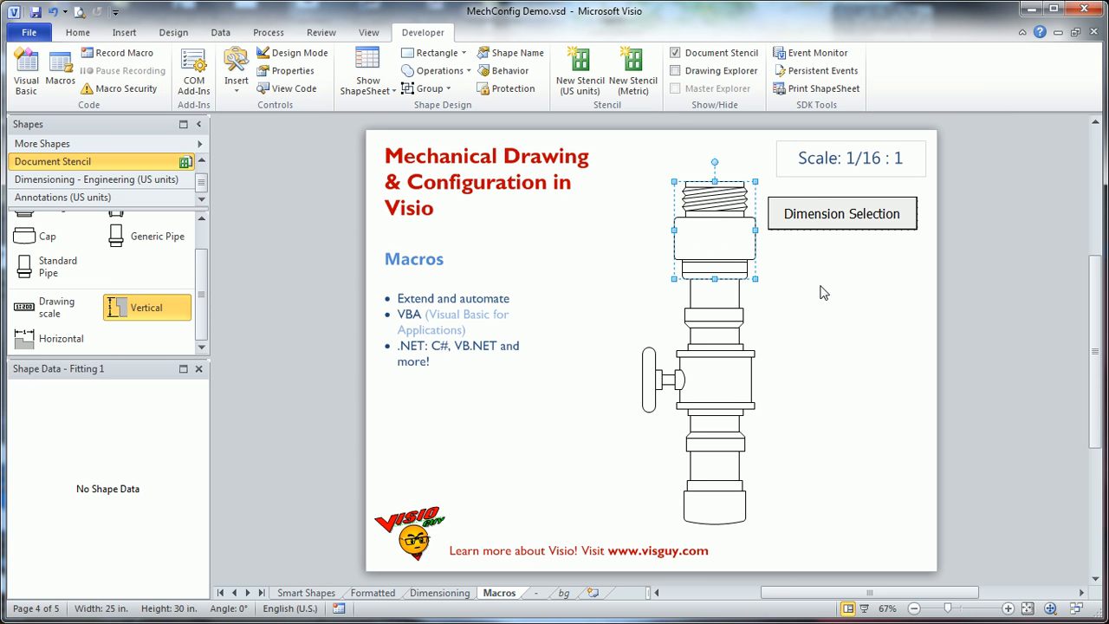
pyautogui.moveTo(839, 218)
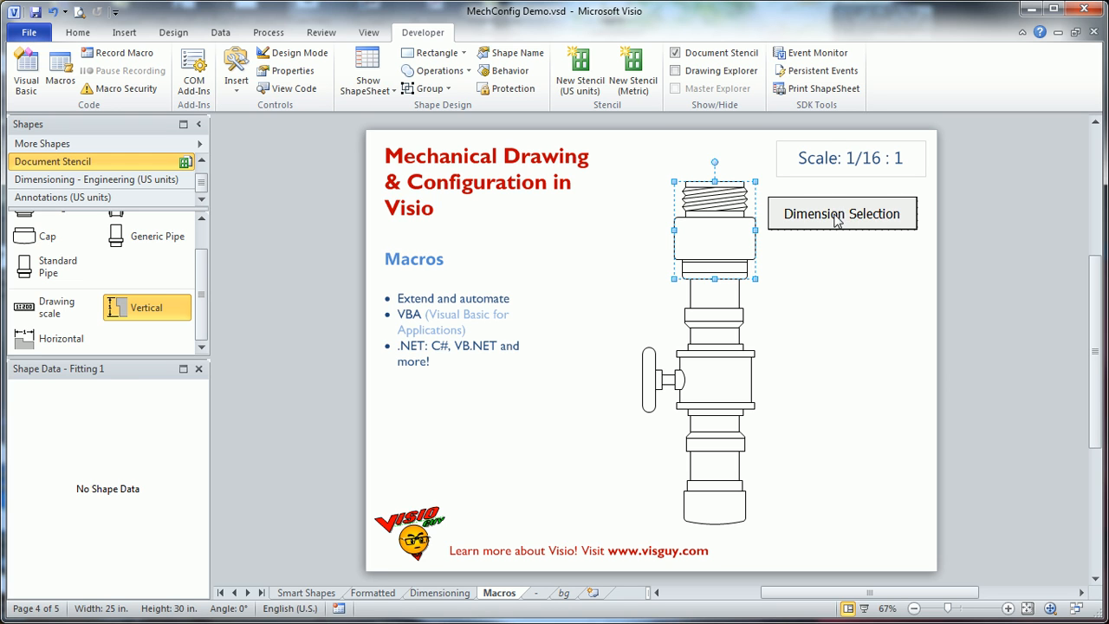
pyautogui.click(842, 213)
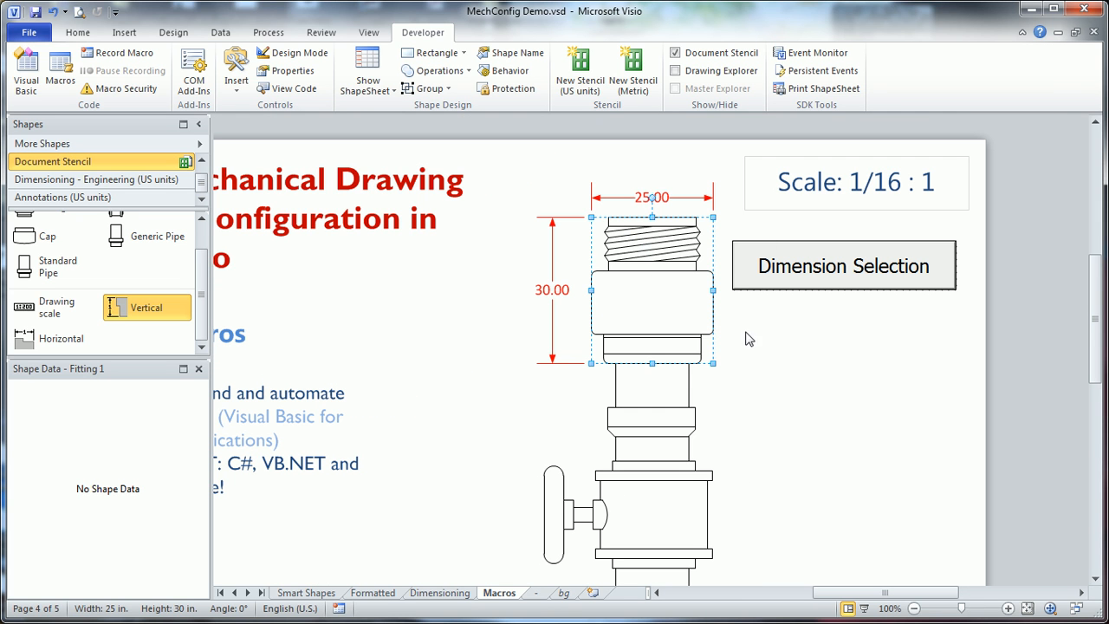
pyautogui.click(587, 366)
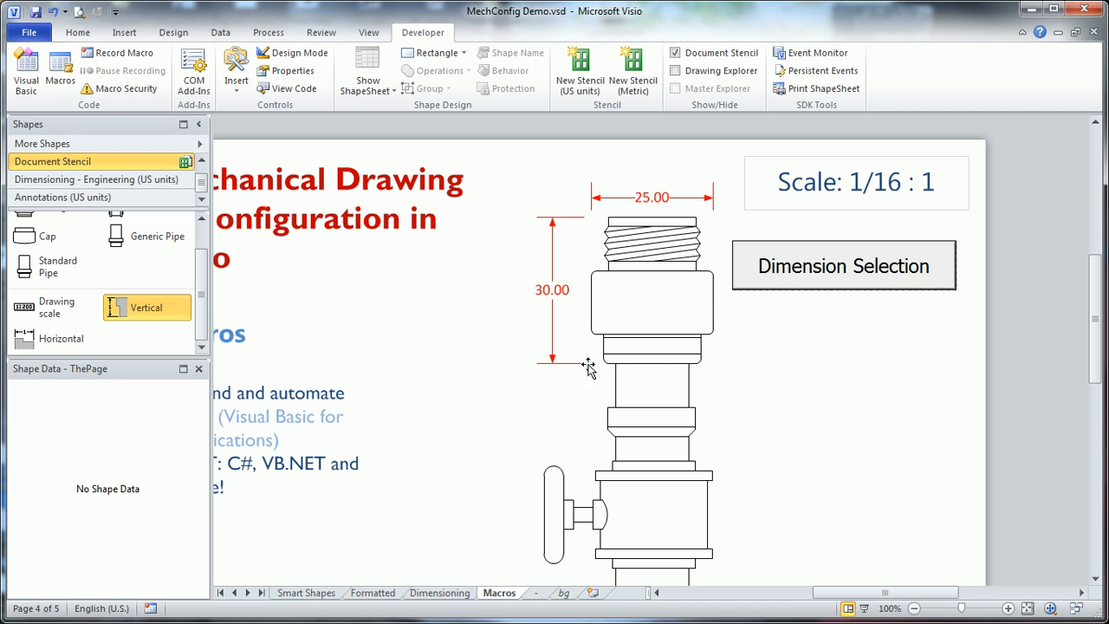
pyautogui.moveTo(627, 372)
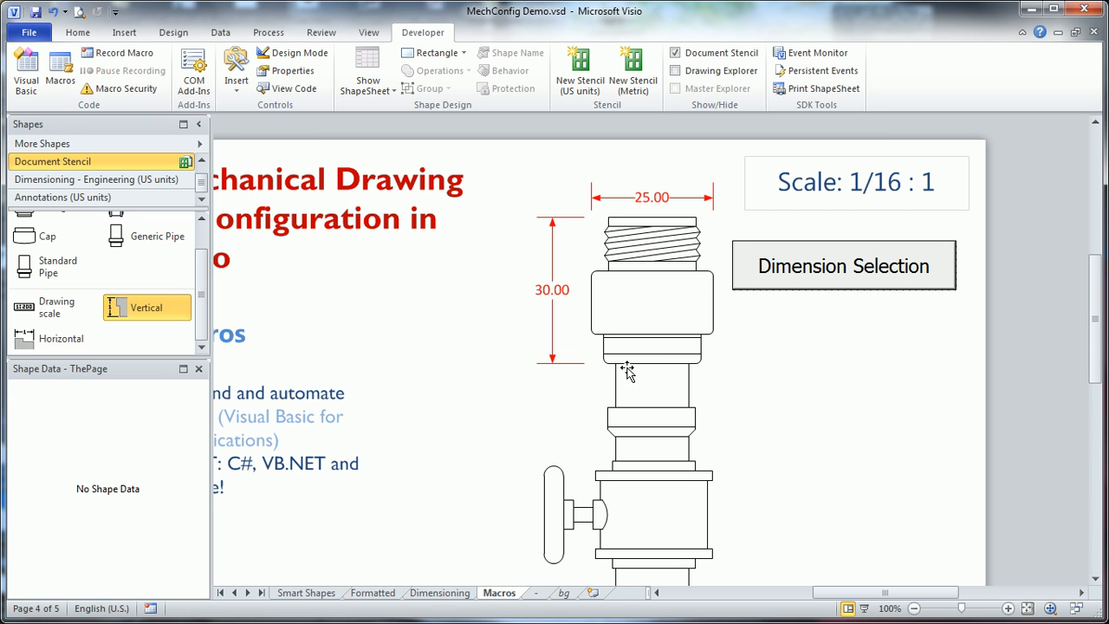
pyautogui.moveTo(679, 346)
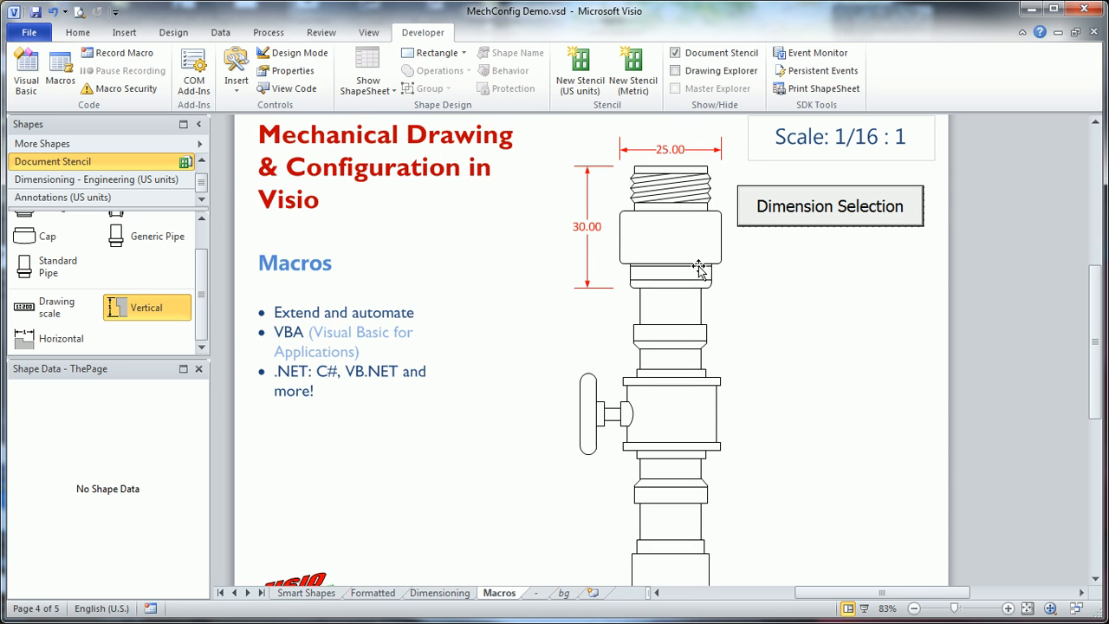
pyautogui.moveTo(712, 280)
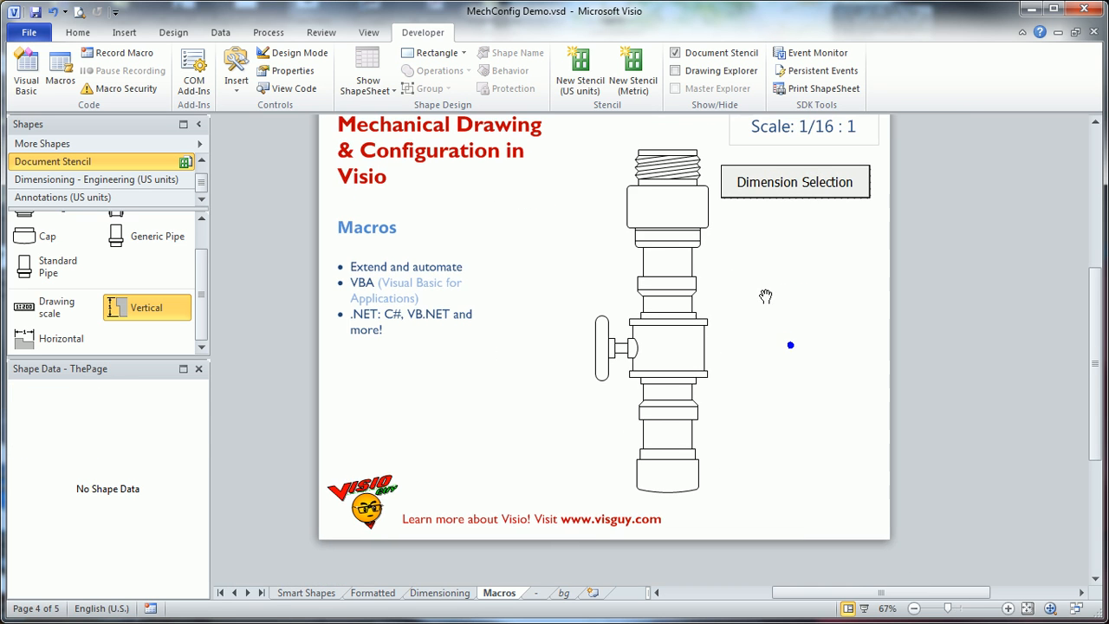
# Select all fittings and run Dimension Selection, adding a 38.75 width and stacked vertical dimensions
pyautogui.click(665, 239)
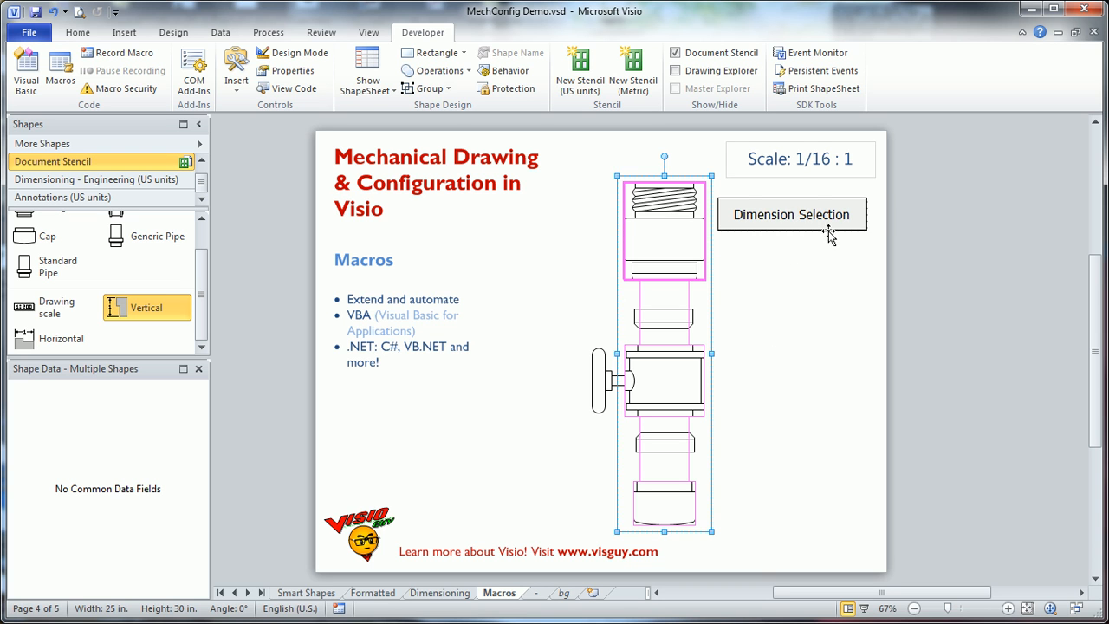
pyautogui.click(792, 214)
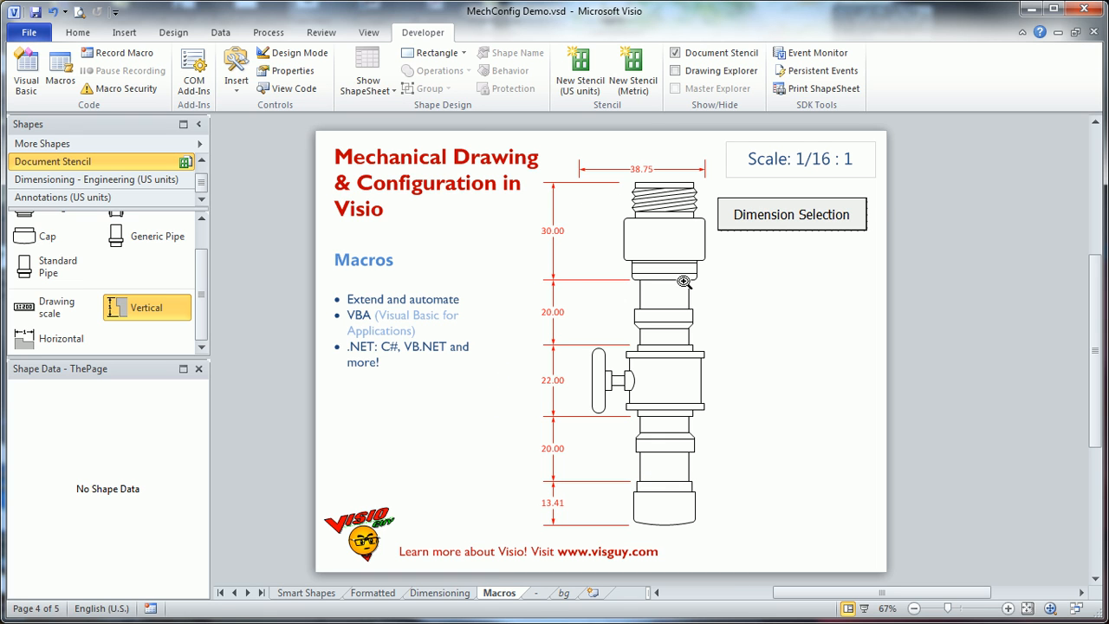
pyautogui.moveTo(674, 225)
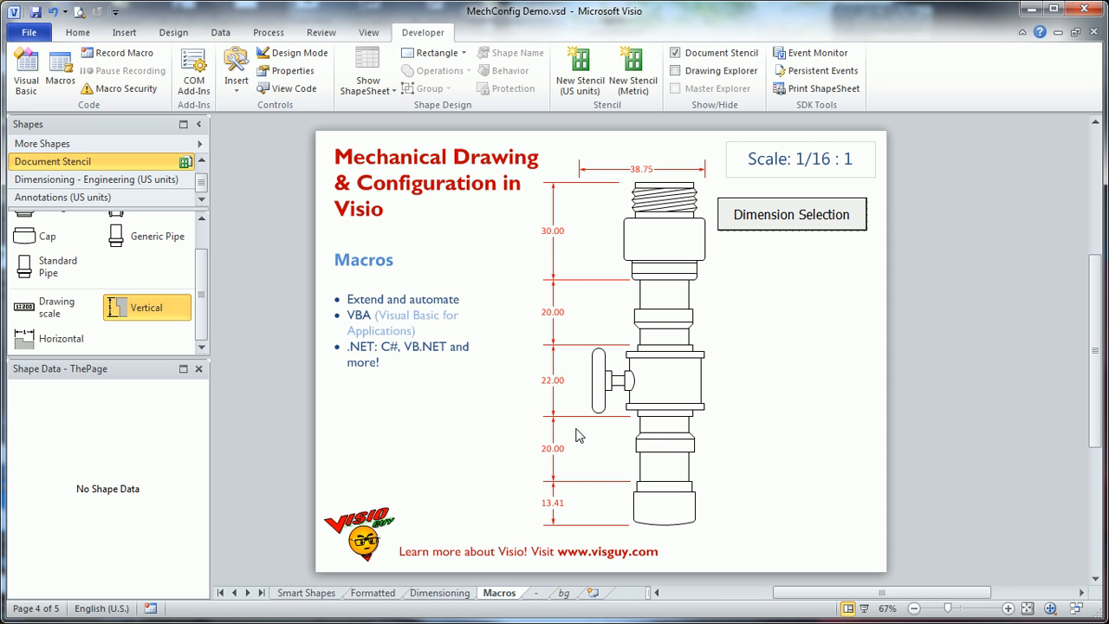
pyautogui.moveTo(851, 353)
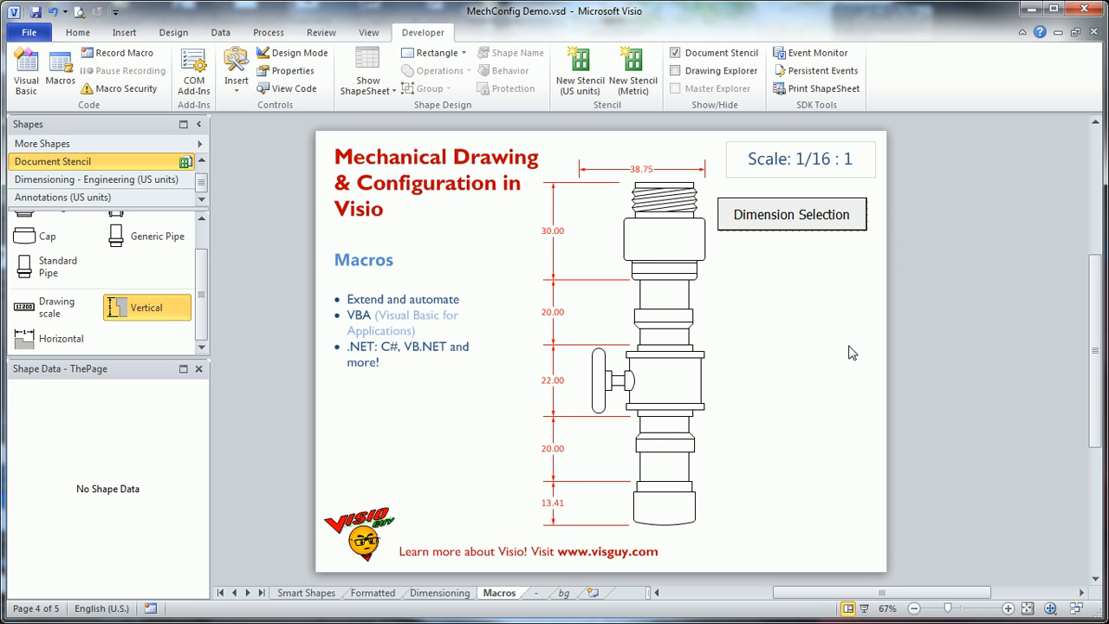
pyautogui.moveTo(639, 362)
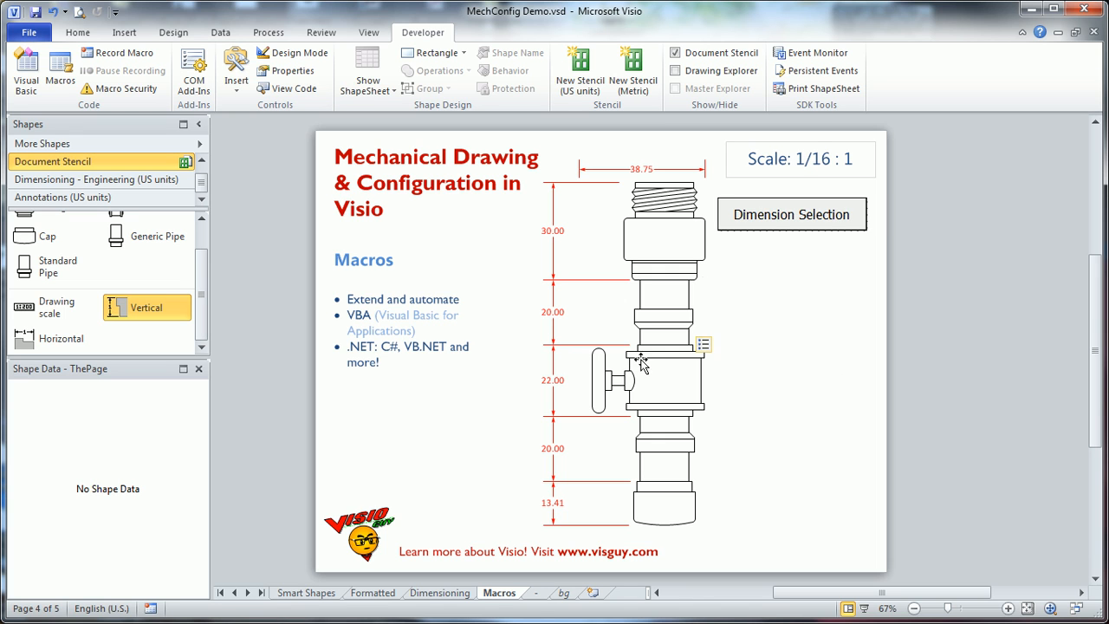
pyautogui.moveTo(752, 336)
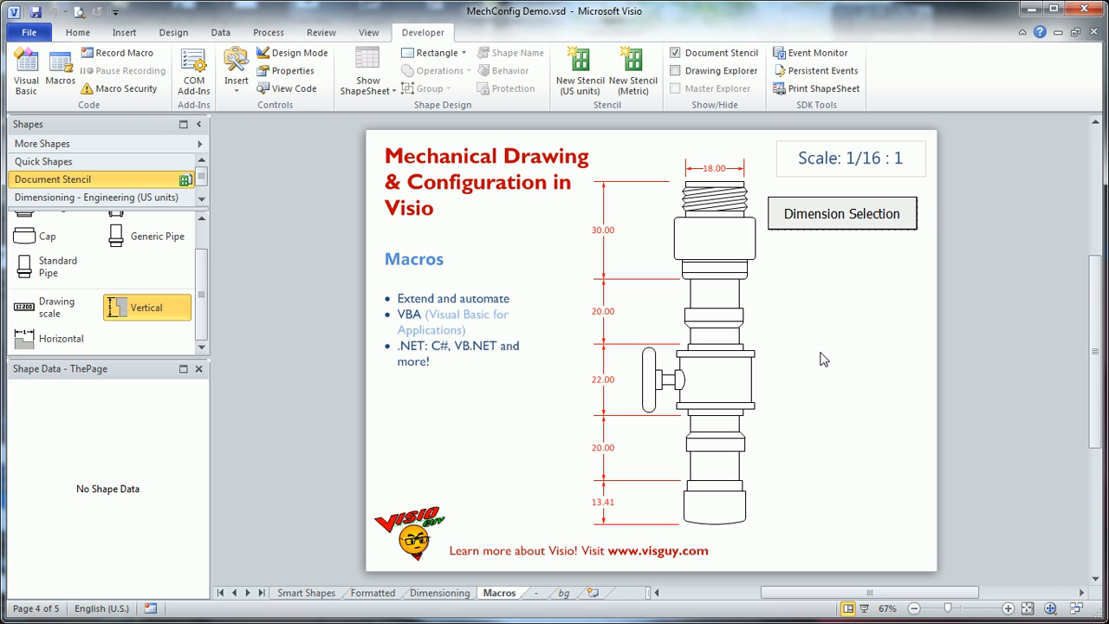
pyautogui.click(76, 31)
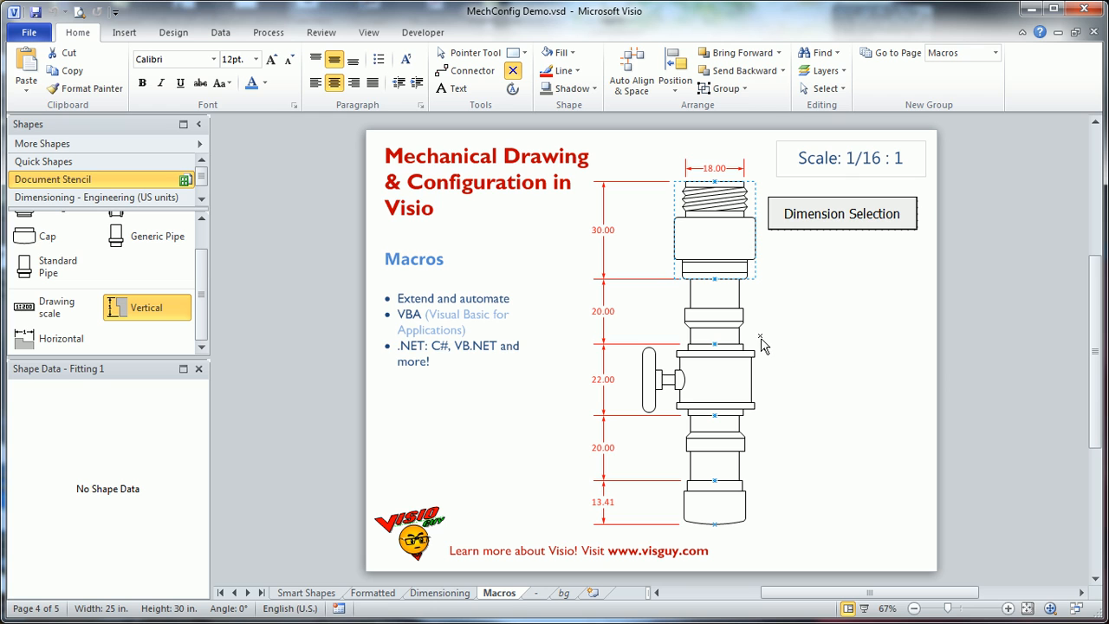
pyautogui.moveTo(568, 212)
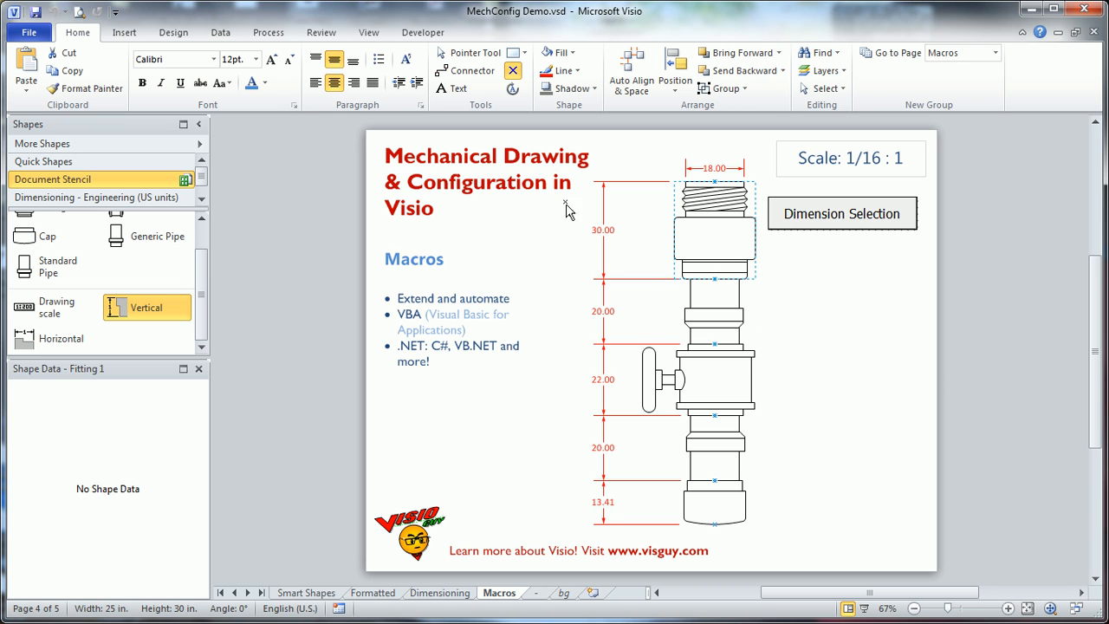
pyautogui.moveTo(93, 52)
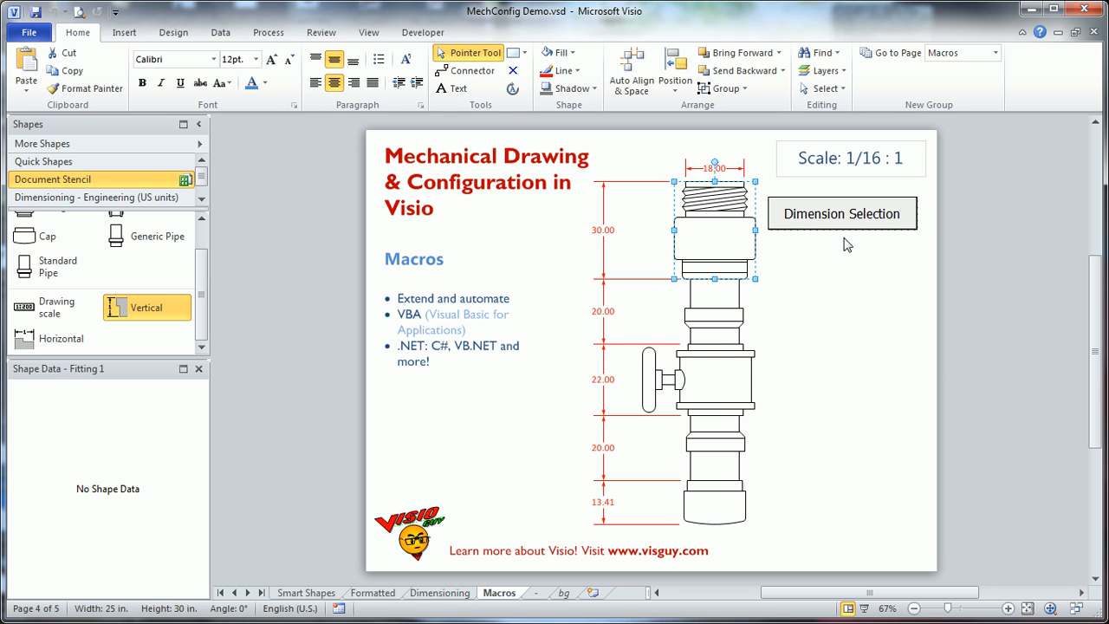
pyautogui.moveTo(586, 256)
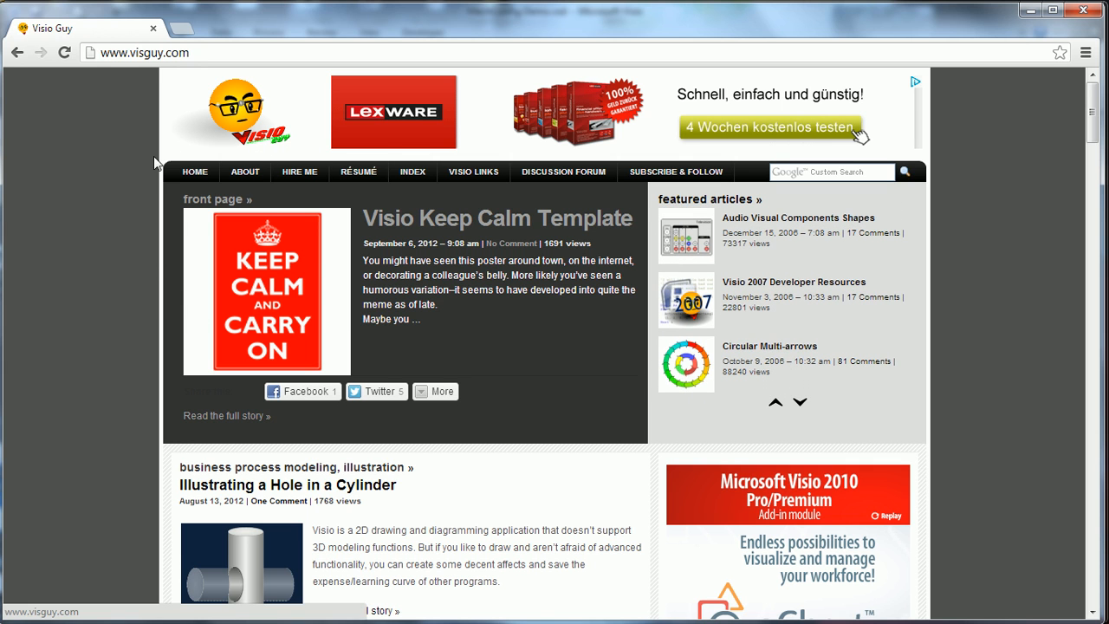
# Go to the HIRE ME page on visguy.com and scroll down to its Contact Me form
pyautogui.click(298, 172)
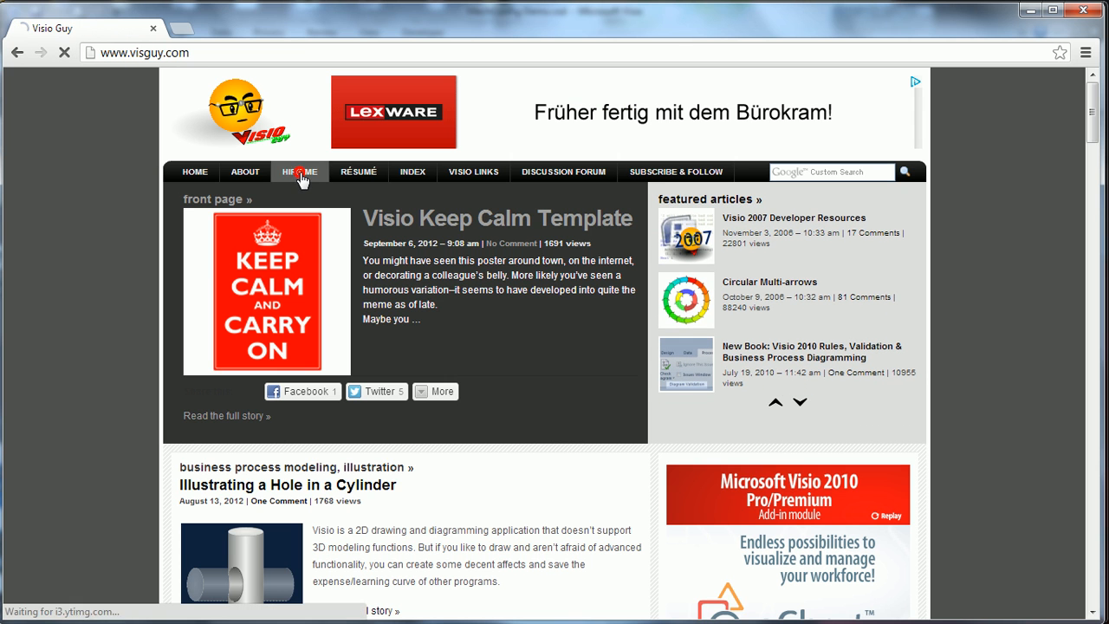
pyautogui.click(298, 172)
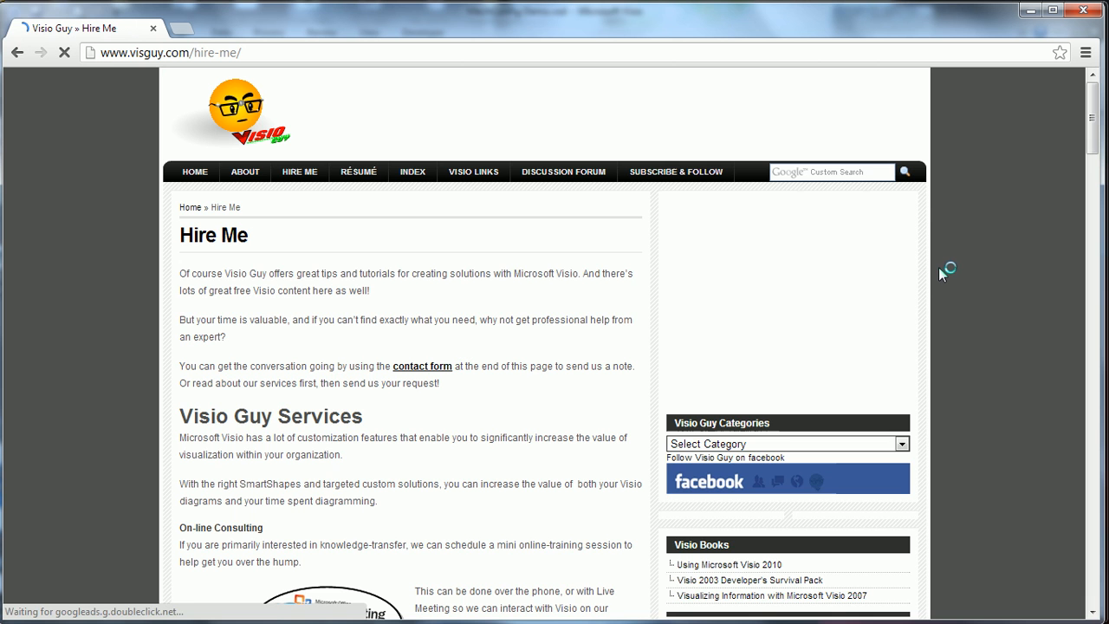
pyautogui.scroll(-3)
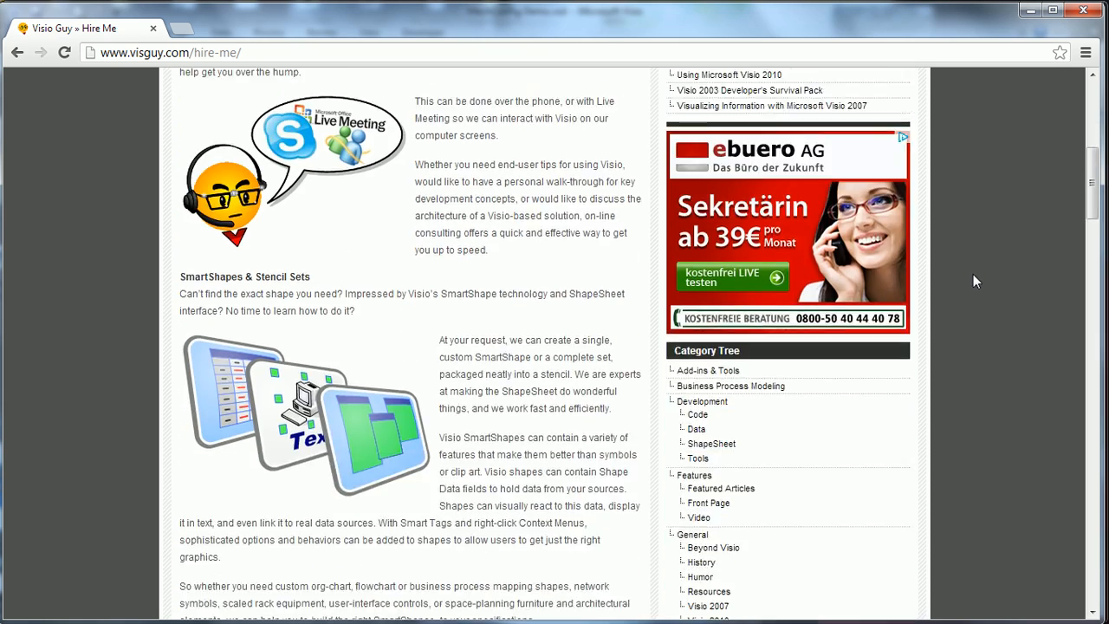
pyautogui.scroll(-3)
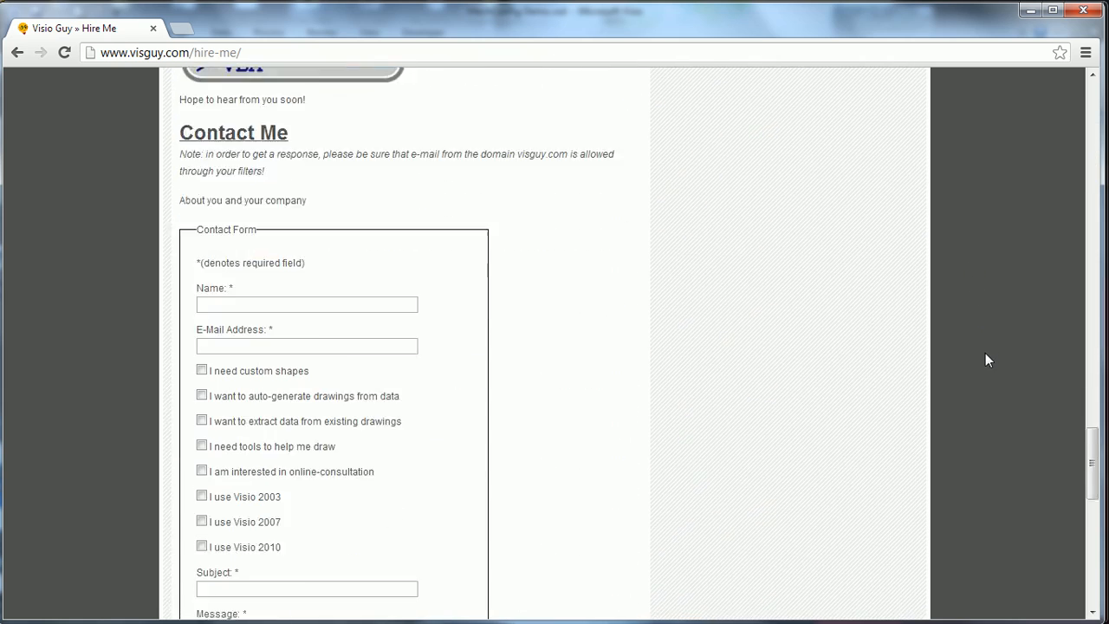
pyautogui.scroll(-3)
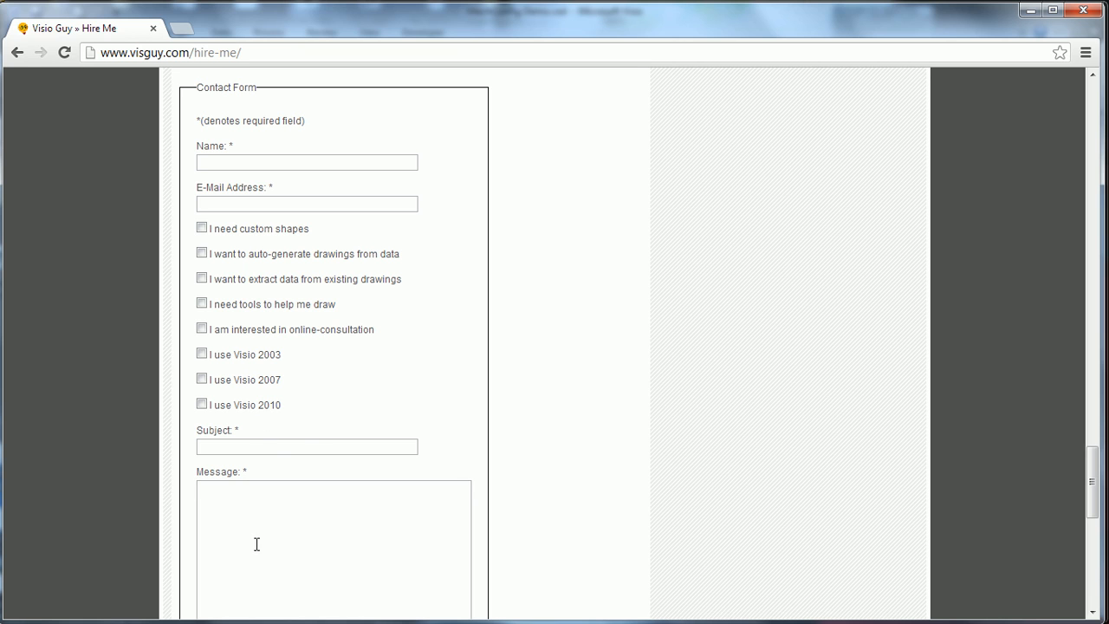
pyautogui.moveTo(325, 535)
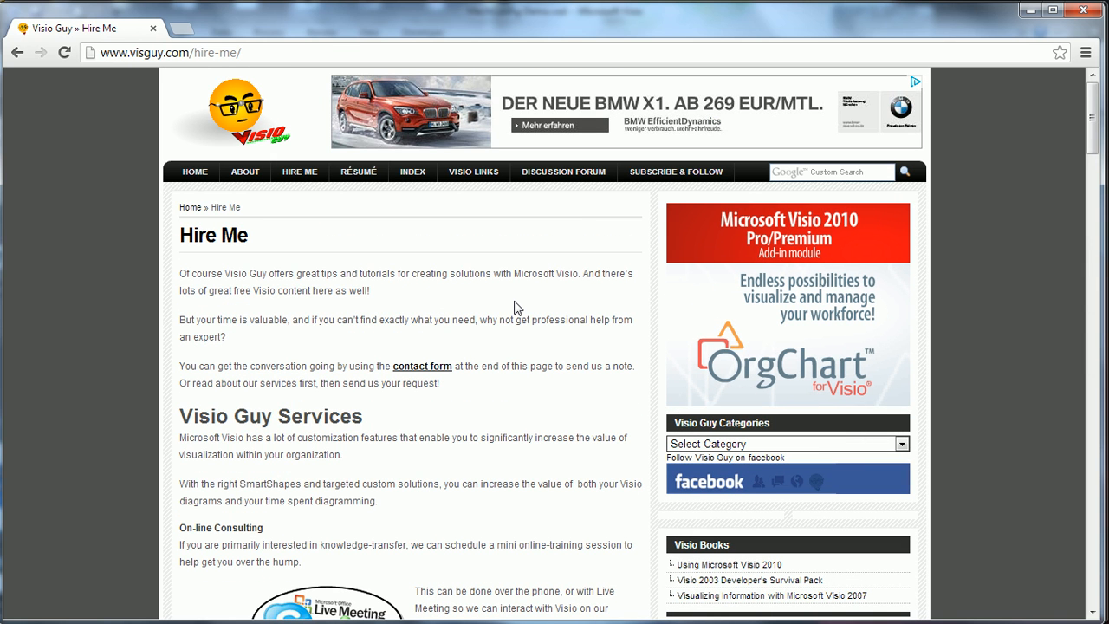
pyautogui.moveTo(908, 610)
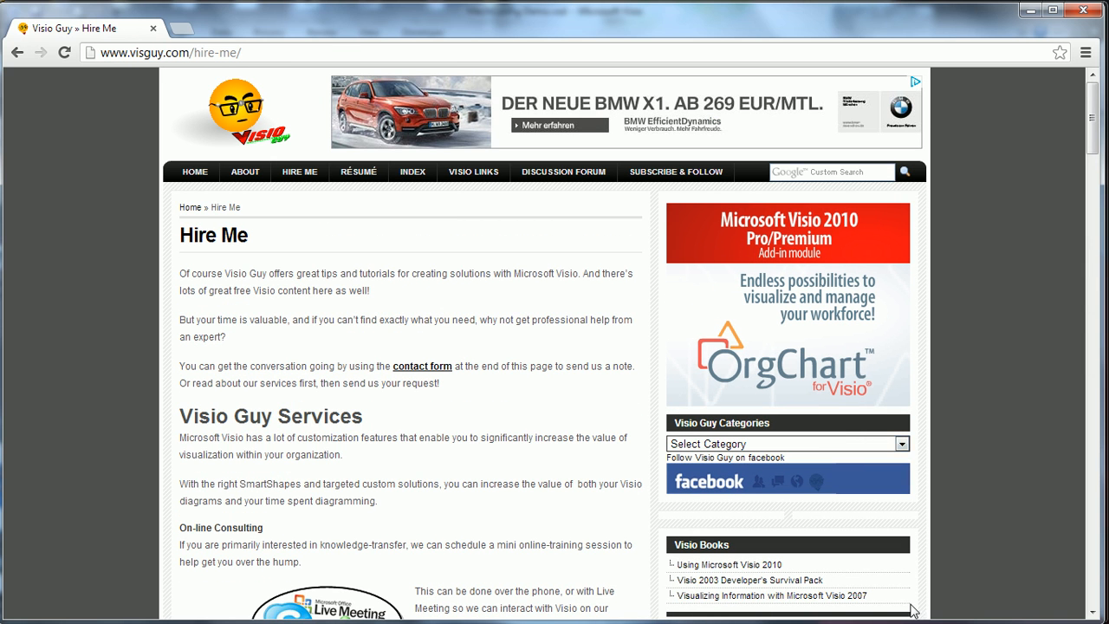